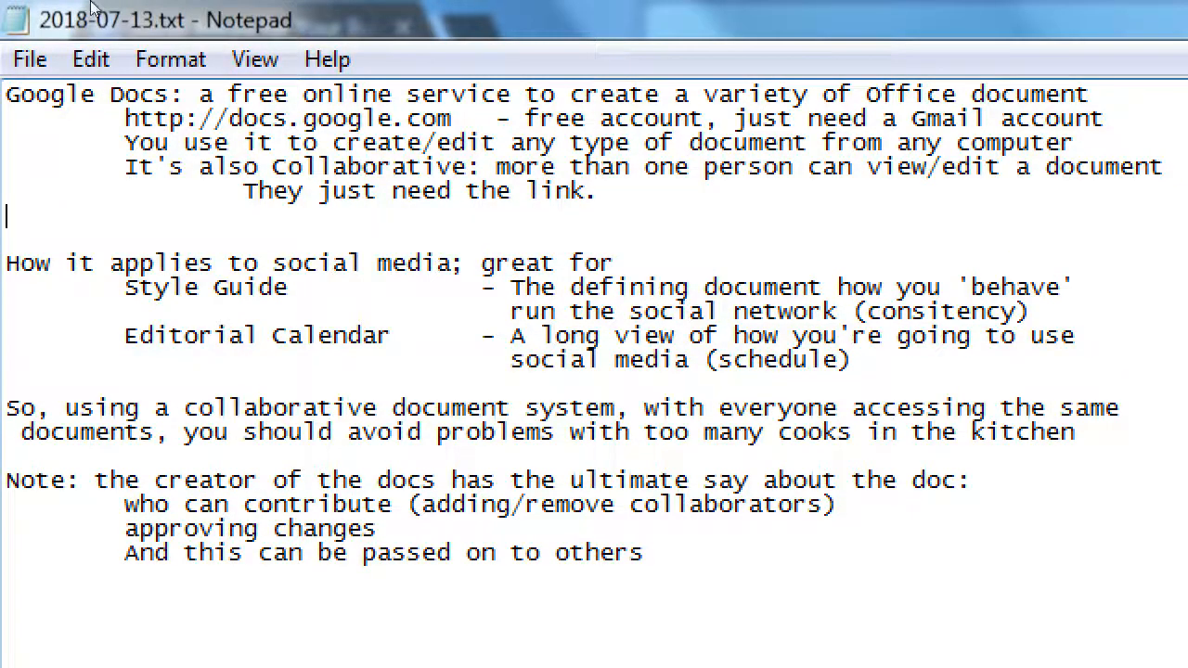
pyautogui.write('(http::')
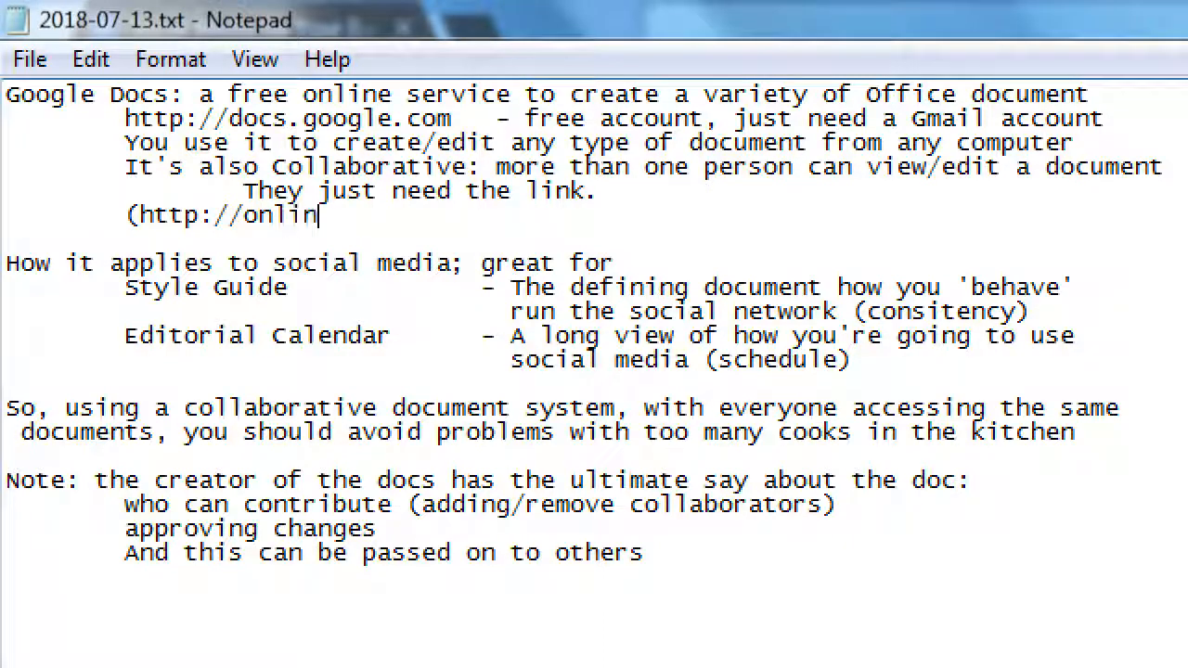
pyautogui.write('e.off')
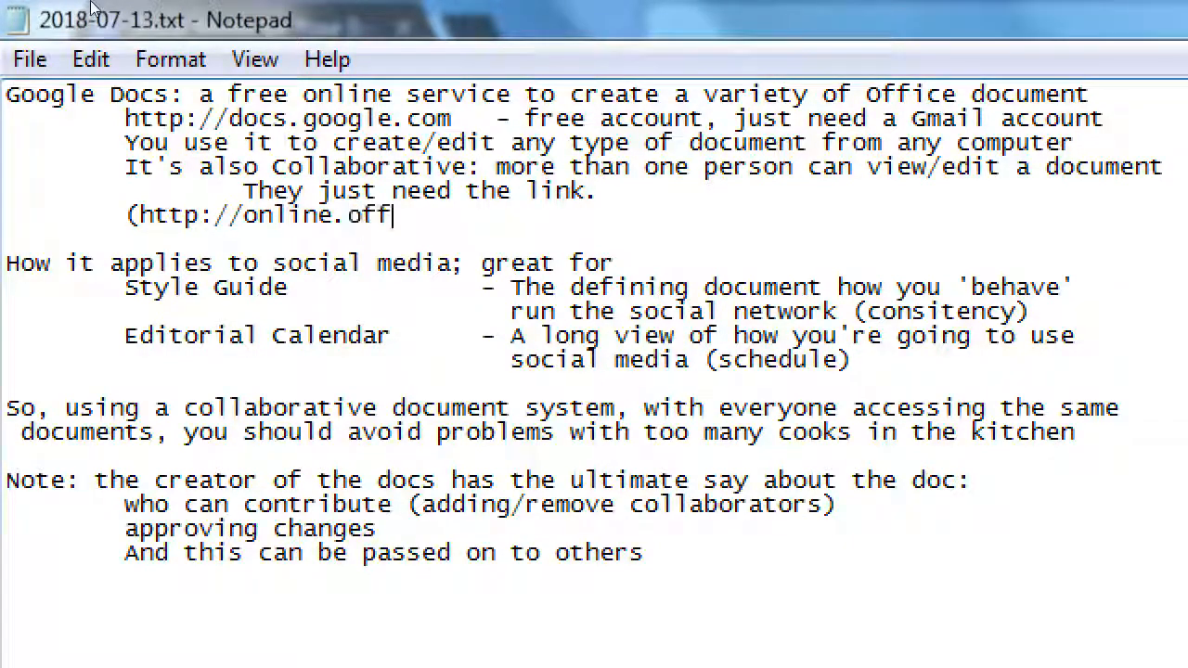
pyautogui.write('ice.com)')
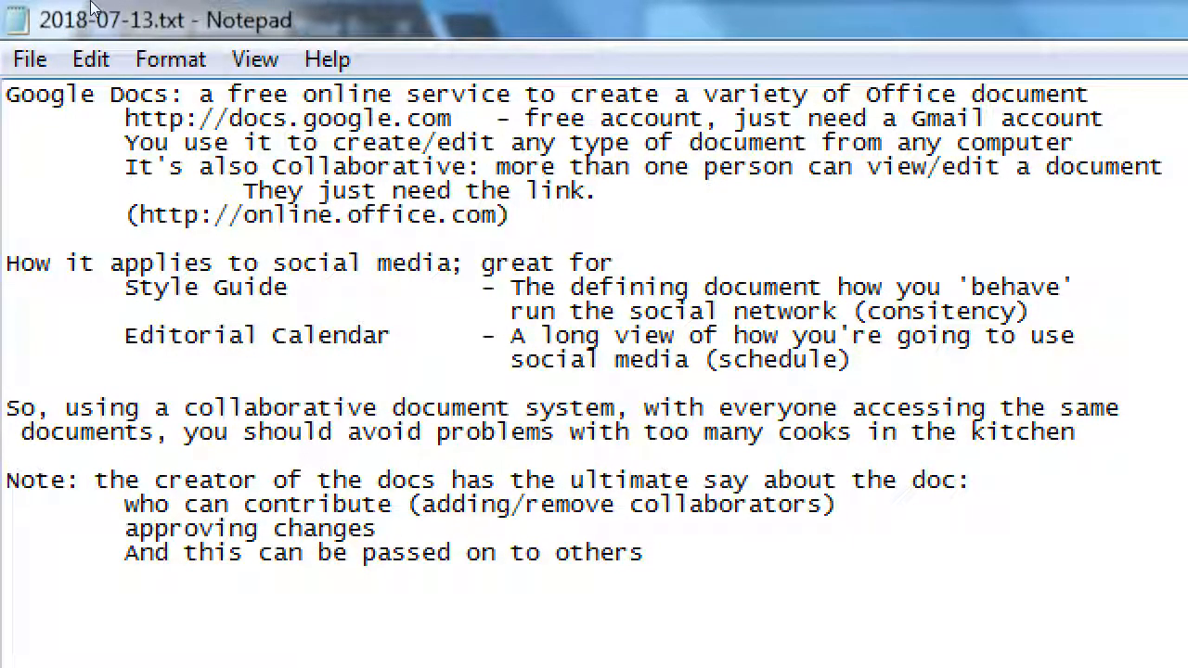
pyautogui.write('- Mi')
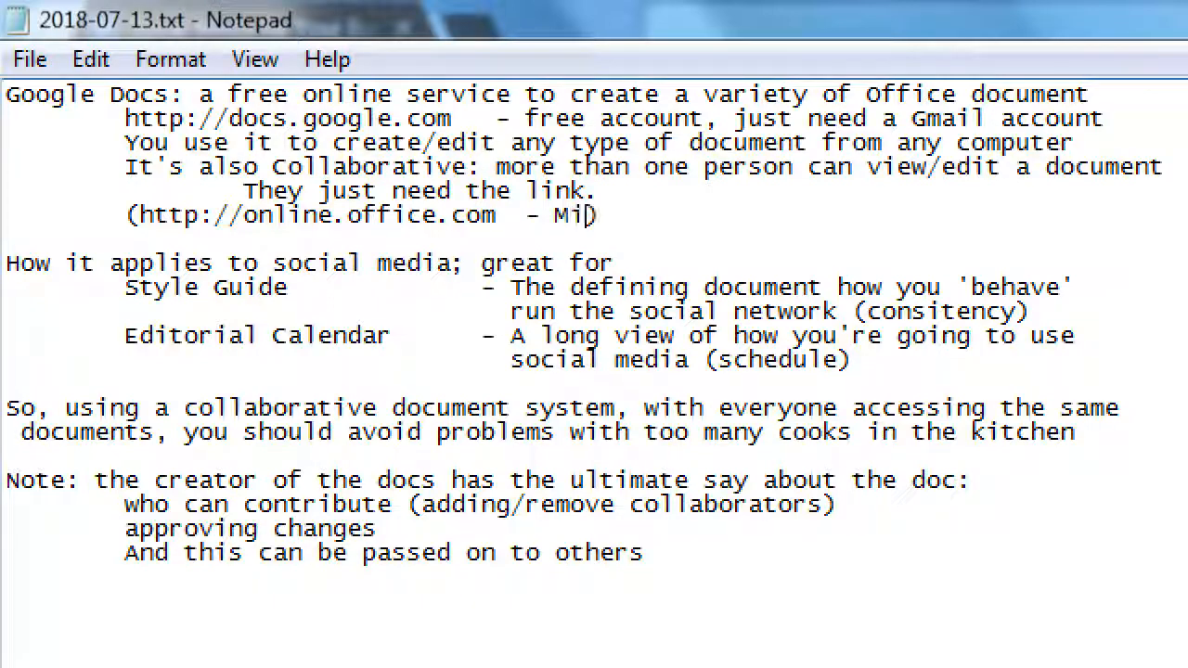
pyautogui.write('crosoft has a version')
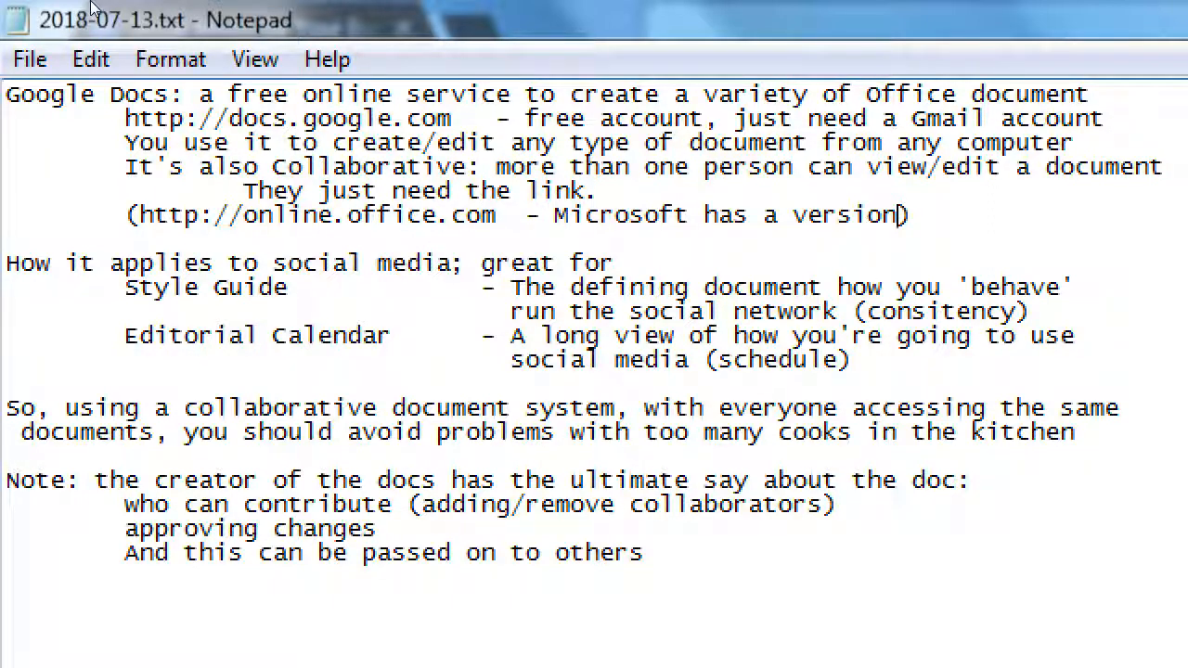
pyautogui.moveTo(111, 178)
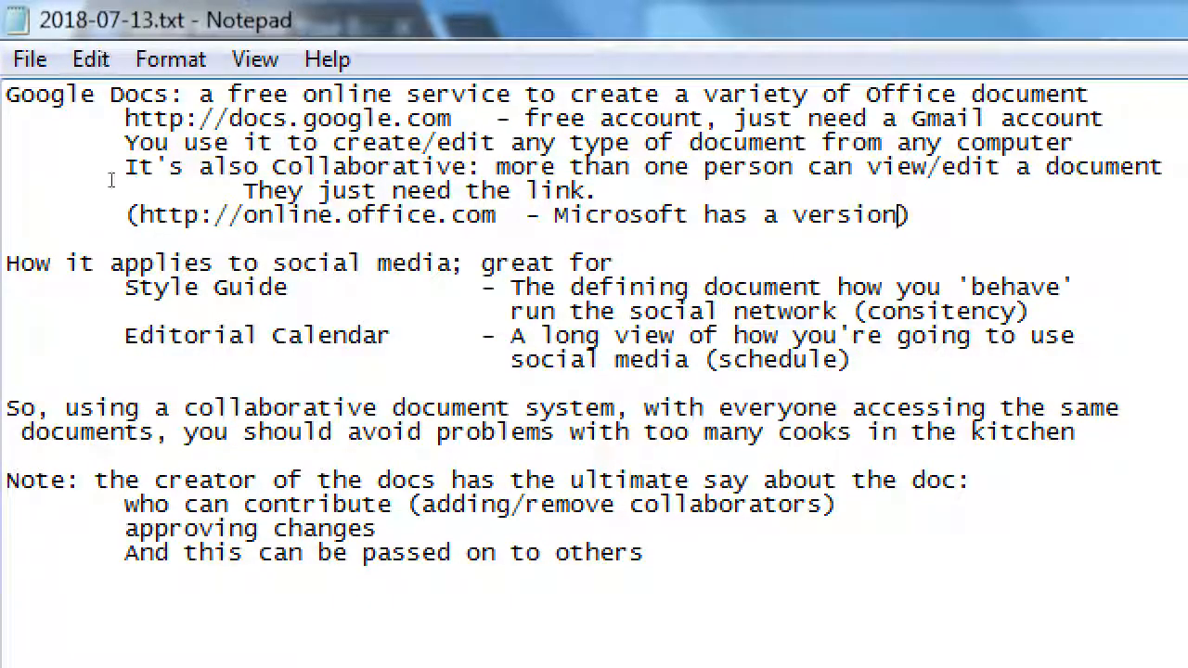
# Step: Highlight the word 'collaborative' in the notes, then return to the Google Docs tab
pyautogui.doubleClick(286, 408)
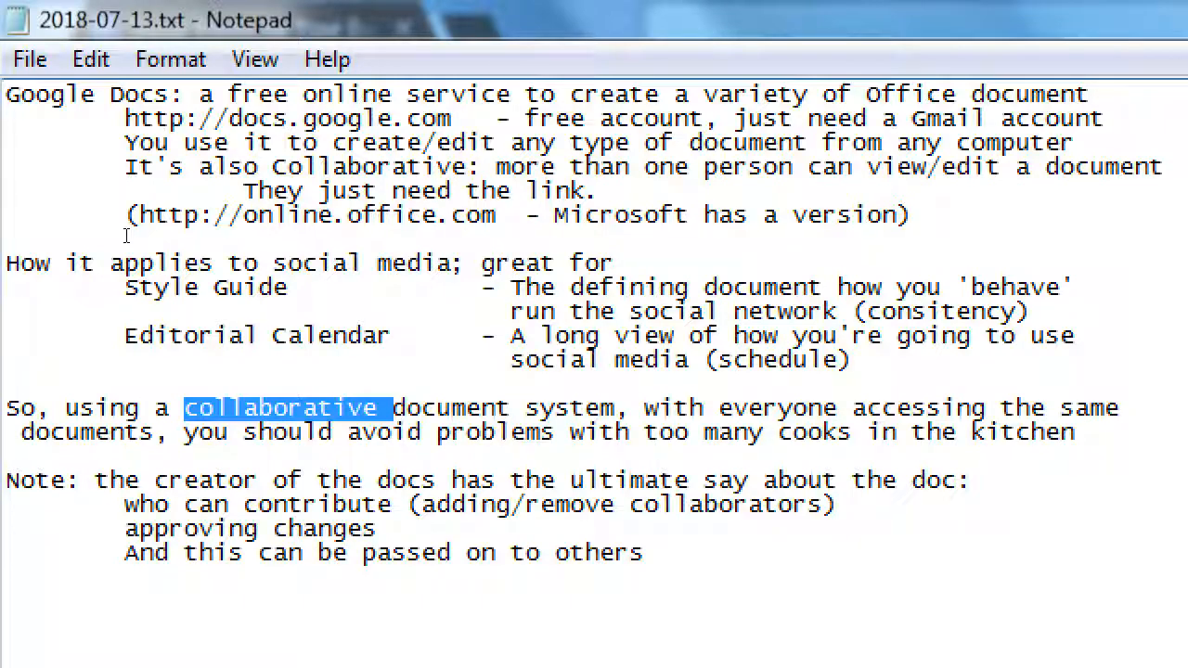
pyautogui.click(1128, 21)
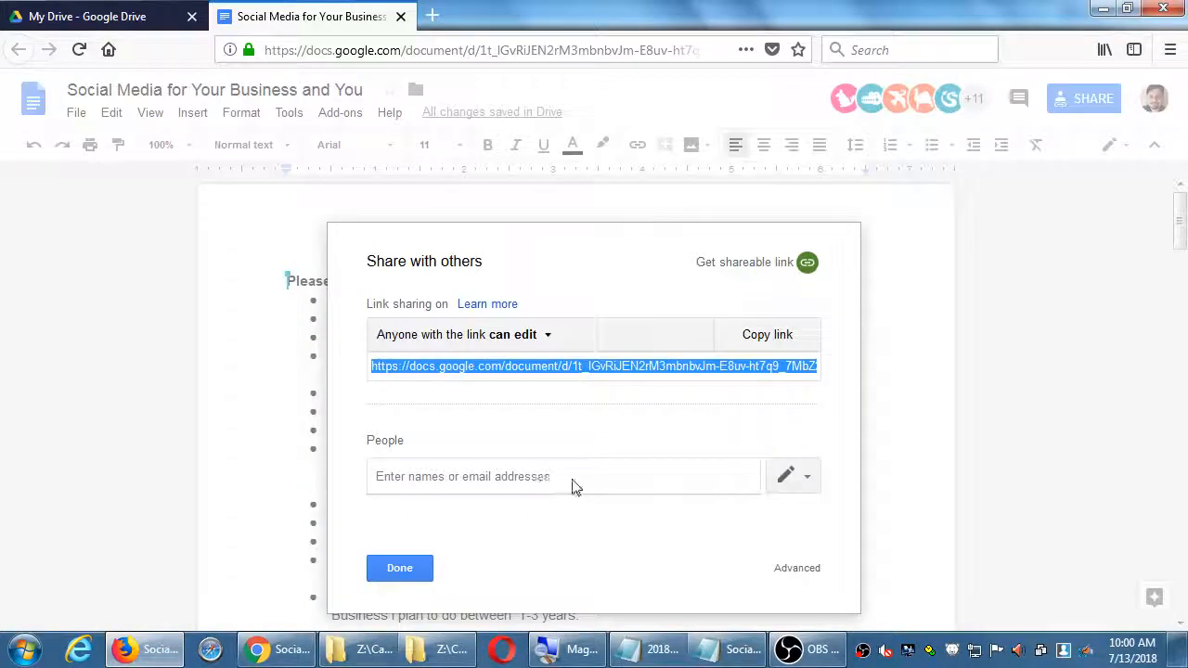
# Step: Close the Share dialog, preview the document in Viewing mode, then return to Editing mode
pyautogui.click(399, 568)
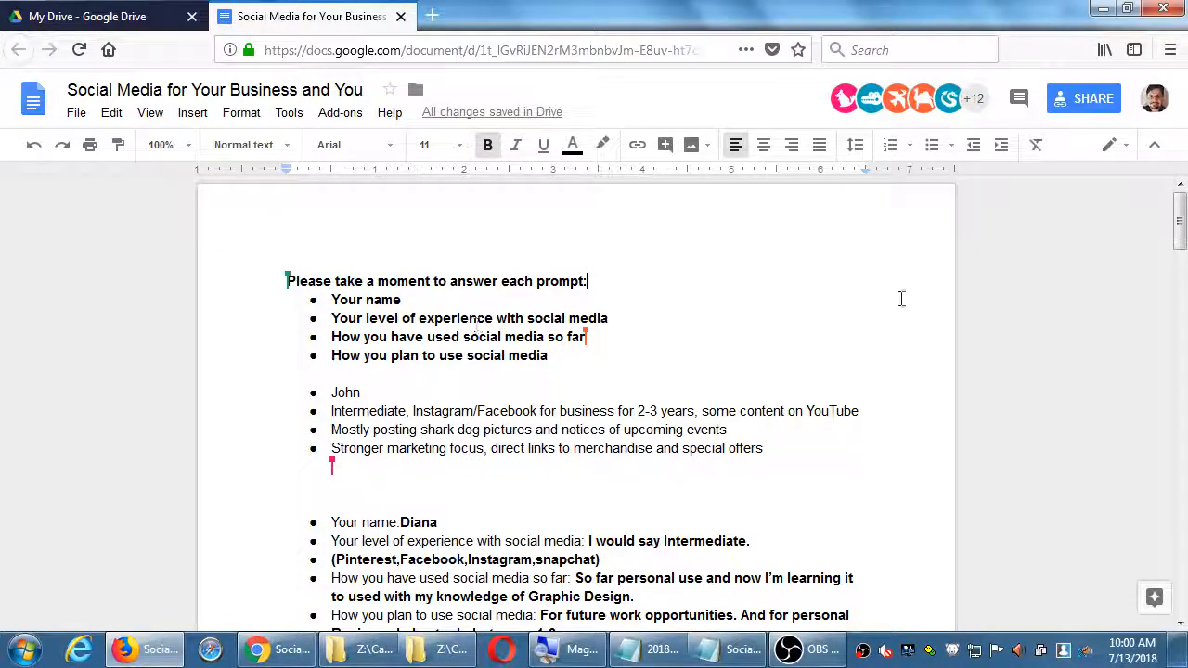
pyautogui.click(1110, 144)
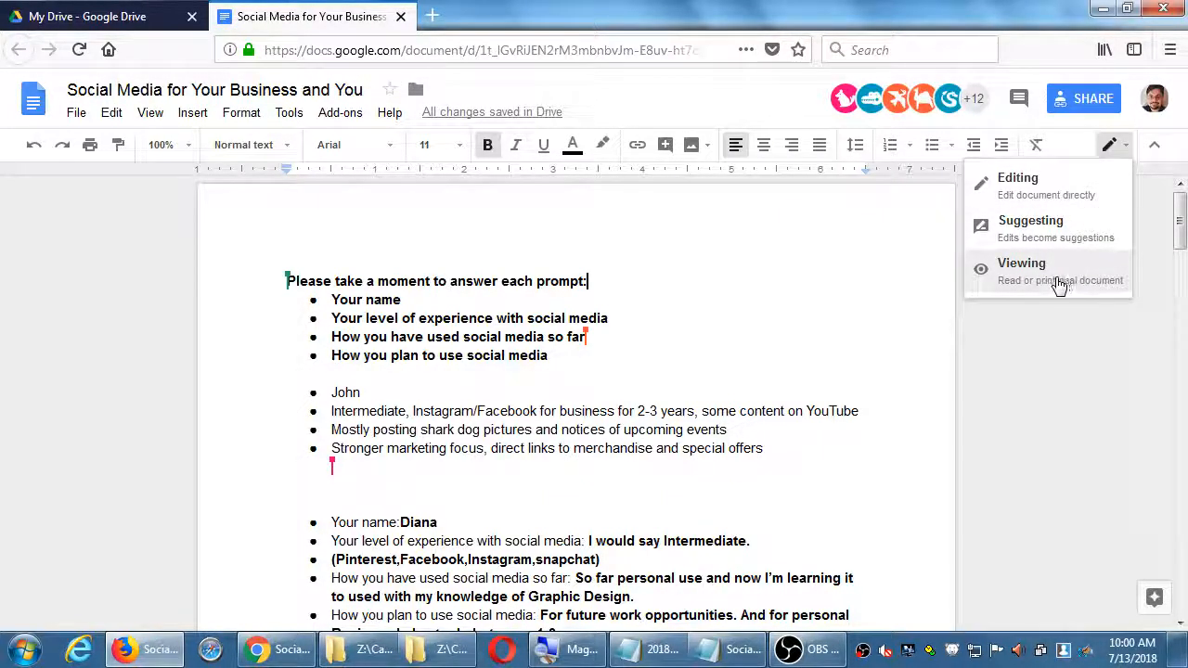
pyautogui.click(1021, 263)
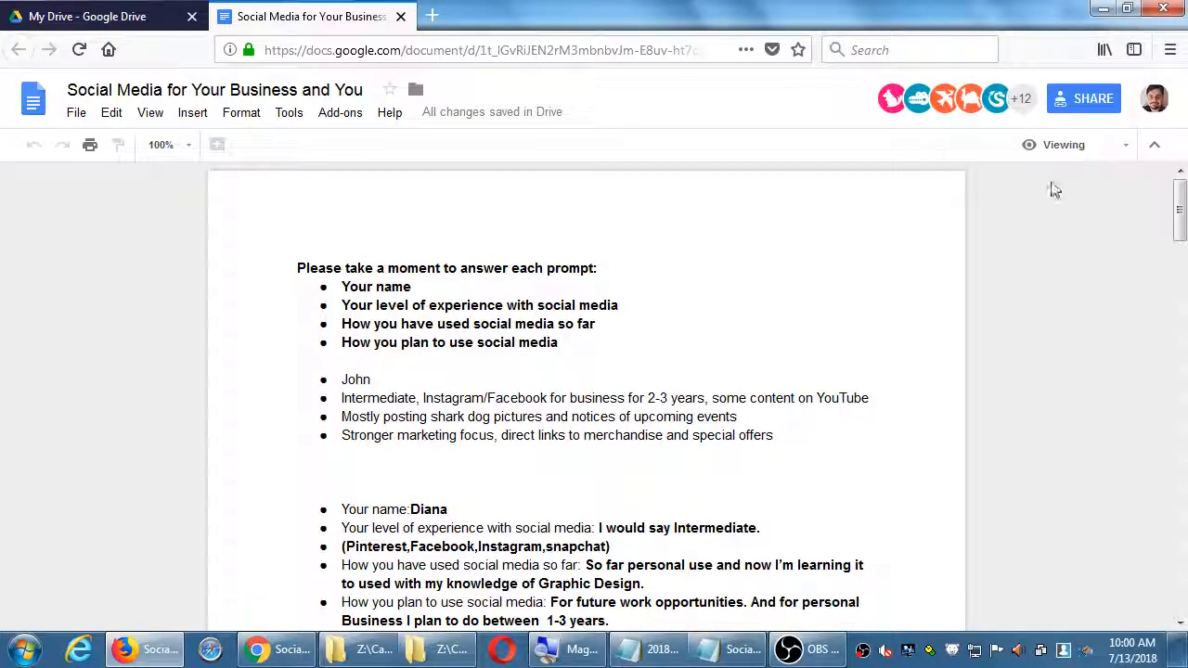
pyautogui.click(1064, 145)
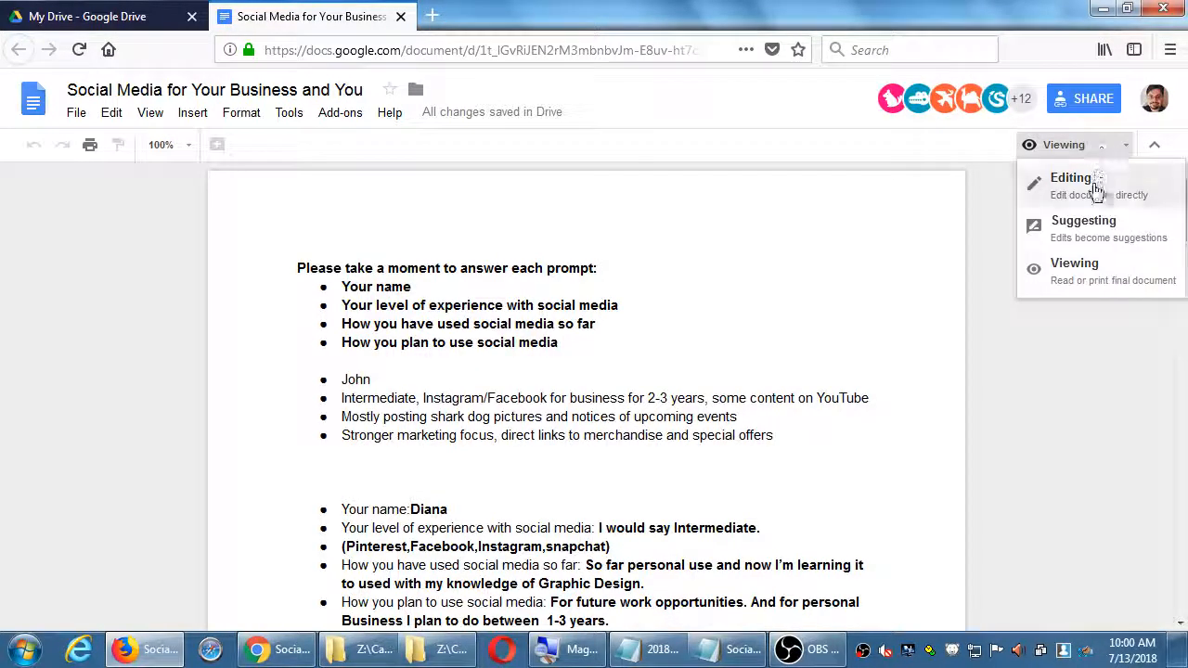
pyautogui.click(1069, 178)
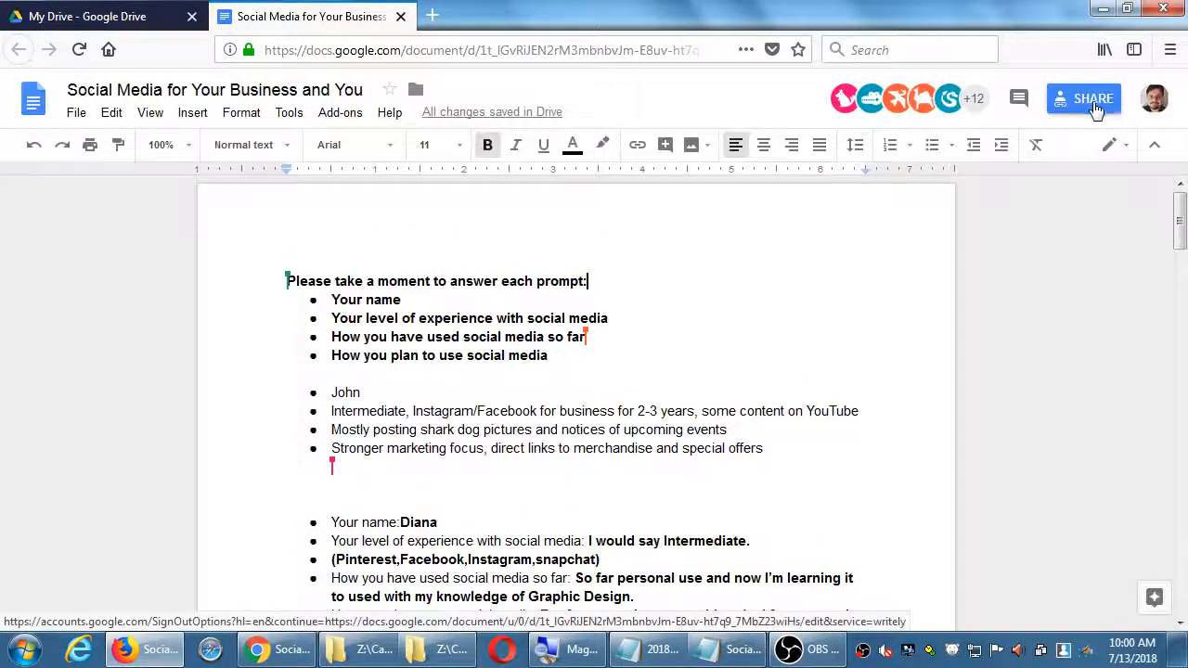
# Step: Set link sharing to 'Anyone with the link can view' and confirm with Done
pyautogui.click(1084, 99)
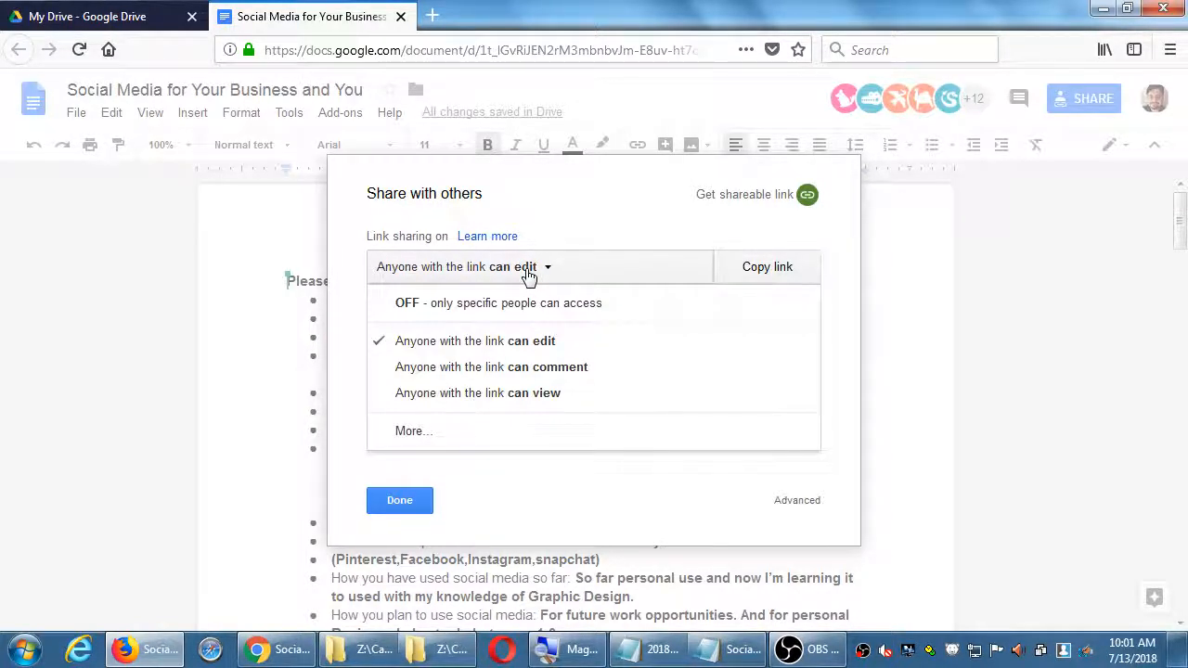
pyautogui.moveTo(553, 393)
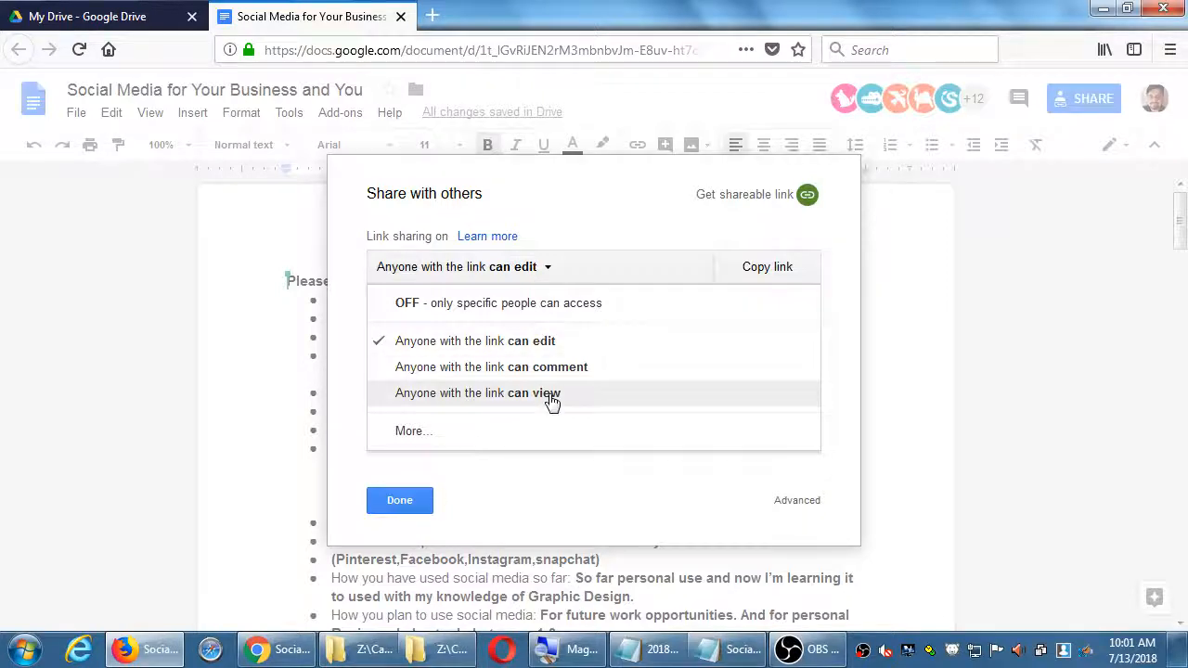
pyautogui.click(477, 394)
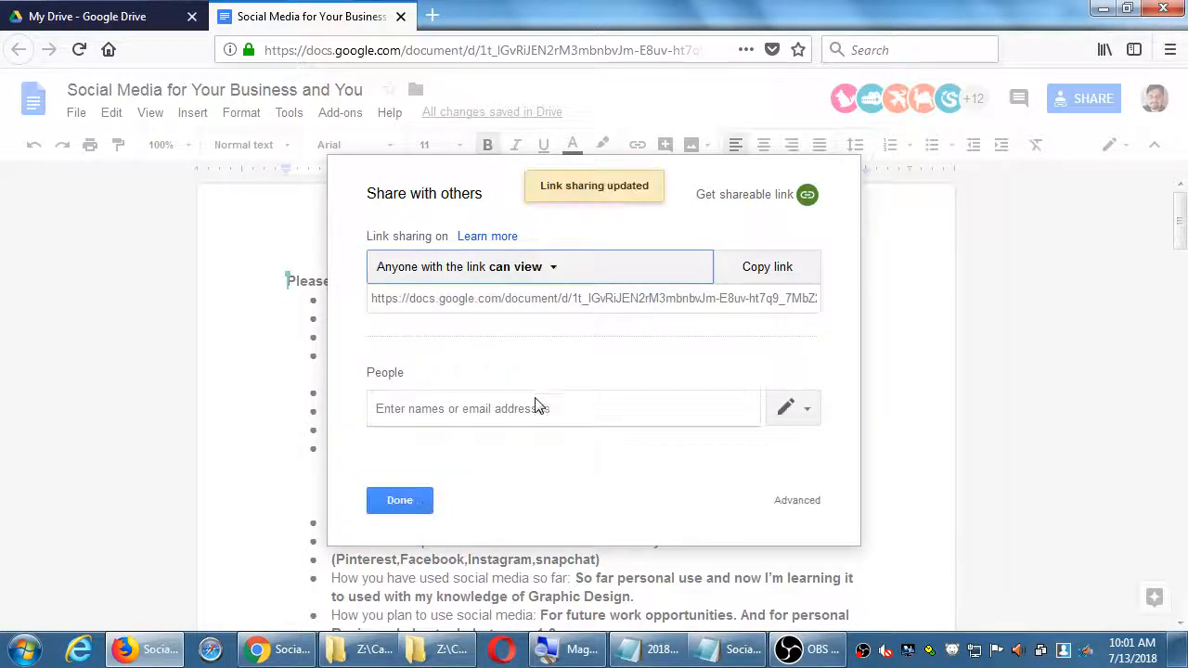
pyautogui.click(399, 499)
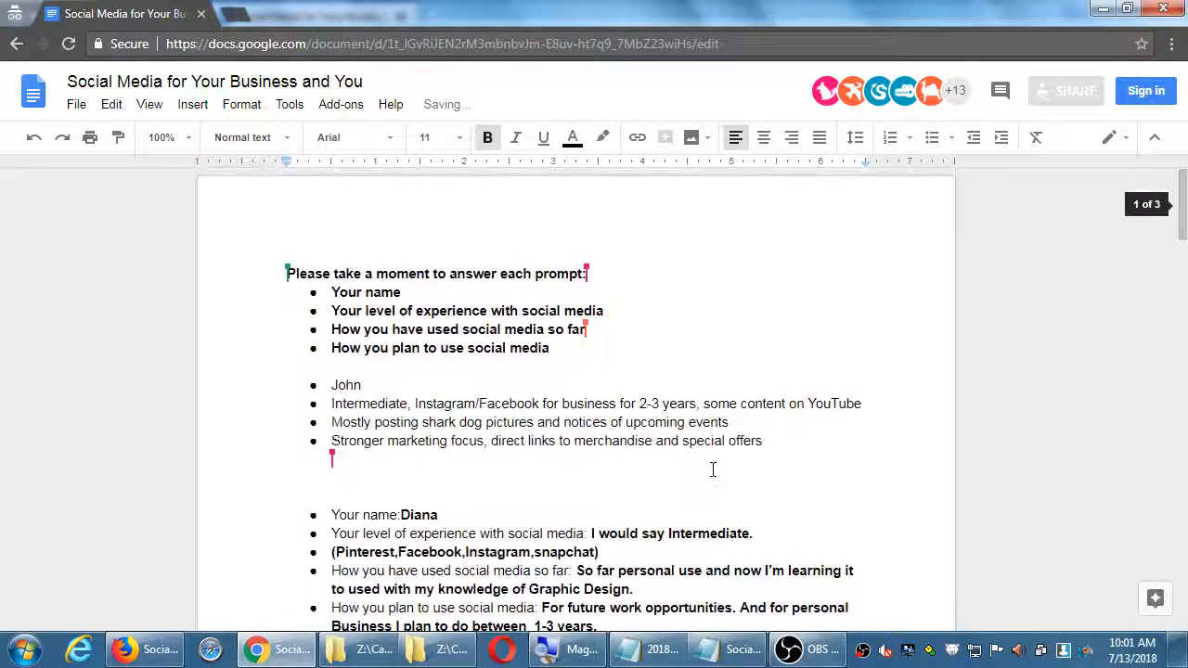
pyautogui.scroll(-3)
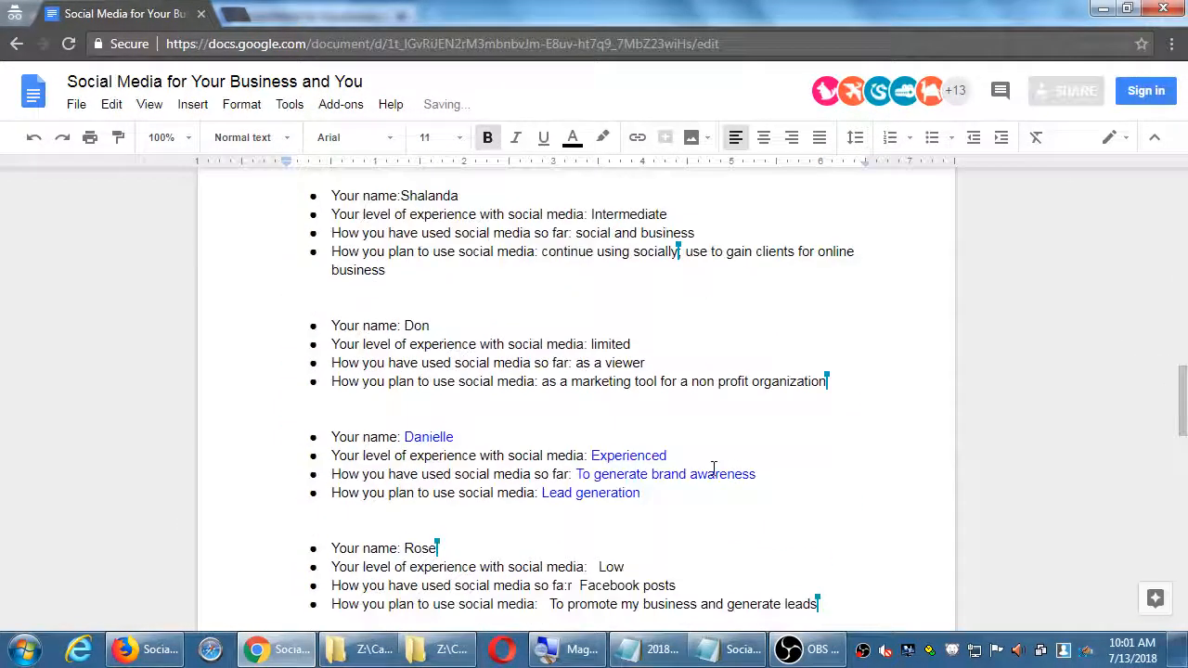
pyautogui.scroll(-3)
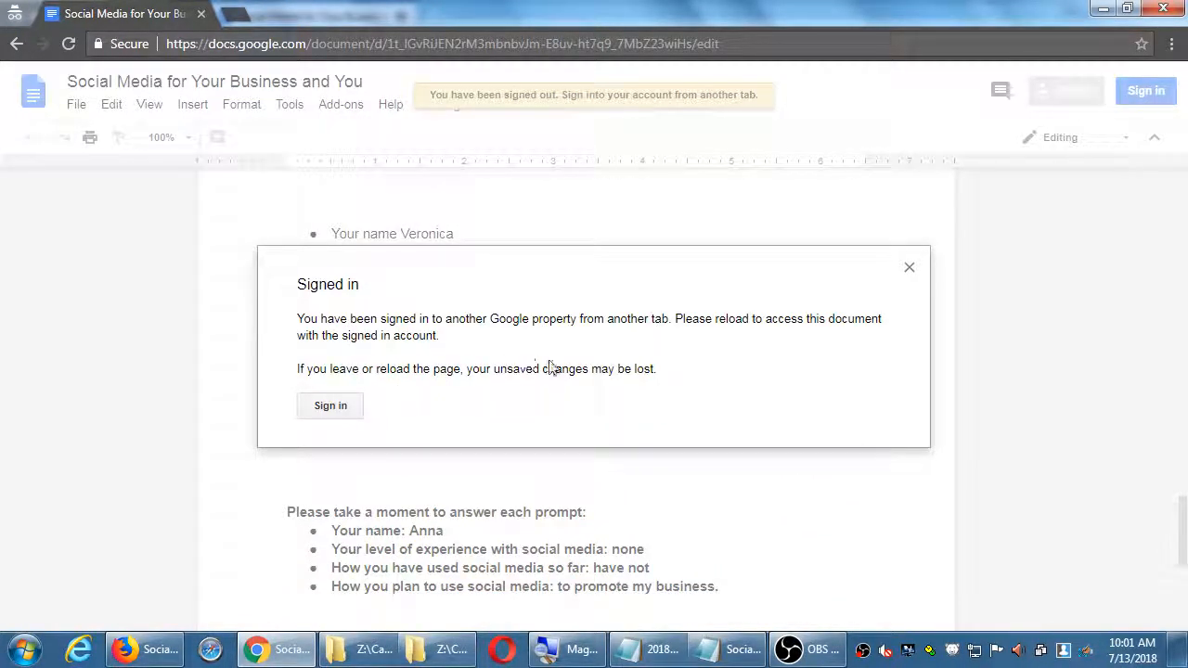
pyautogui.click(909, 267)
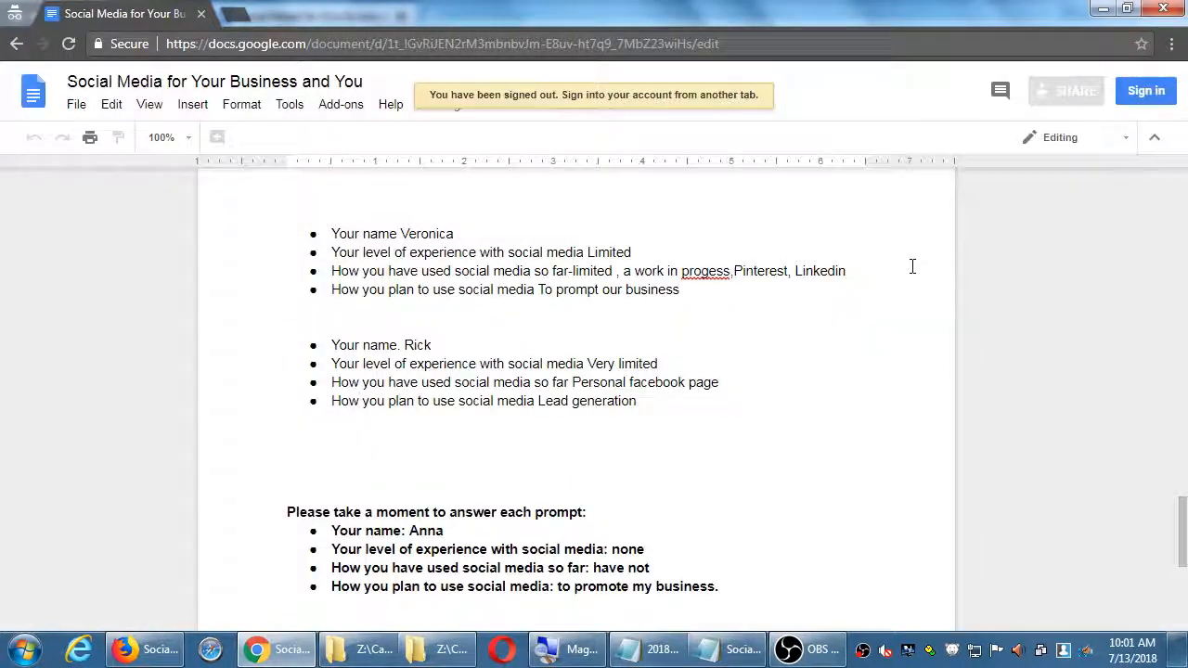
pyautogui.moveTo(442, 461)
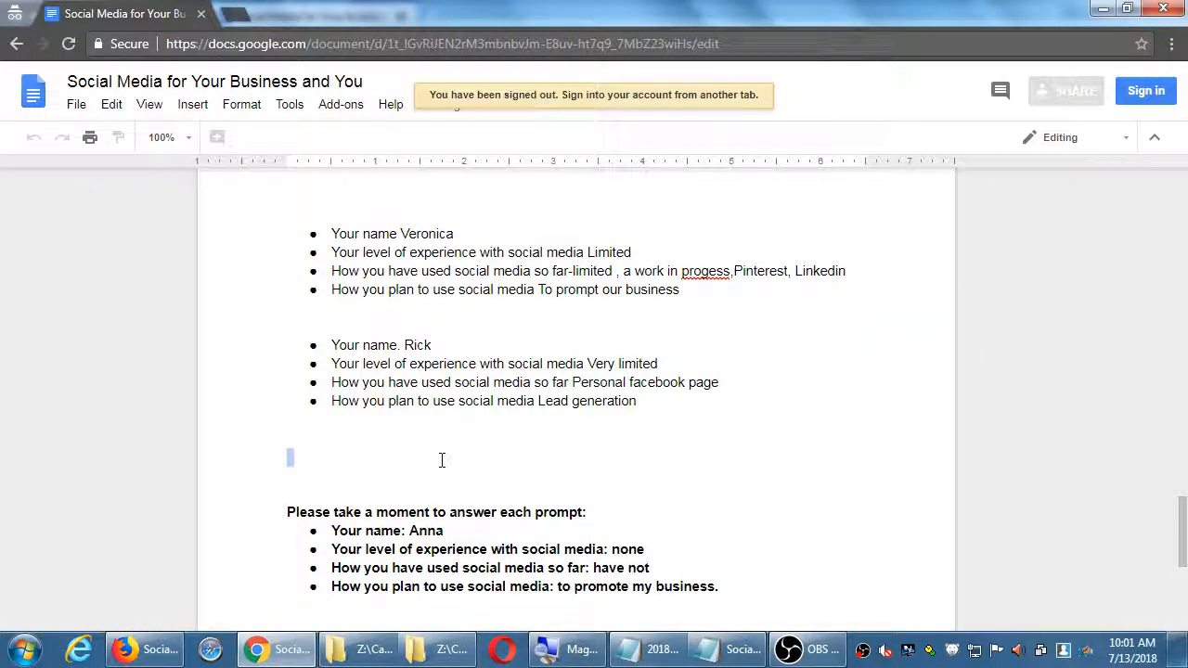
pyautogui.scroll(-3)
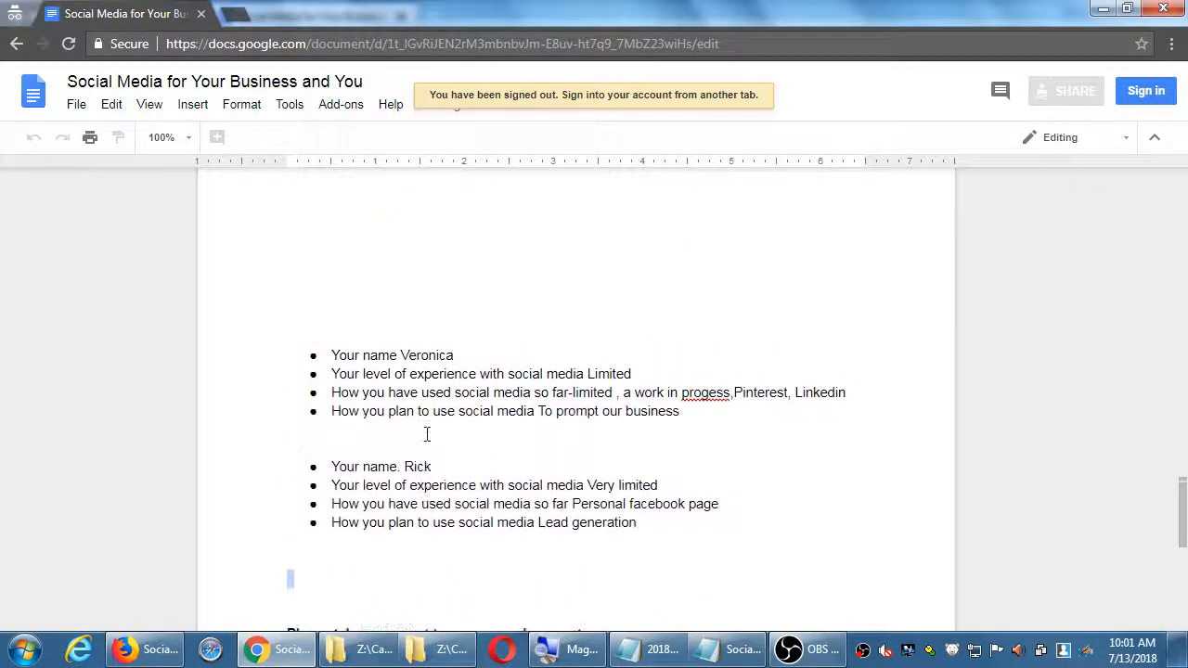
pyautogui.scroll(-3)
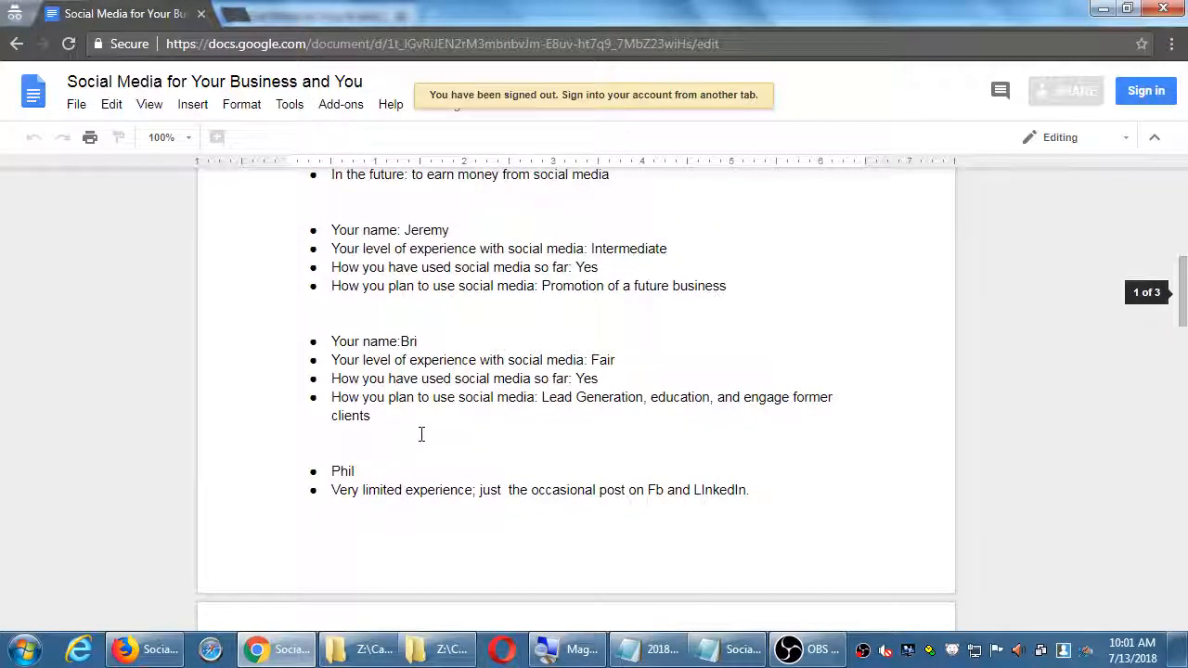
pyautogui.scroll(3)
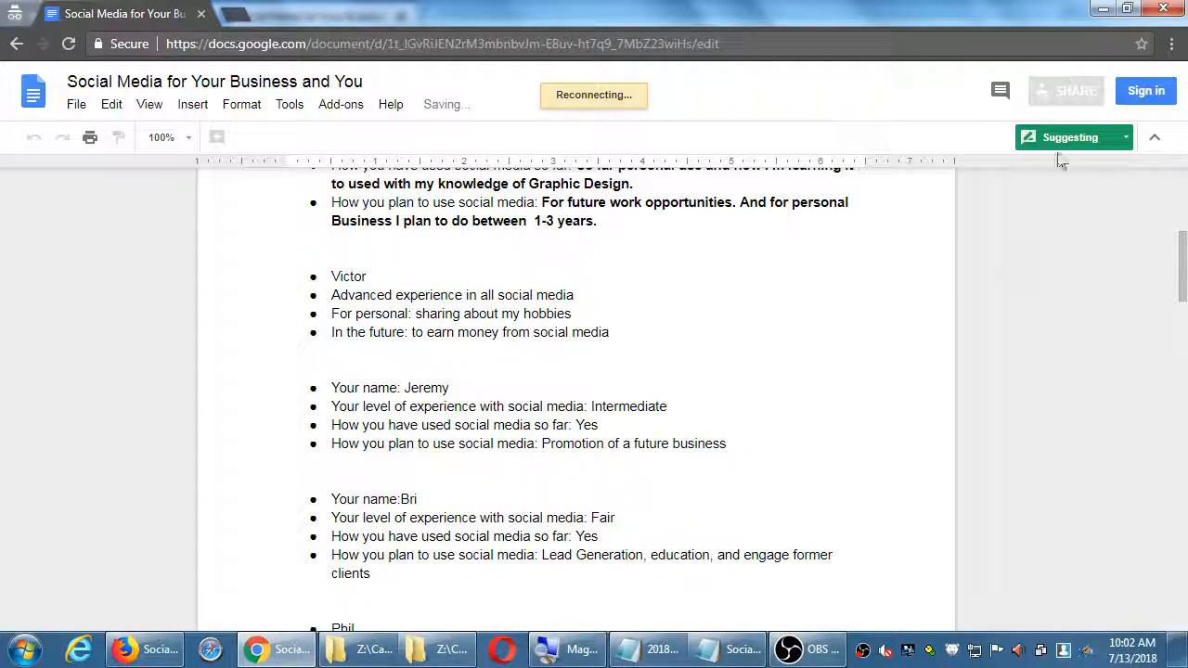
# Step: Switch the signed-out document from Suggesting to read-only Viewing mode
pyautogui.click(1073, 138)
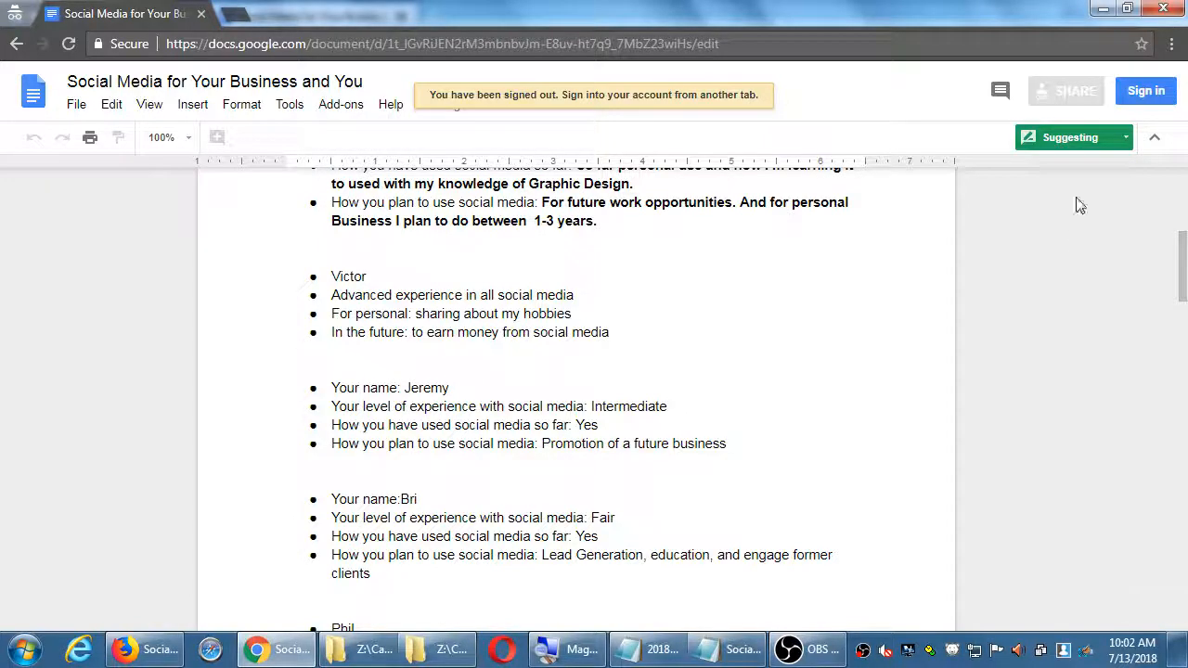
pyautogui.click(1073, 137)
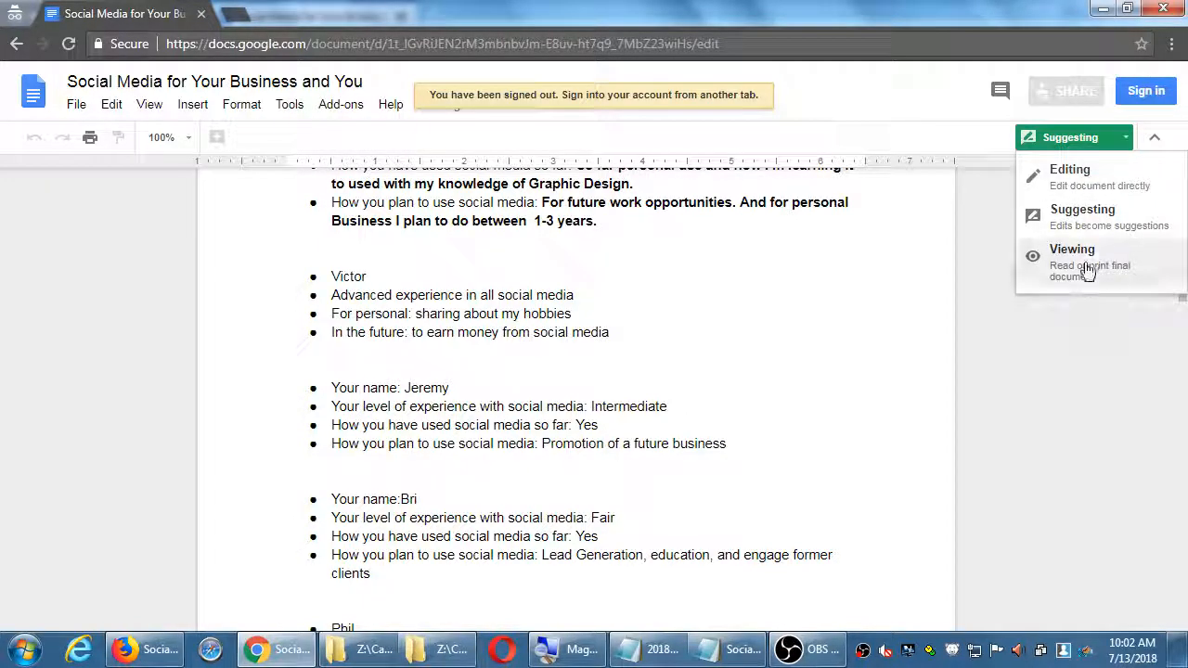
pyautogui.click(1073, 256)
pyautogui.write('o')
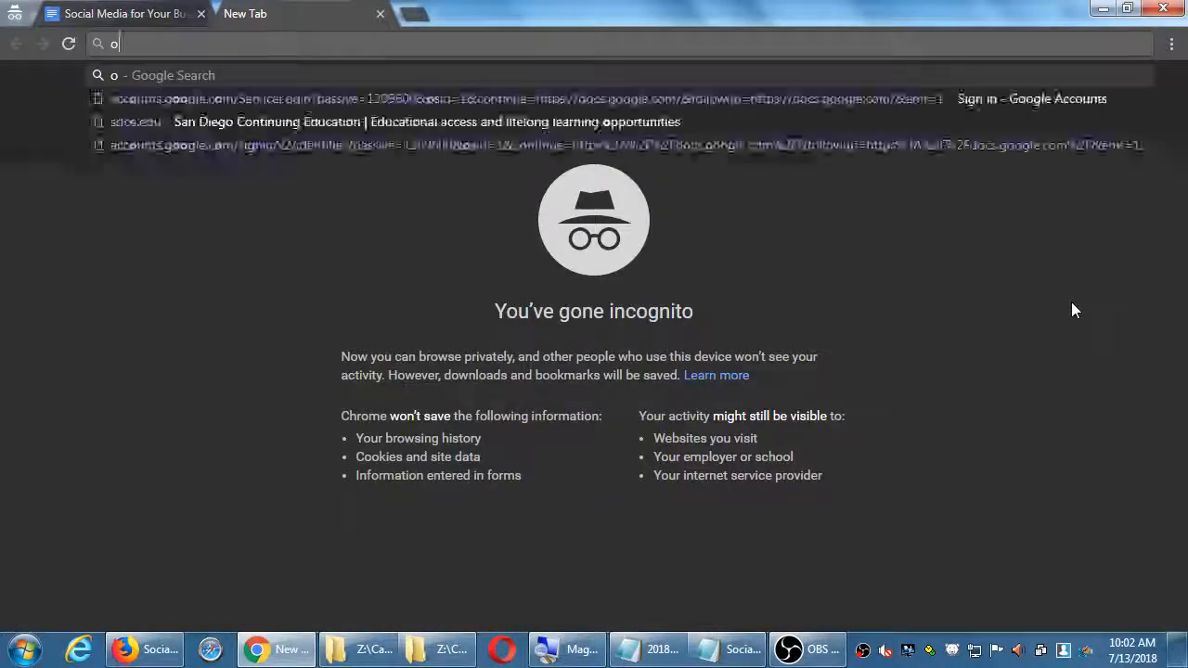
# Step: Try loading online.office.com, then correct the address to office.com in the incognito tab
pyautogui.write('nline.f')
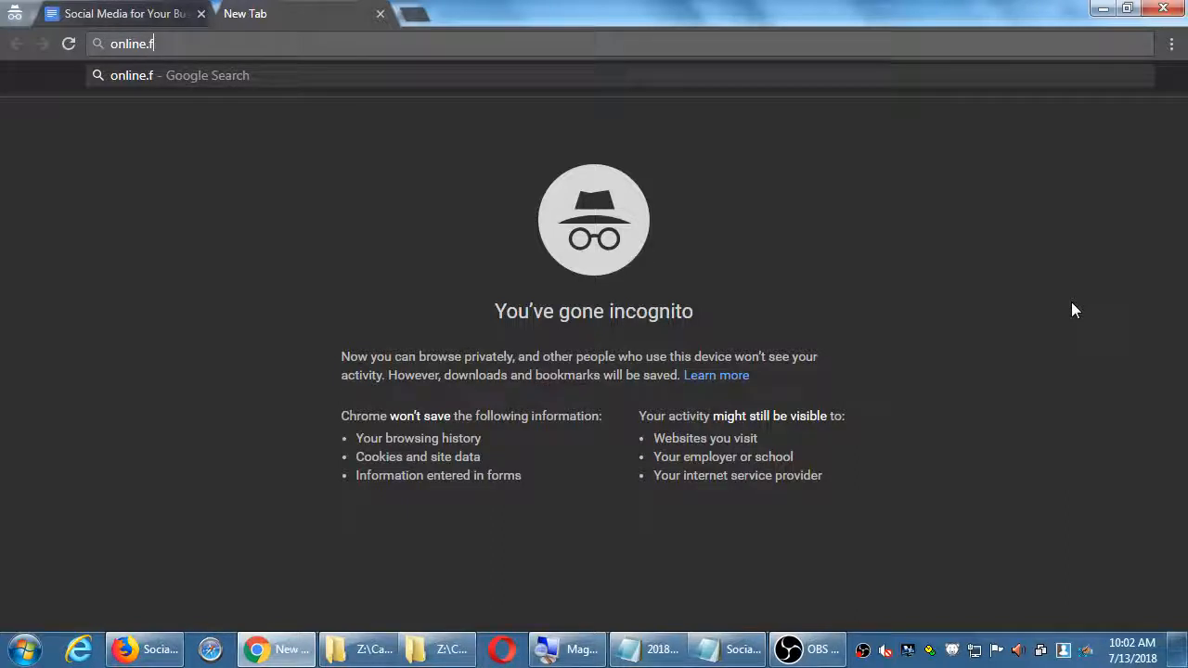
pyautogui.press('Enter')
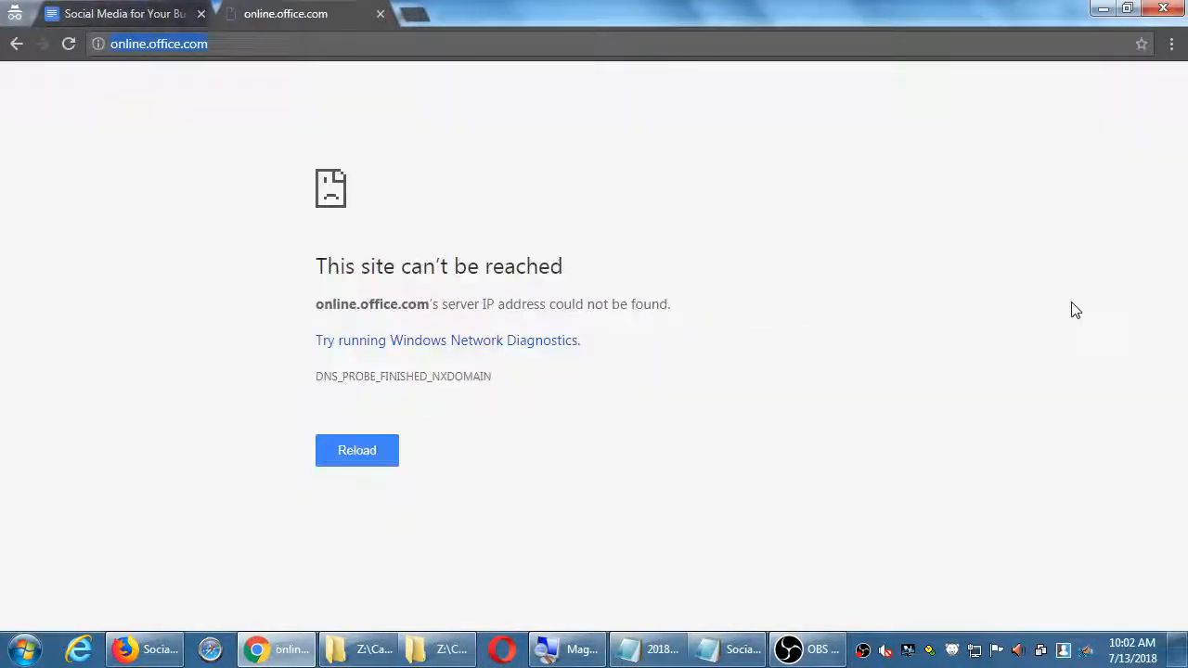
pyautogui.write('off')
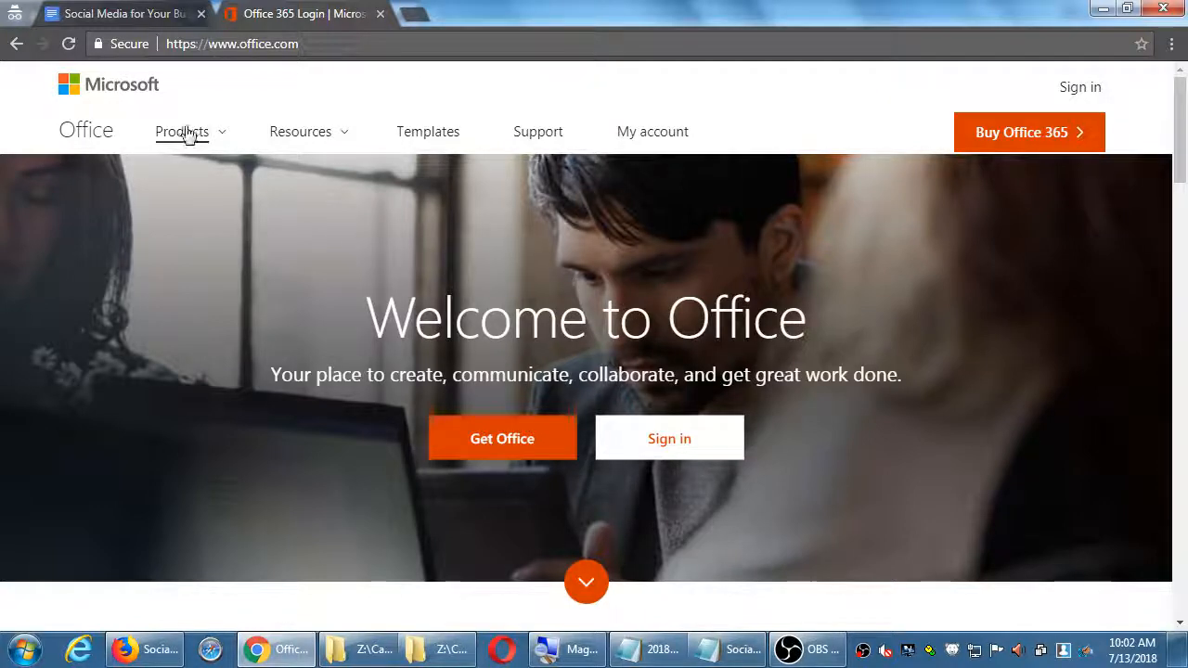
# Step: Browse the Office Products menu and home page, then return to the student responses document
pyautogui.click(182, 130)
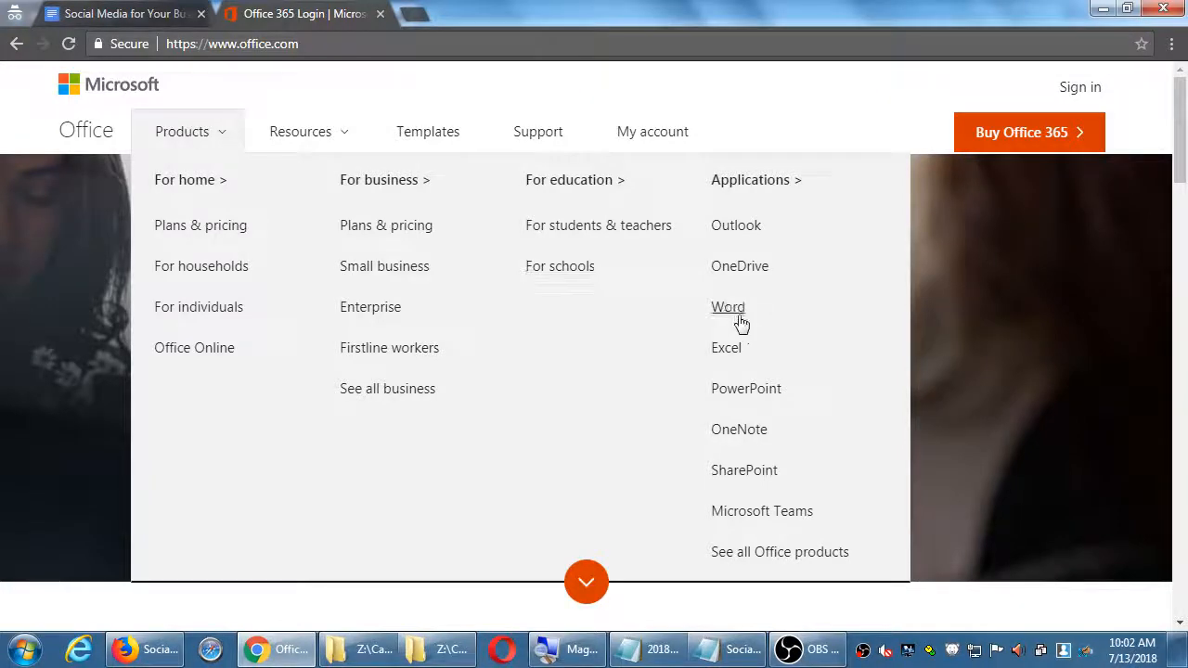
pyautogui.click(728, 307)
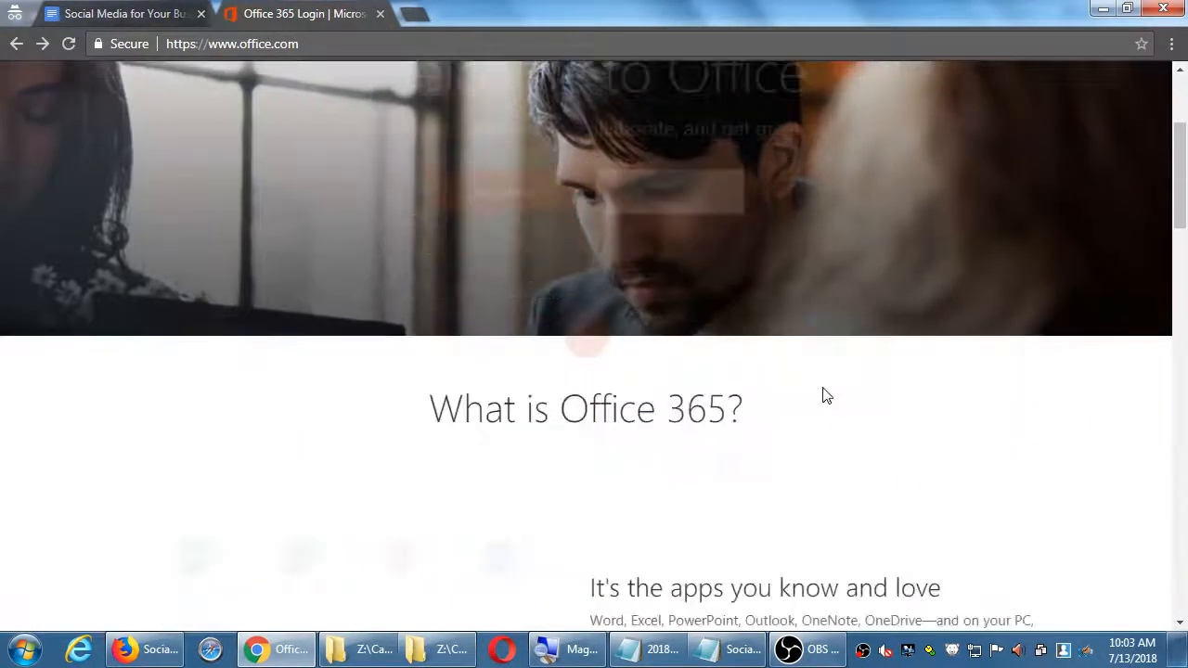
pyautogui.scroll(-3)
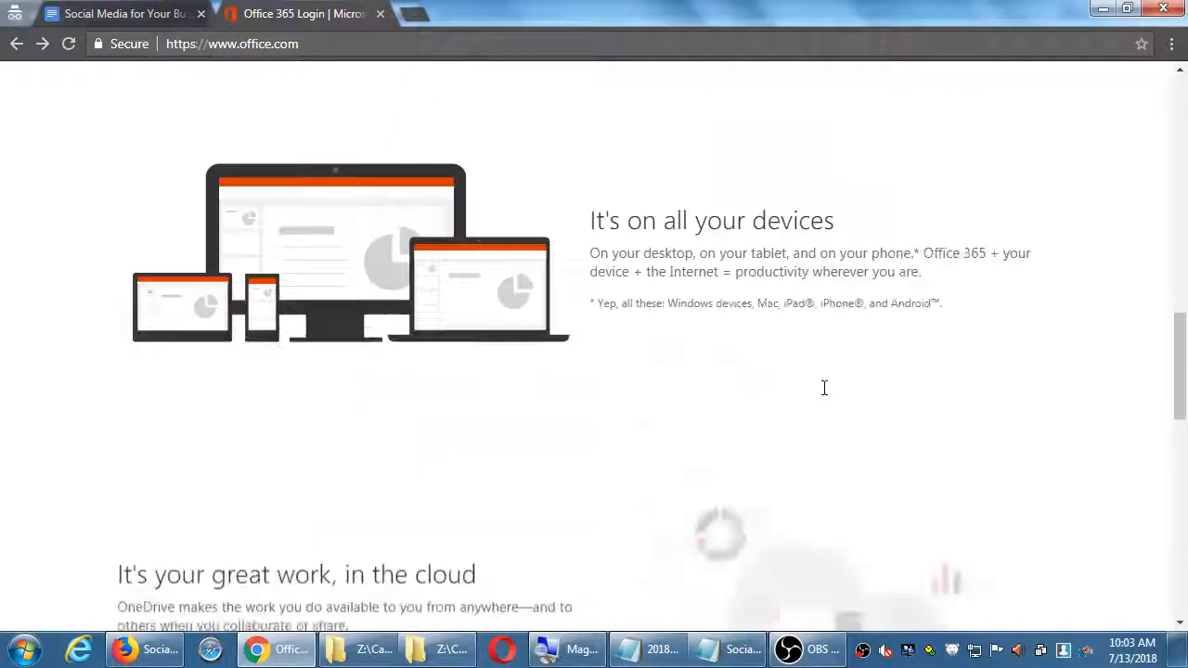
pyautogui.scroll(-3)
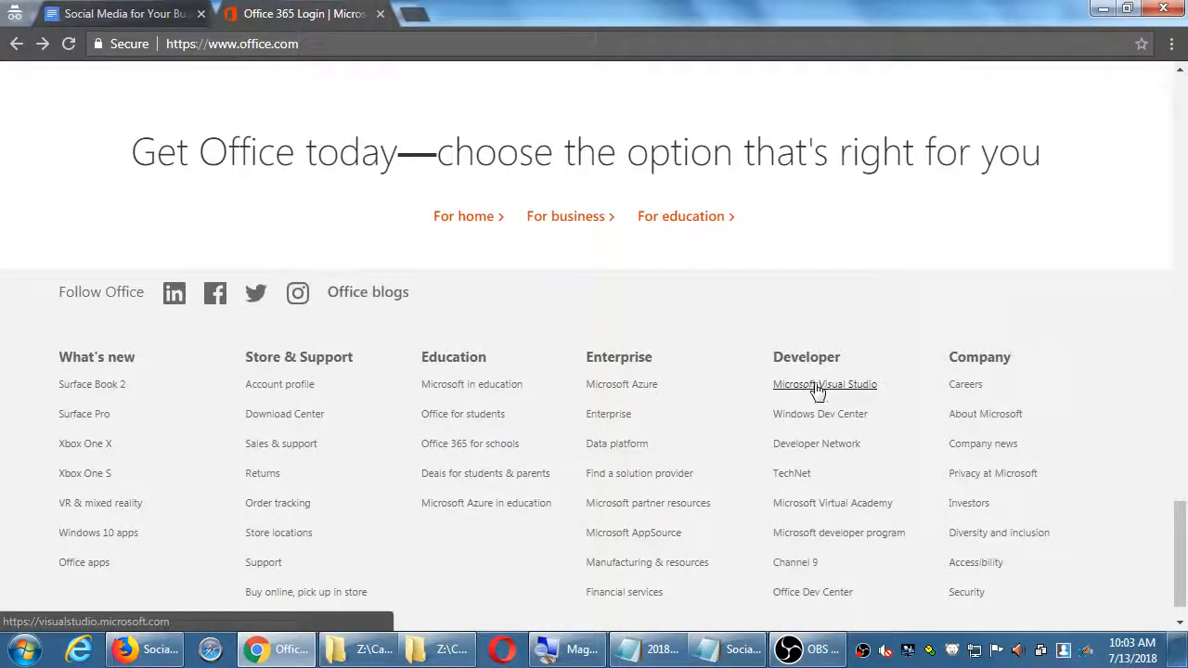
pyautogui.scroll(3)
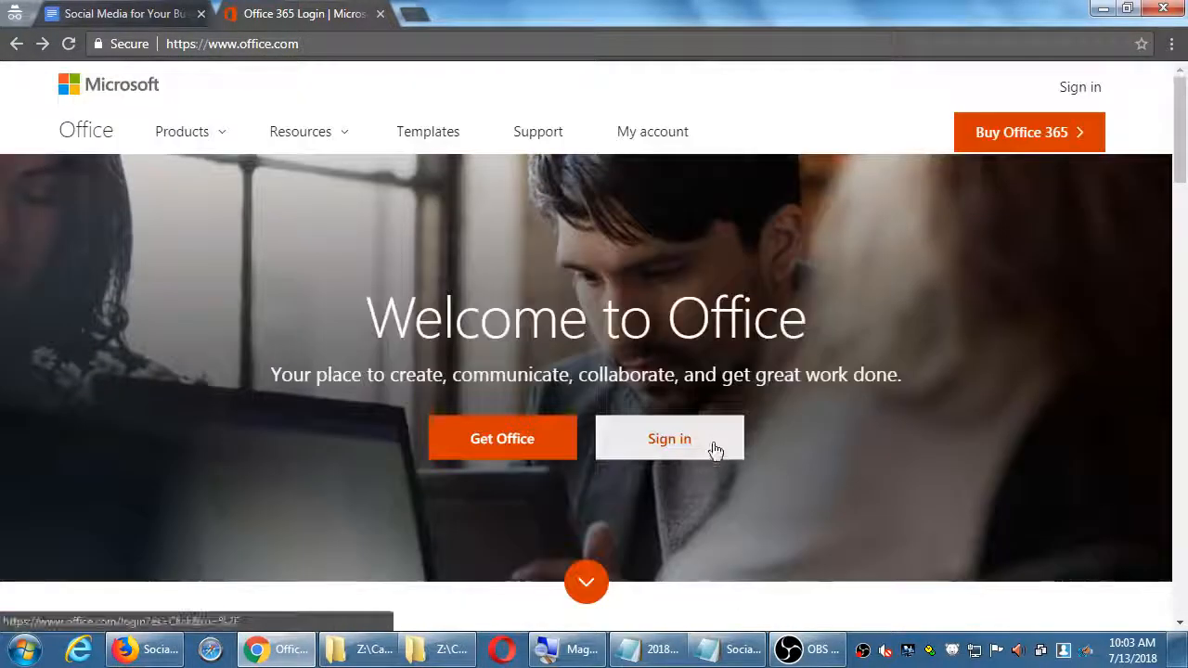
pyautogui.moveTo(857, 311)
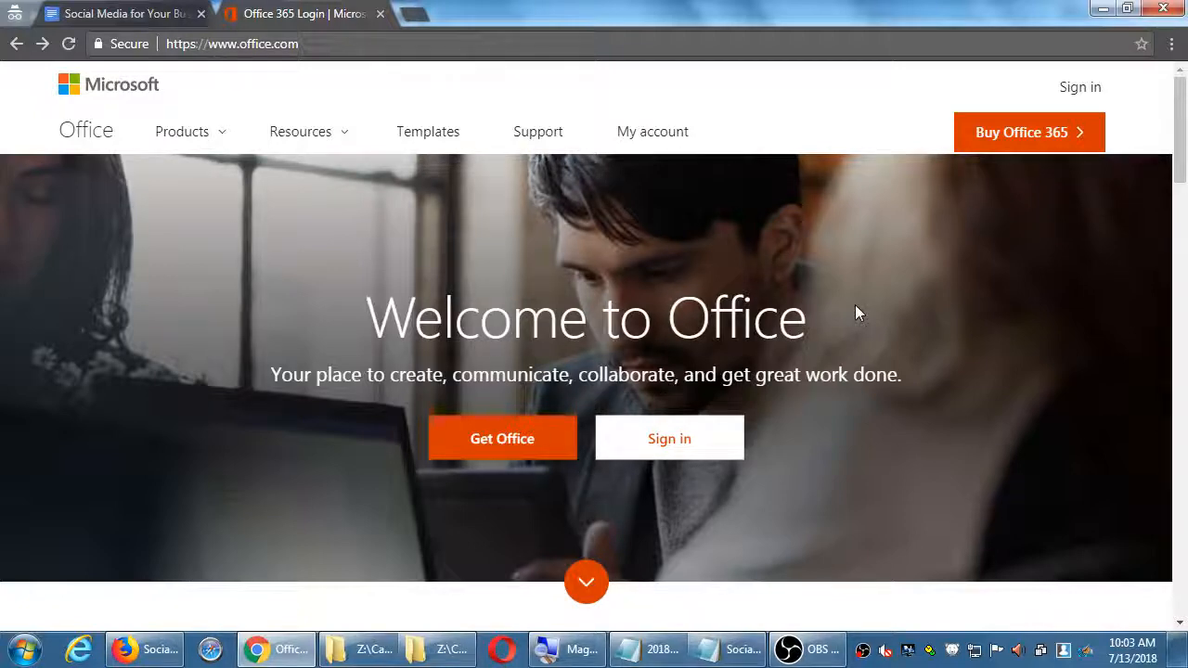
pyautogui.click(112, 13)
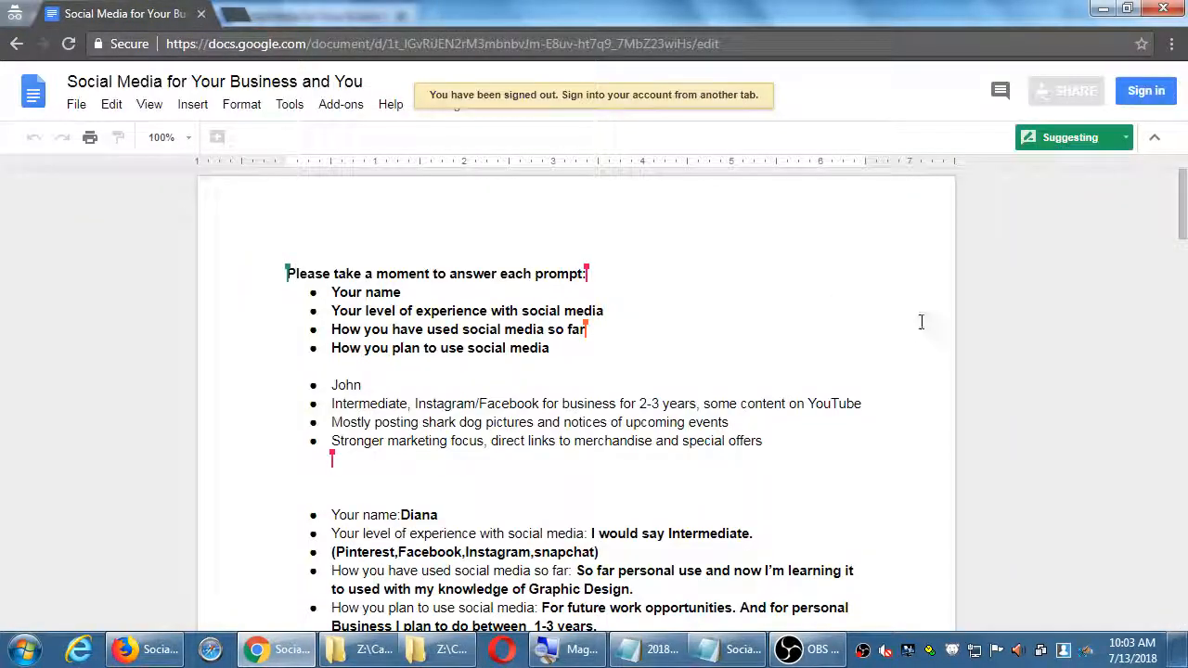
pyautogui.moveTo(895, 353)
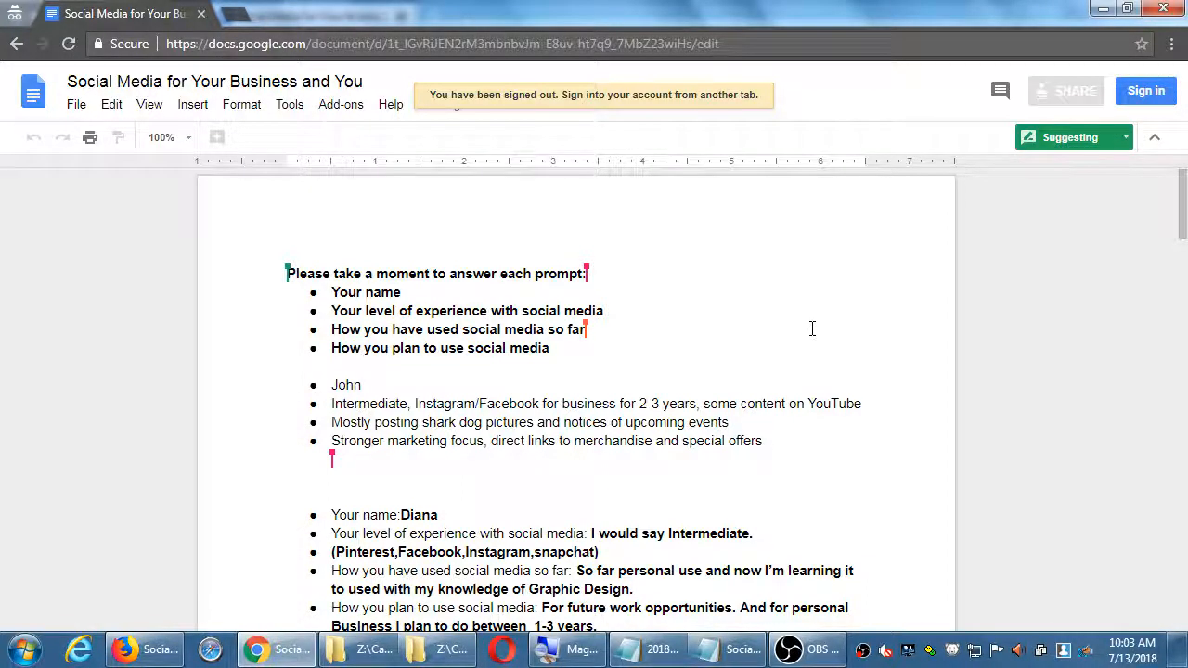
# Step: Scroll down through the responses to Veronica's, Rick's and Anna's entries, dismissing the signed-in notice
pyautogui.scroll(-3)
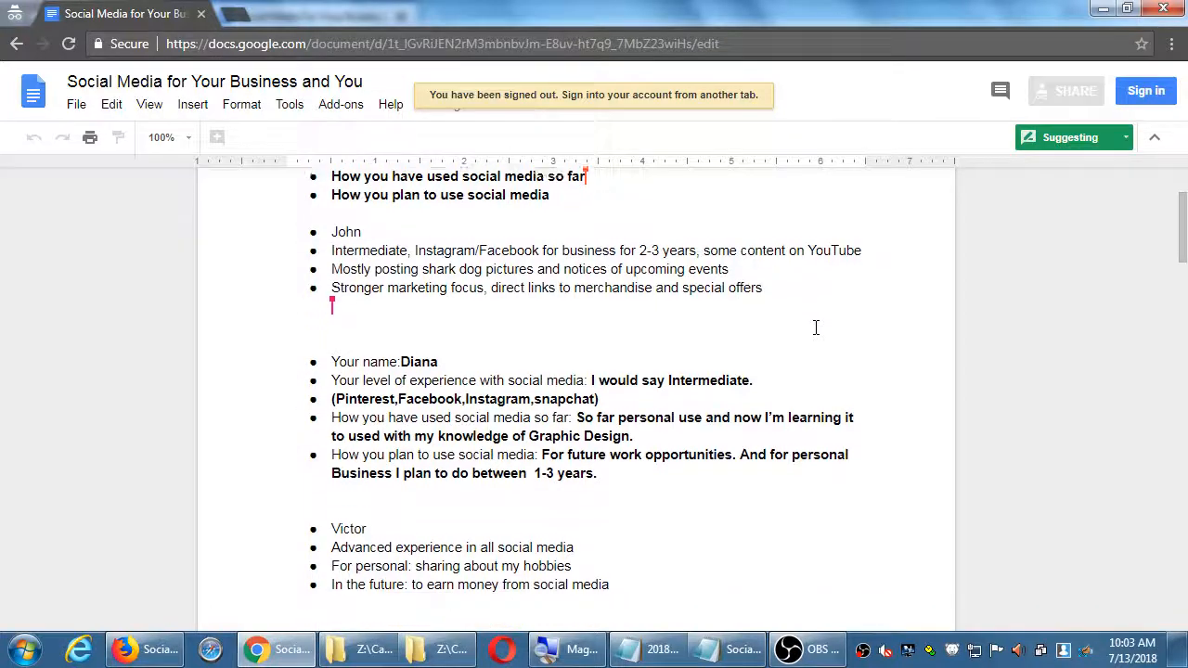
pyautogui.scroll(-3)
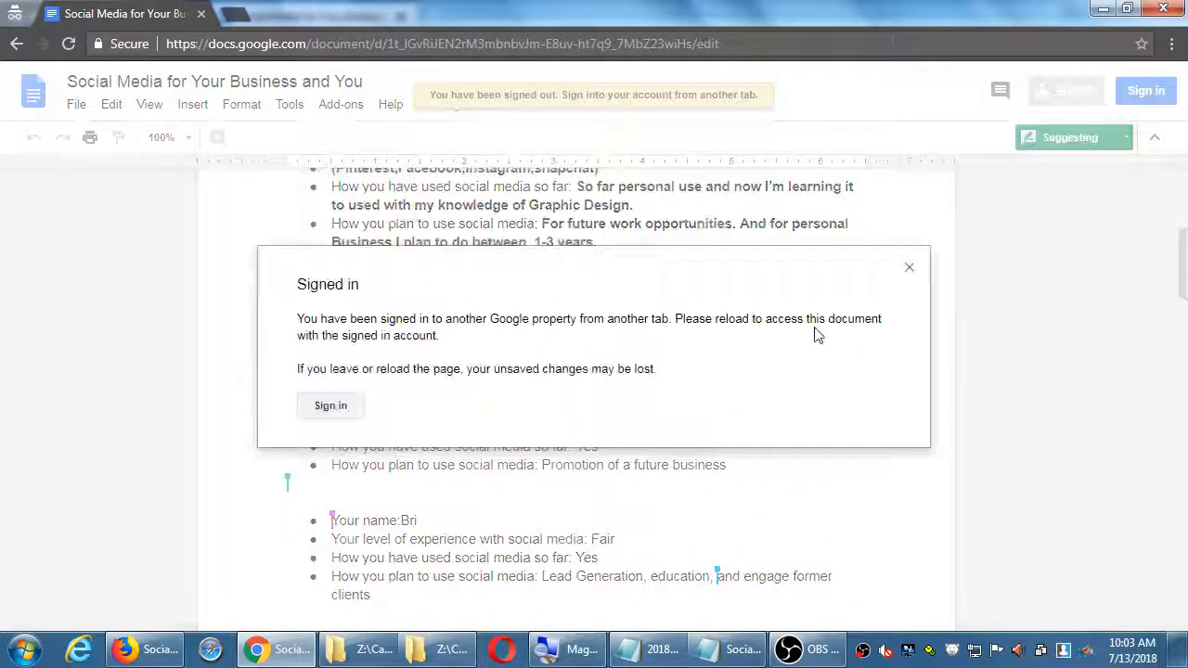
pyautogui.click(910, 267)
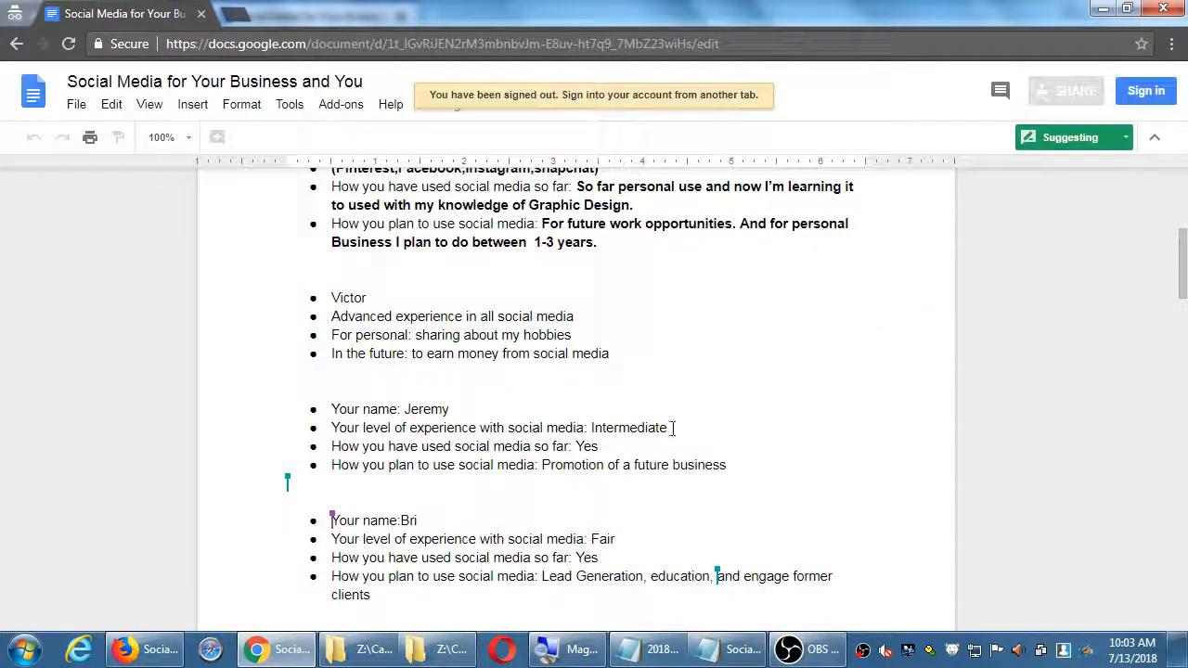
pyautogui.scroll(-3)
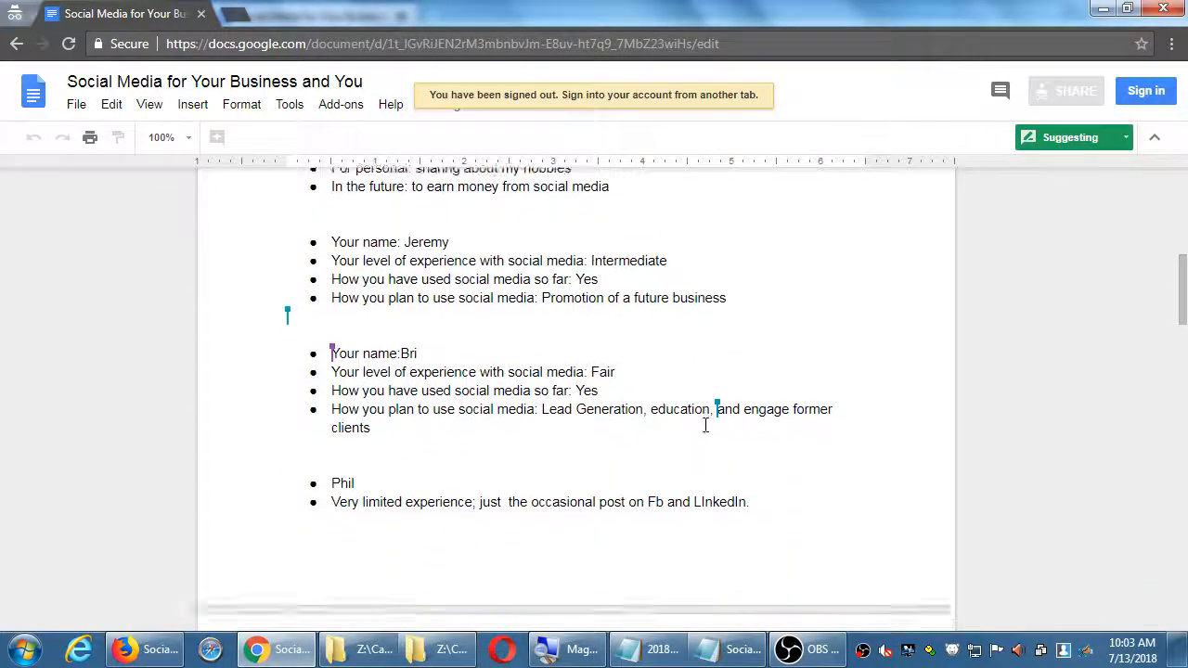
pyautogui.scroll(-3)
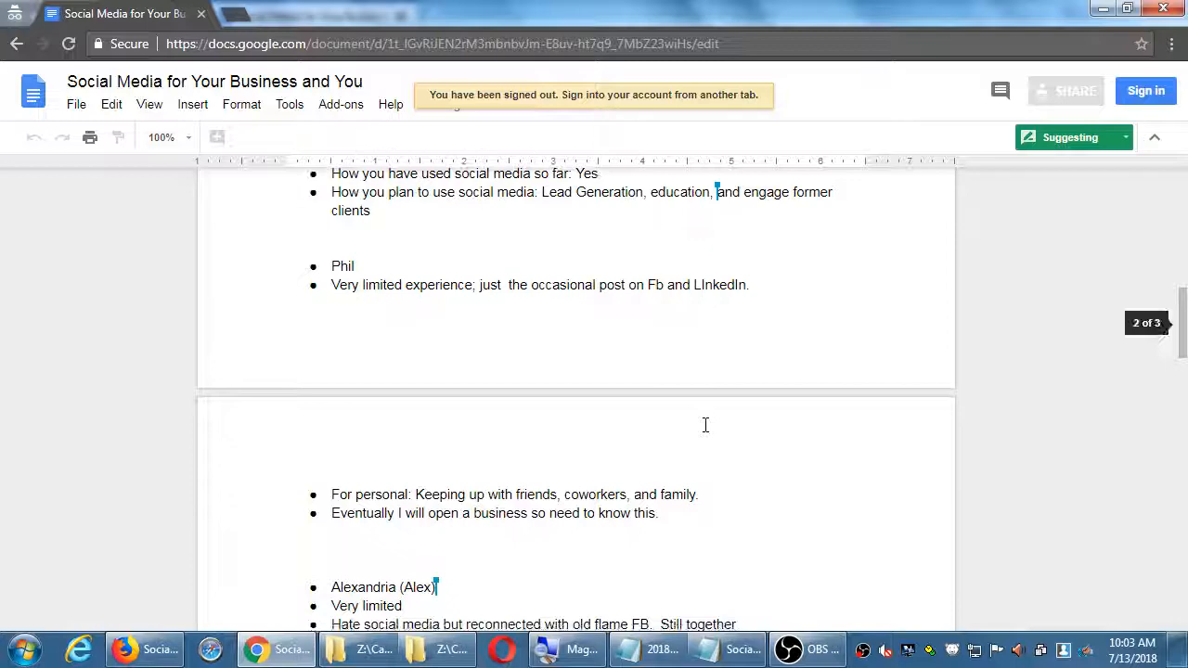
pyautogui.scroll(-3)
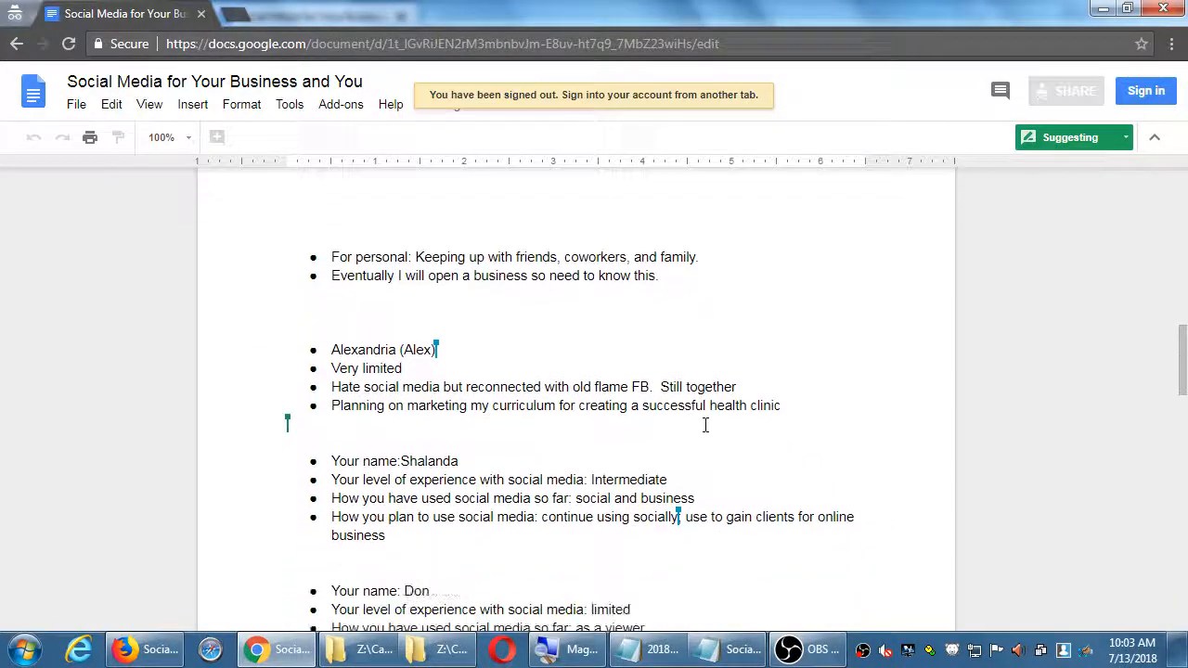
pyautogui.scroll(-3)
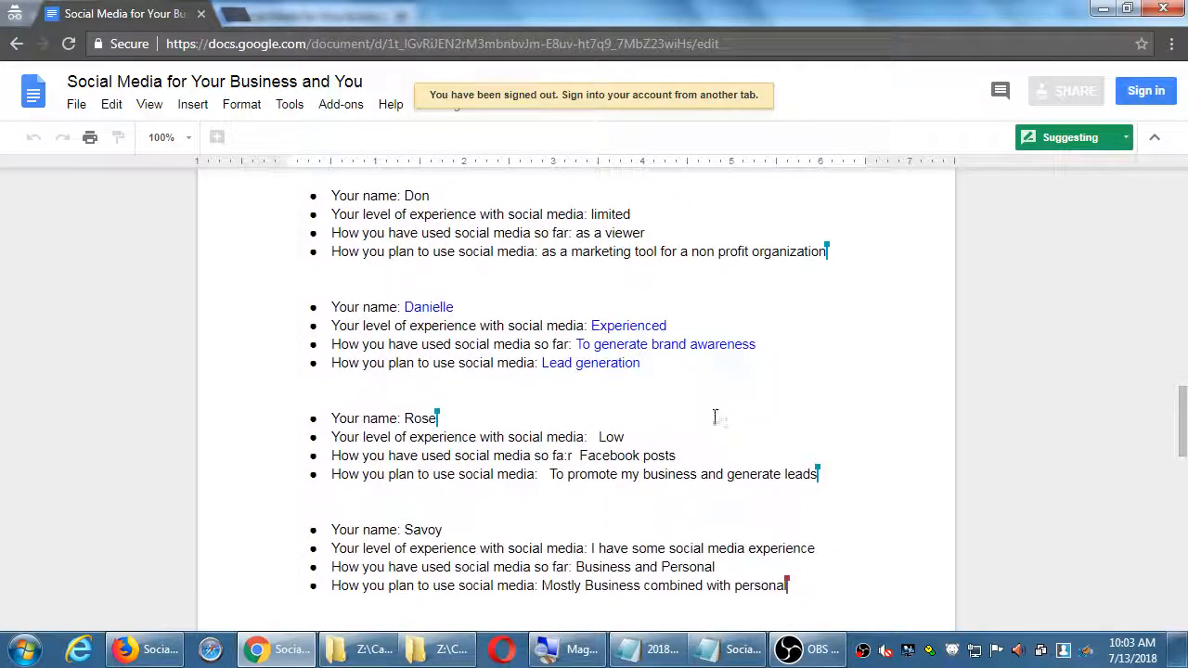
pyautogui.scroll(-3)
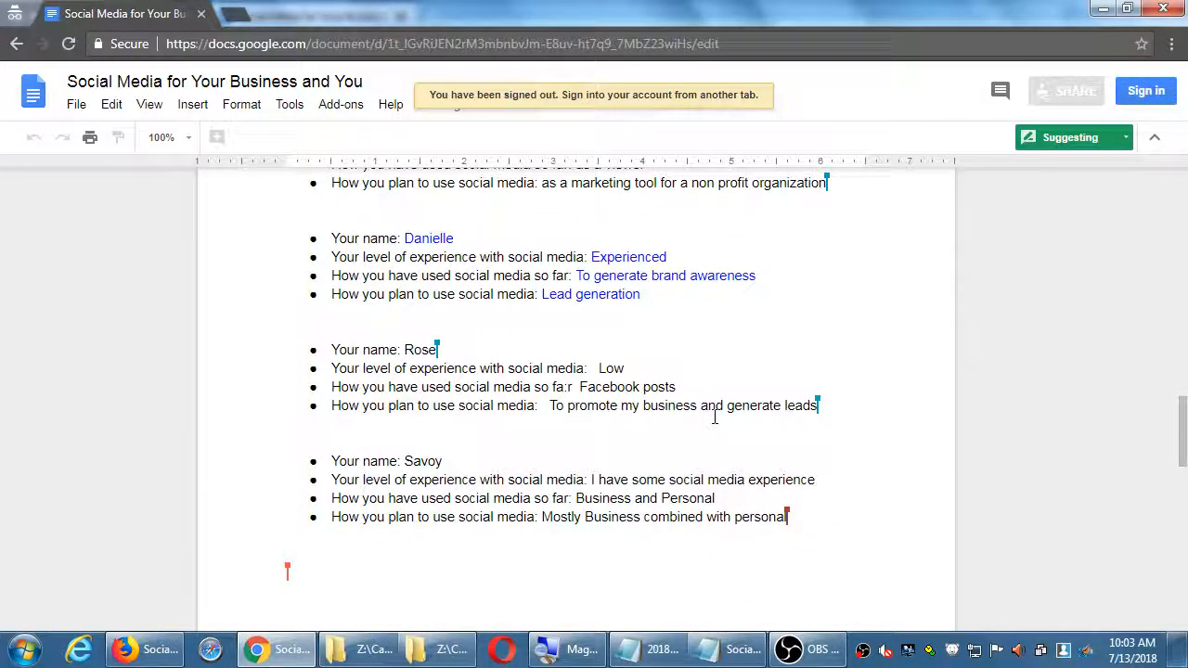
pyautogui.scroll(-3)
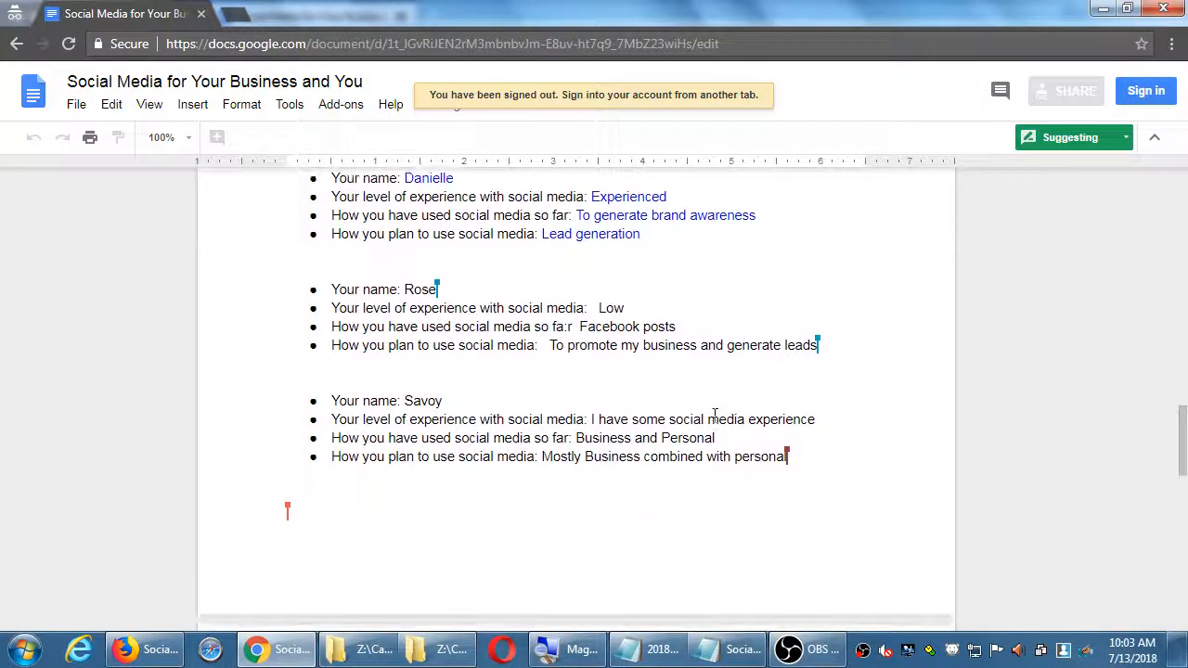
pyautogui.scroll(-3)
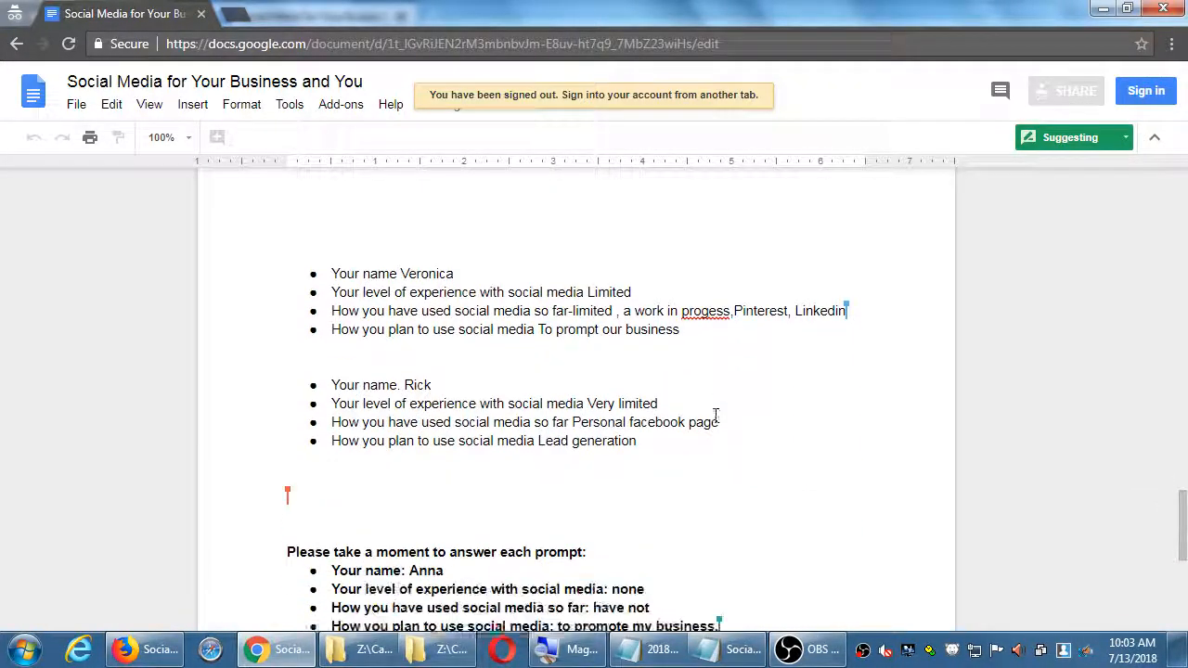
pyautogui.scroll(-3)
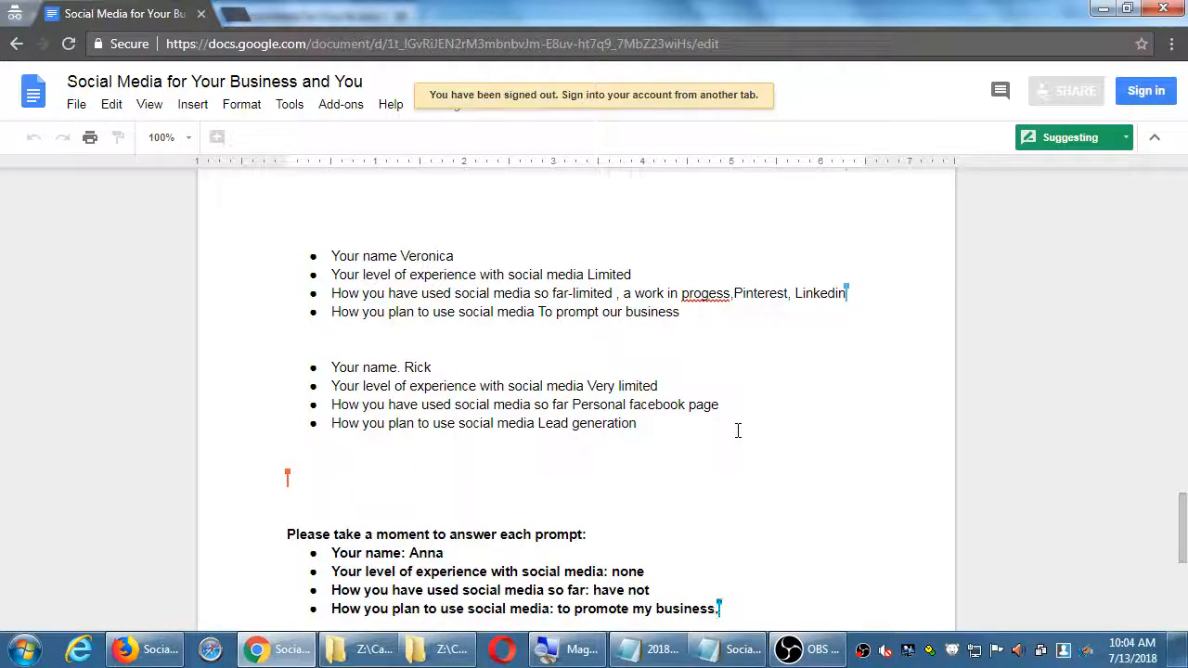
# Step: Scroll back through earlier responses from Rose, Savoy, Don, Danielle, Jeremy and Bri
pyautogui.scroll(-3)
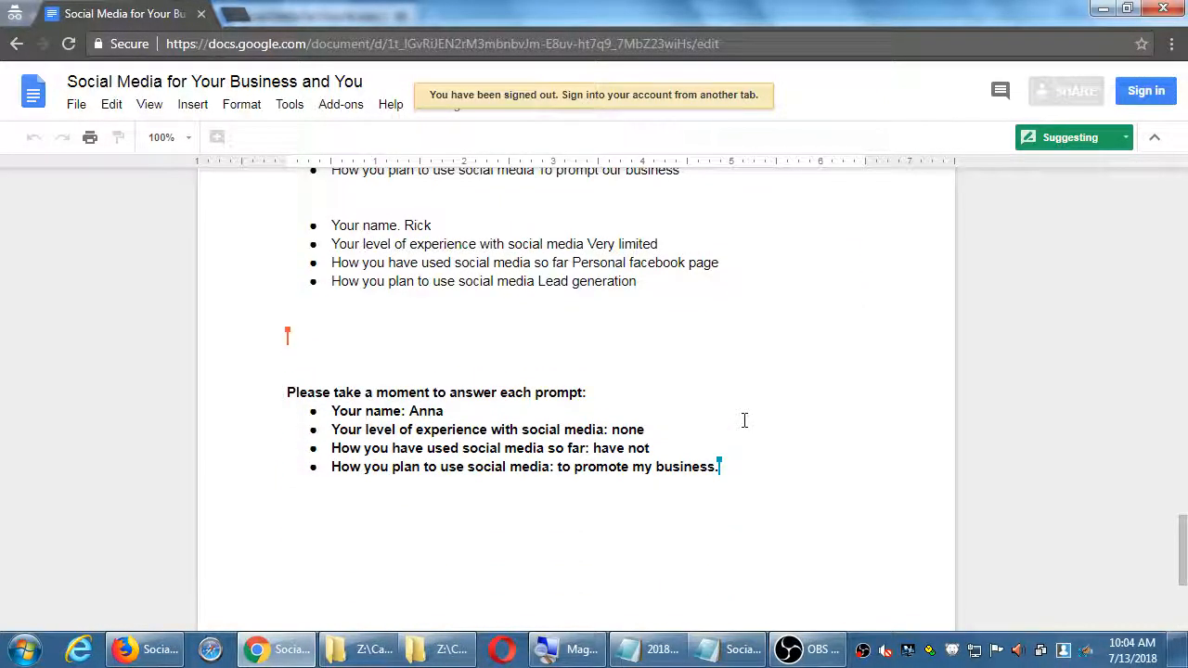
pyautogui.scroll(3)
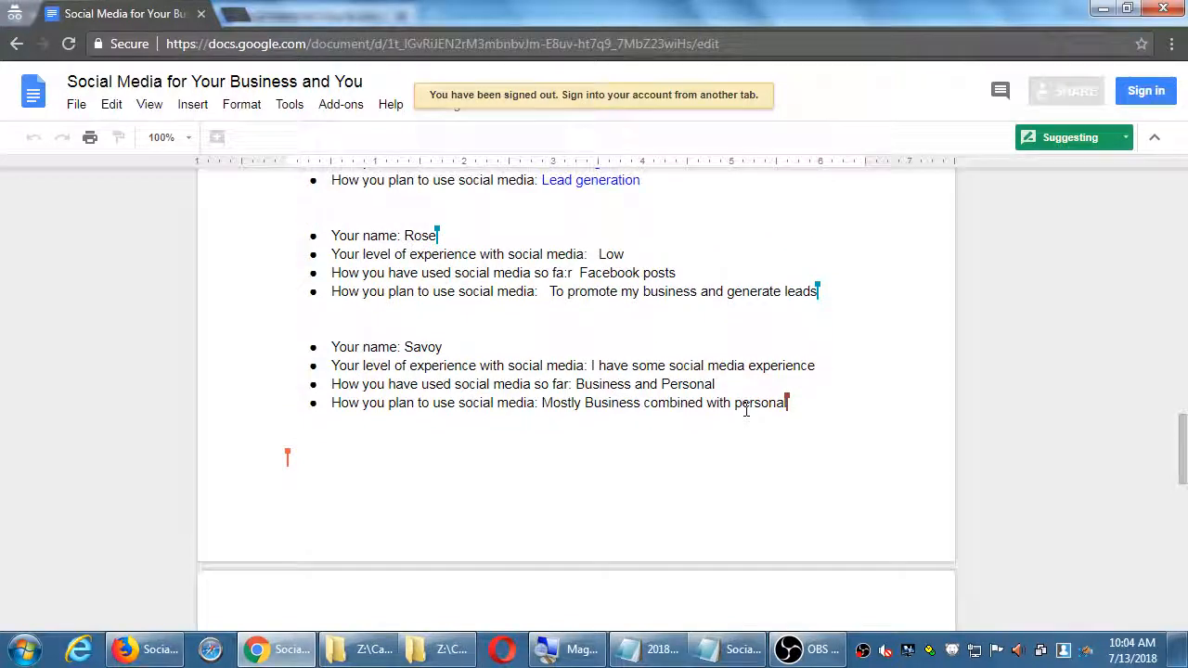
pyautogui.scroll(-3)
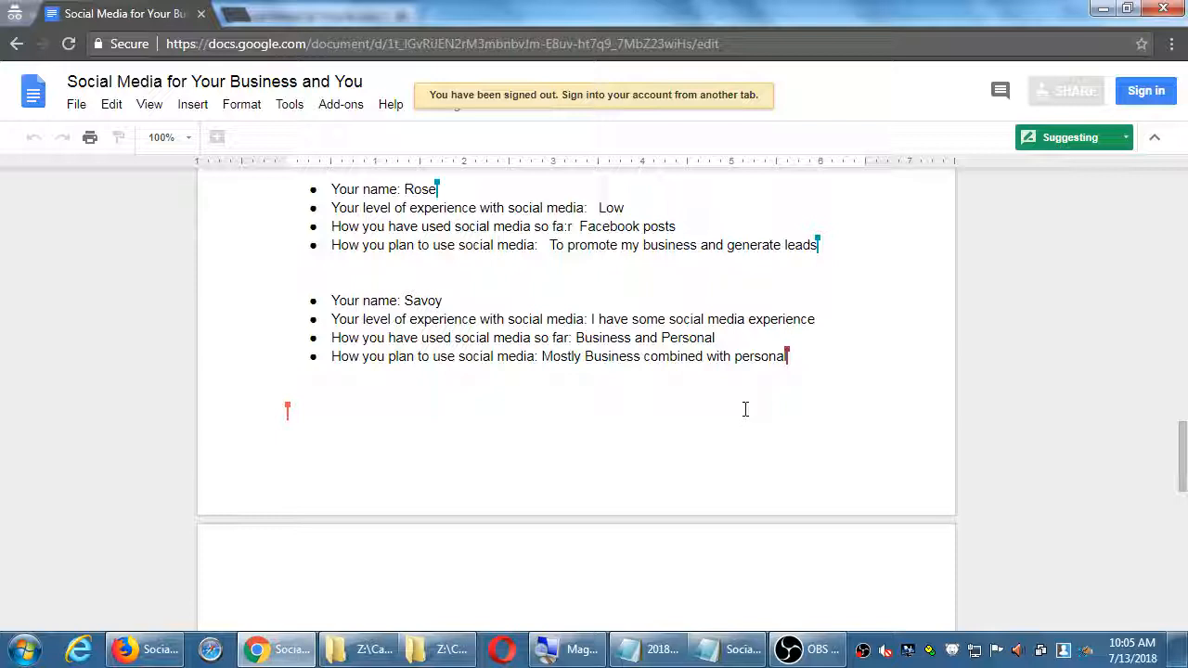
pyautogui.moveTo(707, 411)
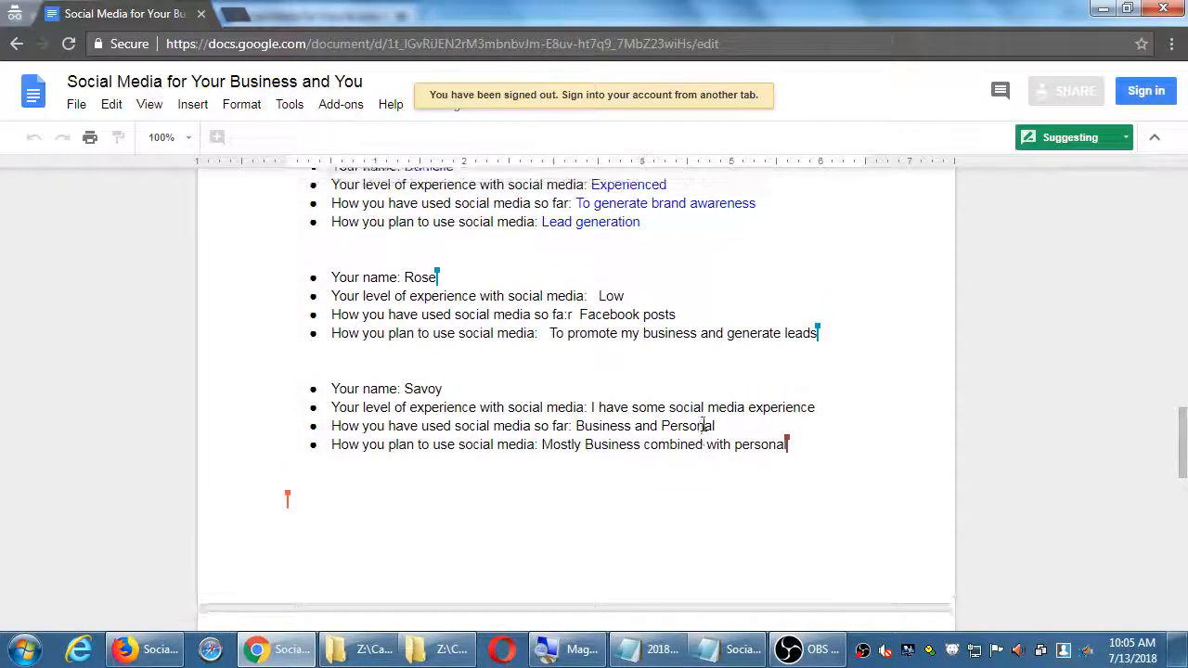
pyautogui.scroll(3)
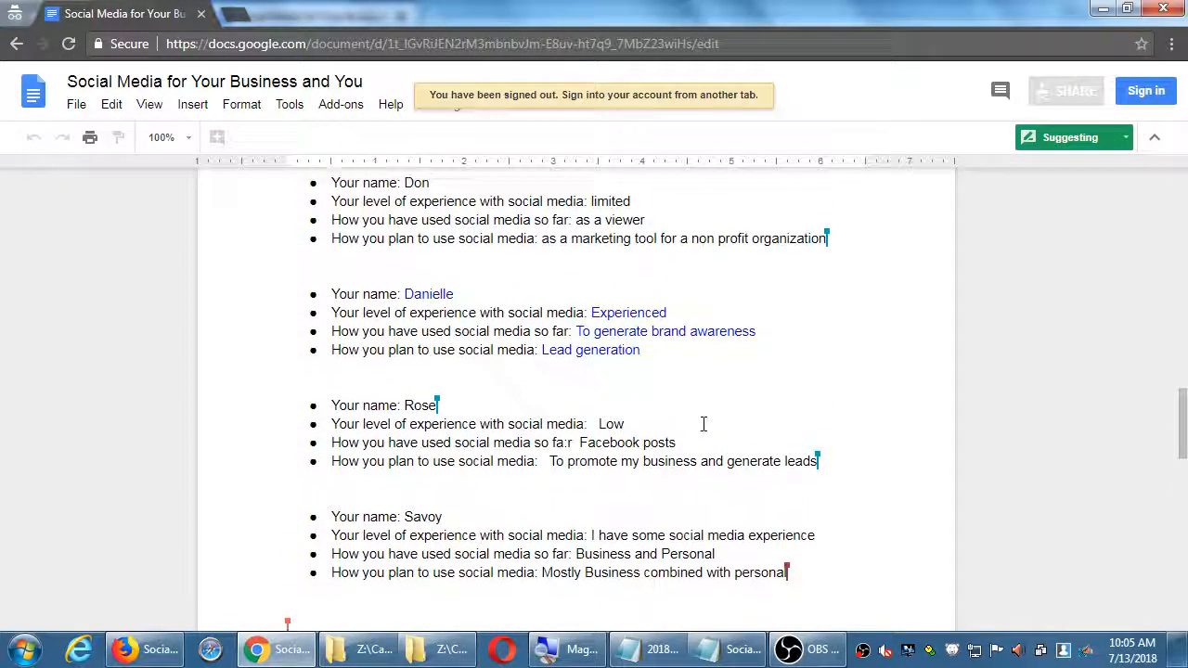
pyautogui.scroll(-3)
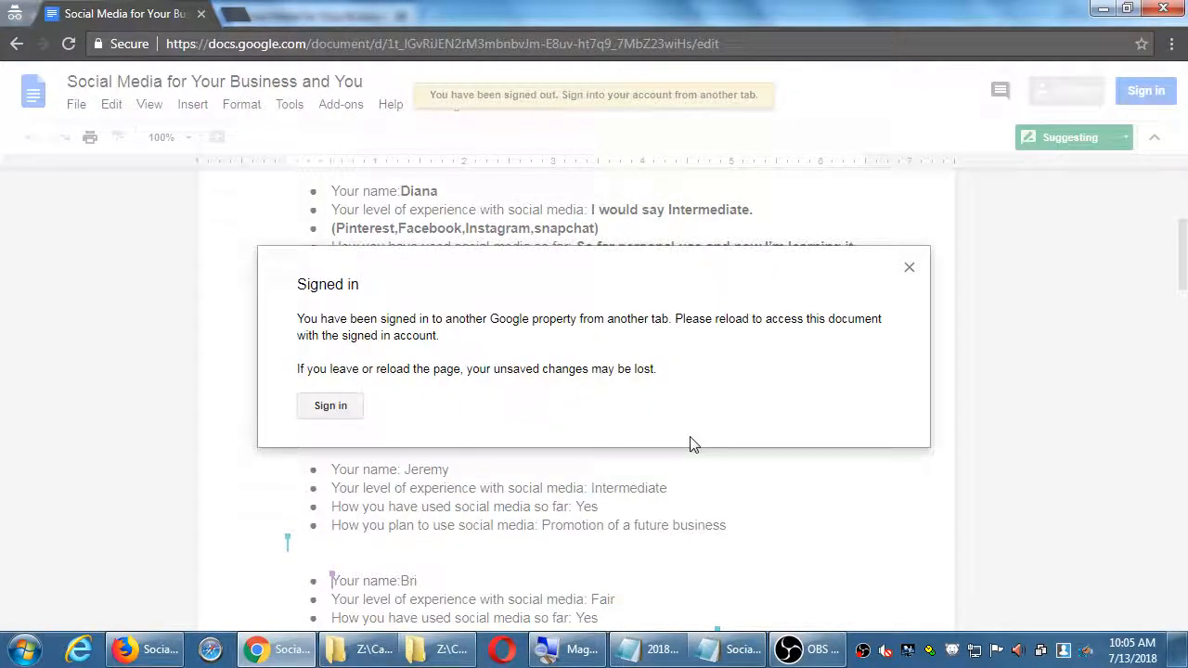
# Step: Dismiss the signed-in notice on the shared responses document
pyautogui.click(909, 267)
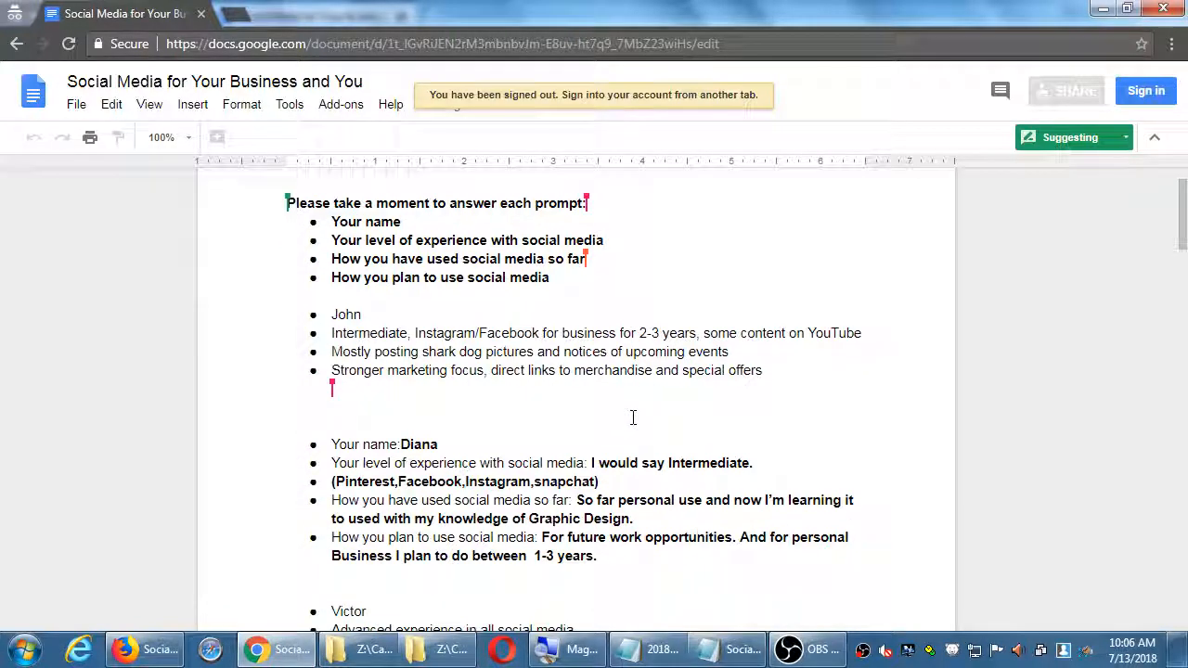
# Step: Scroll down through the students' social media responses, reading each answer in turn
pyautogui.scroll(-3)
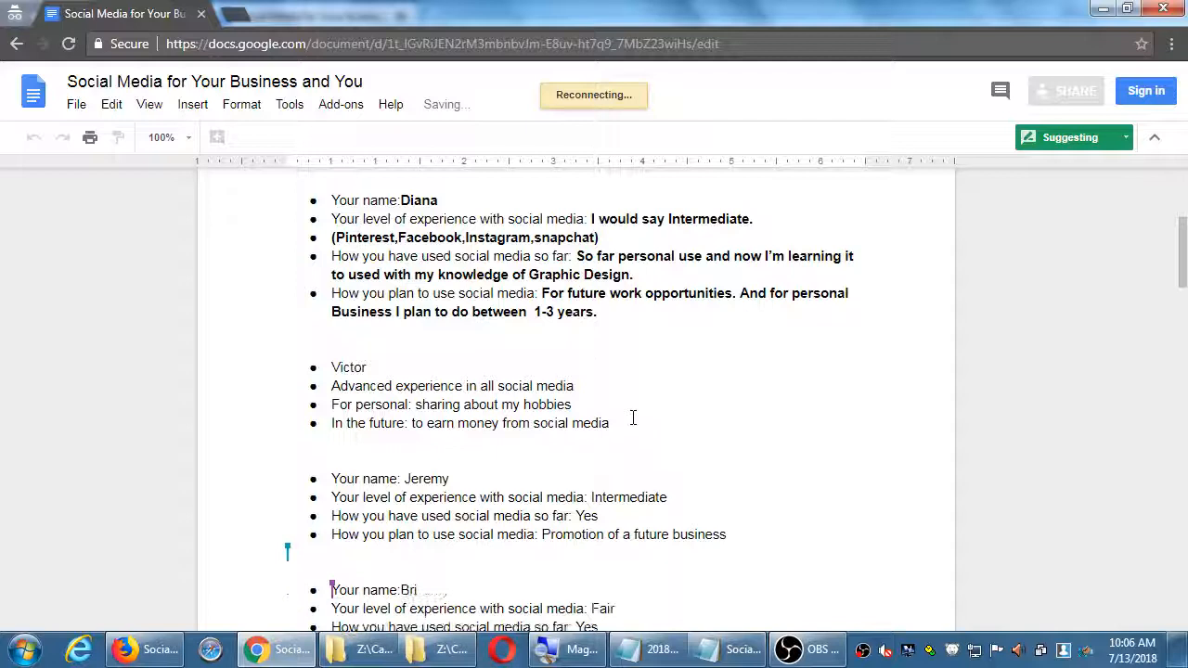
pyautogui.scroll(-3)
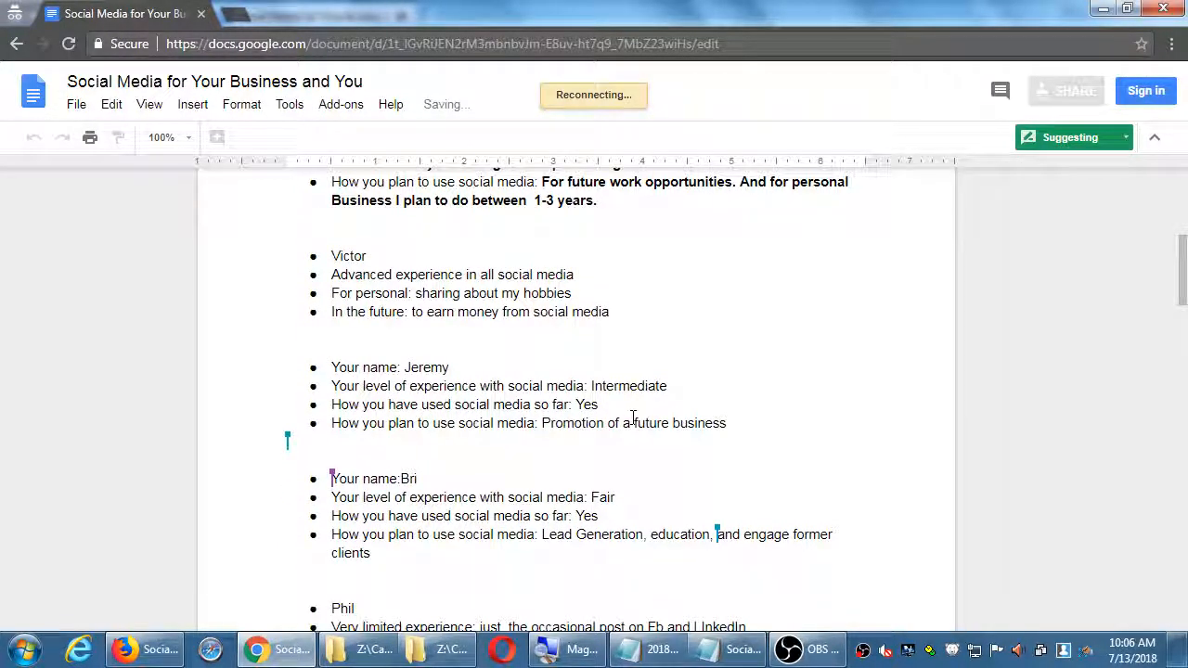
pyautogui.scroll(-3)
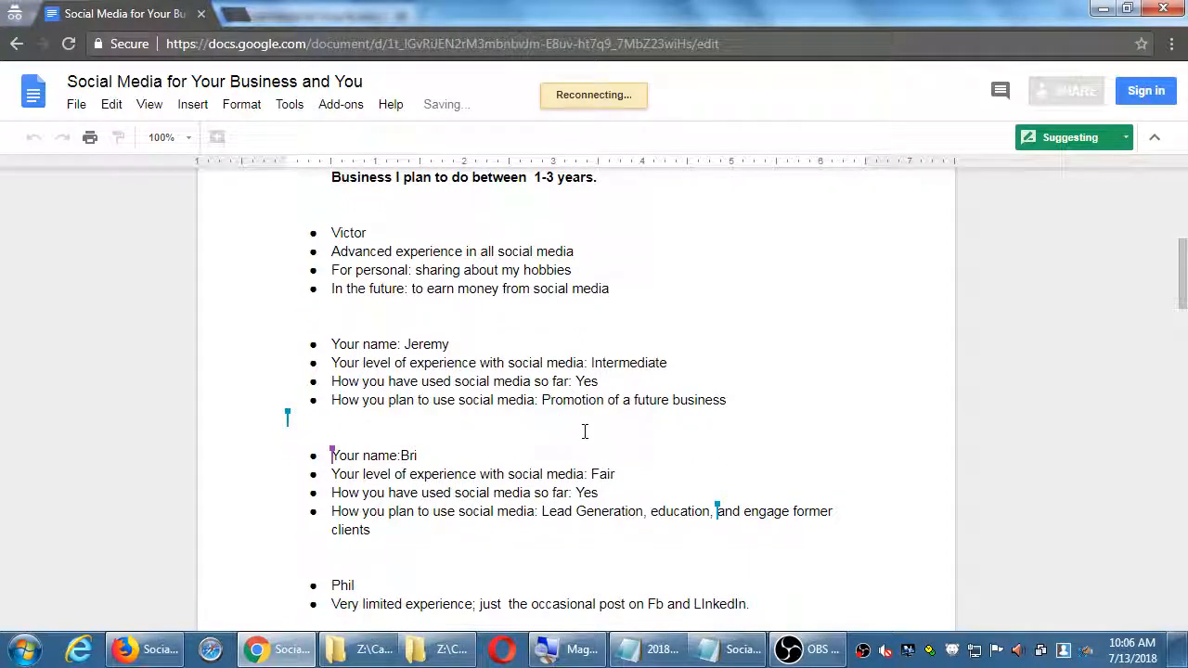
pyautogui.scroll(-3)
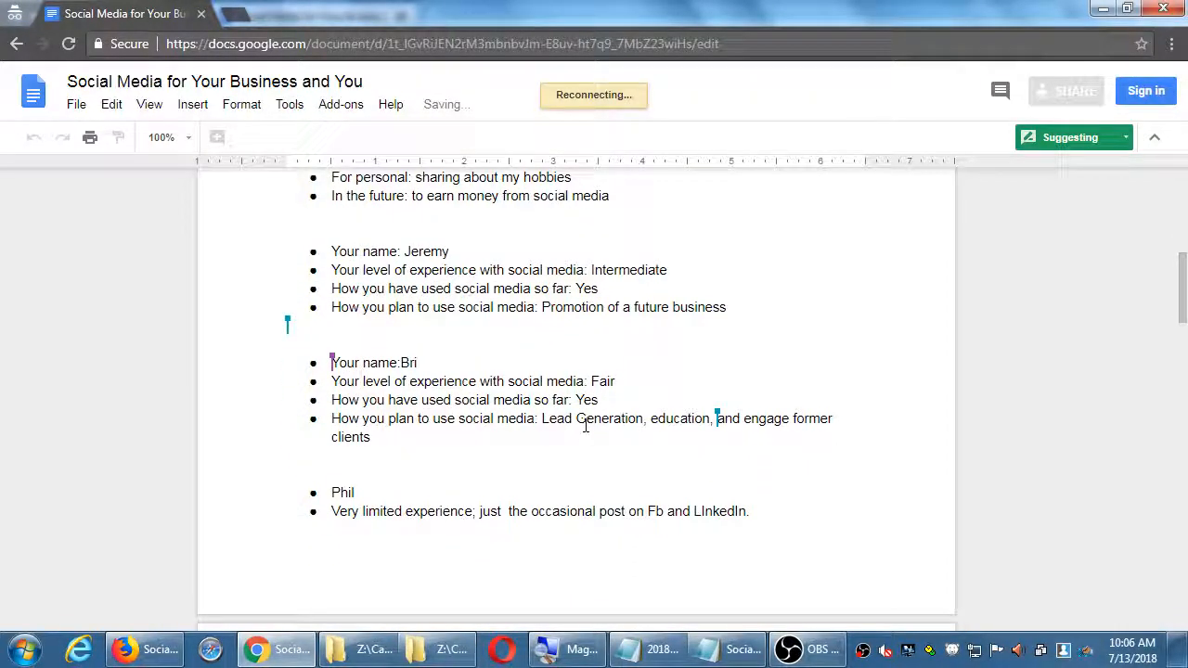
pyautogui.scroll(-3)
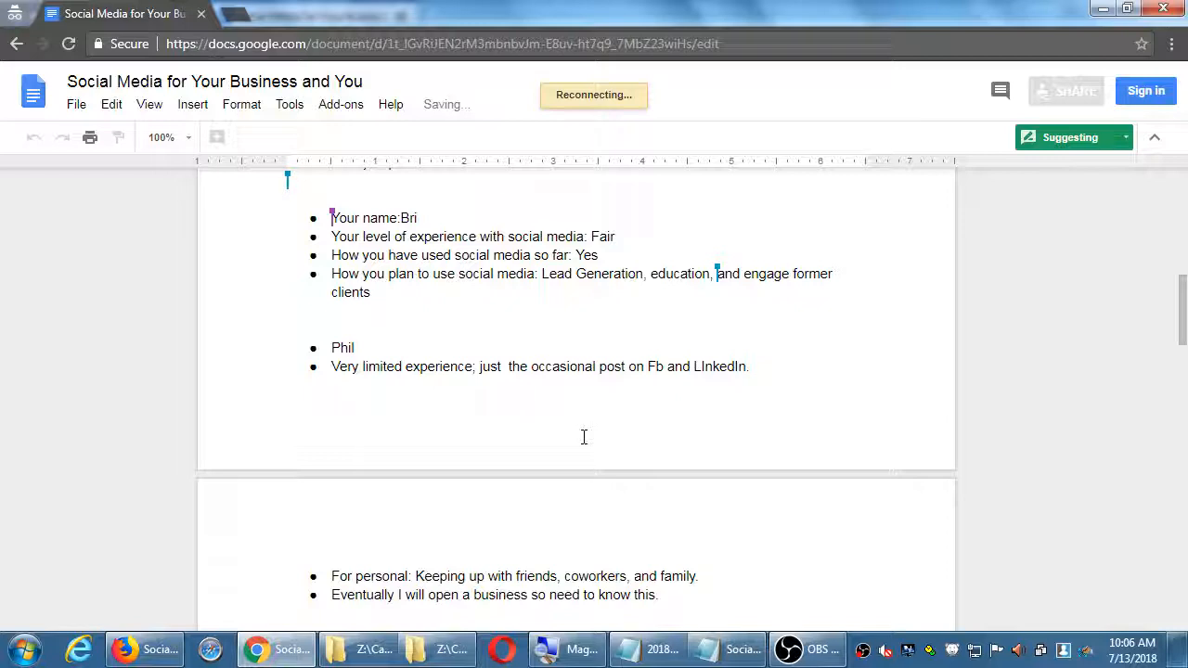
pyautogui.scroll(-3)
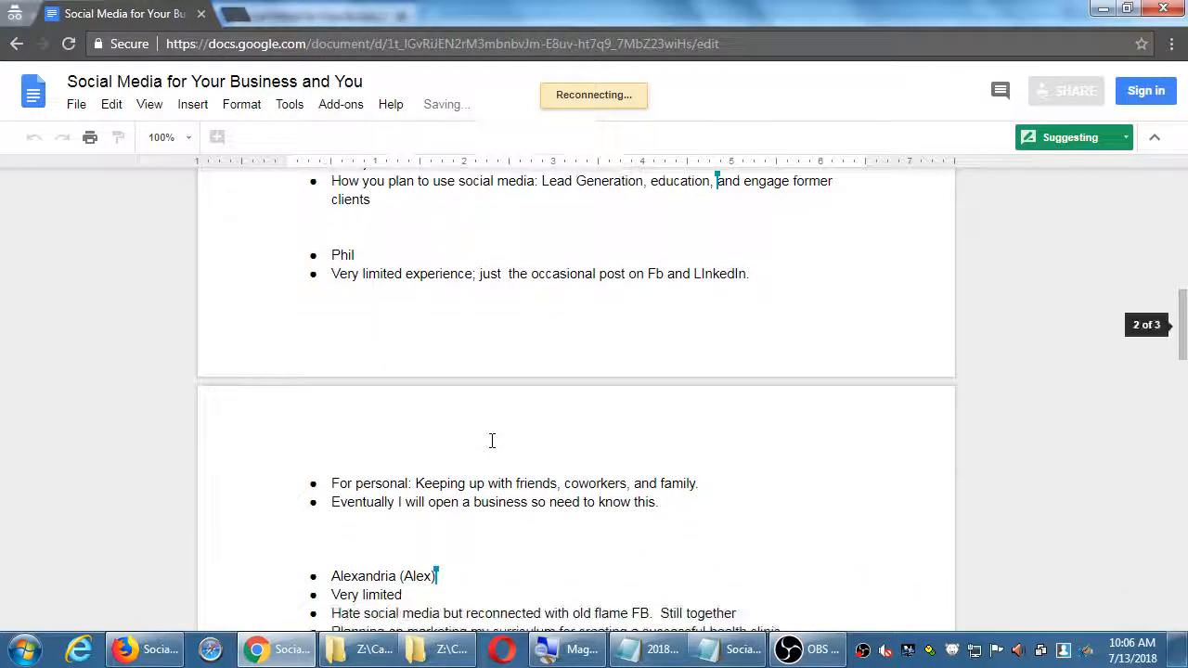
pyautogui.scroll(-3)
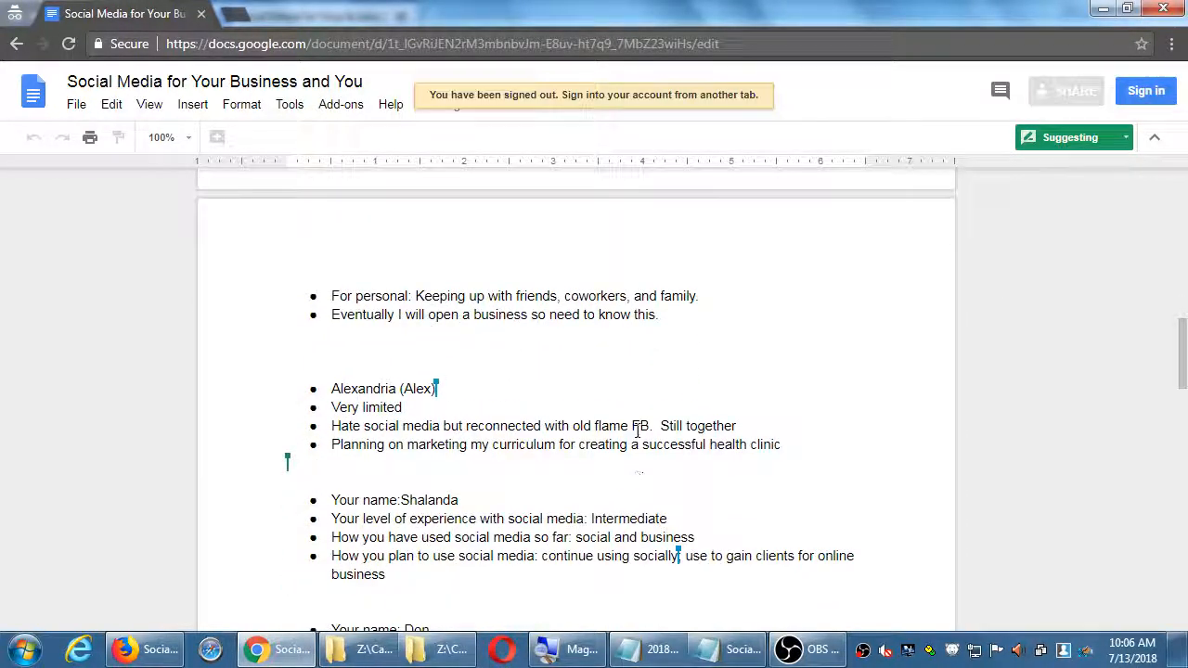
pyautogui.scroll(-3)
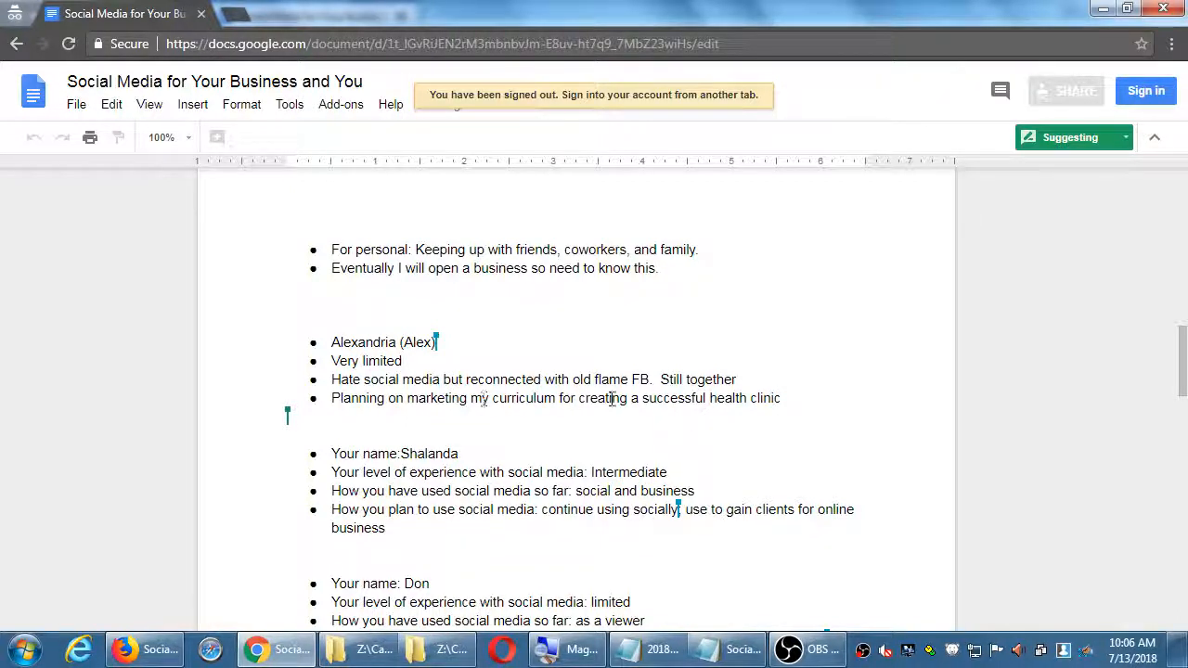
pyautogui.scroll(-3)
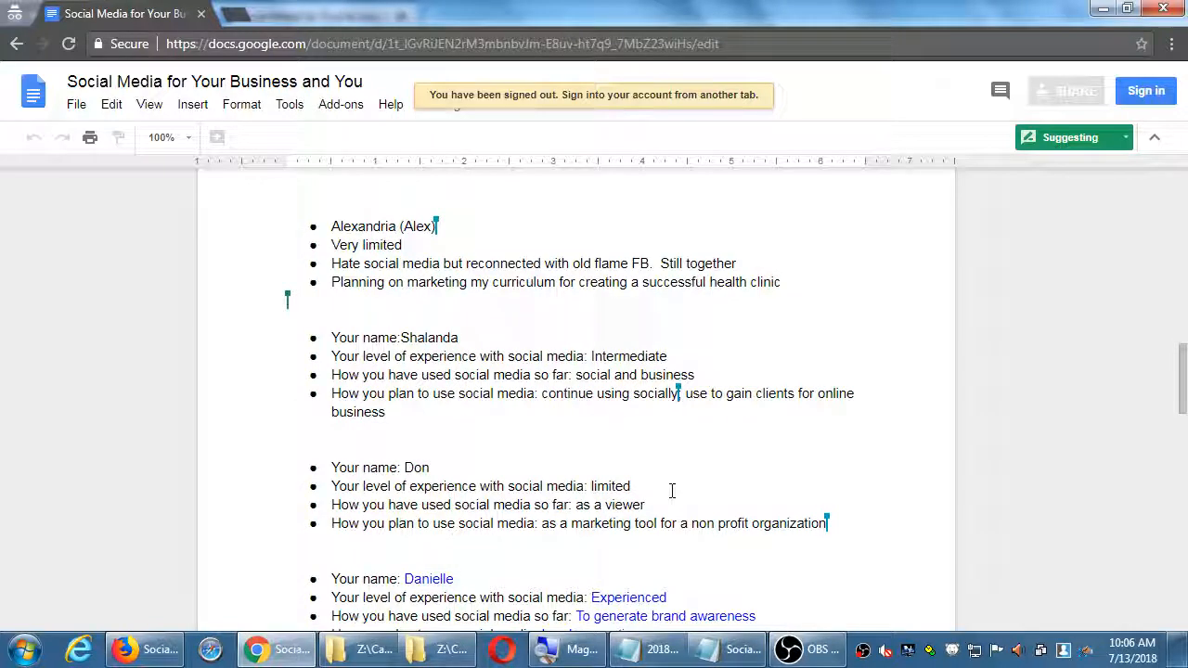
pyautogui.scroll(-3)
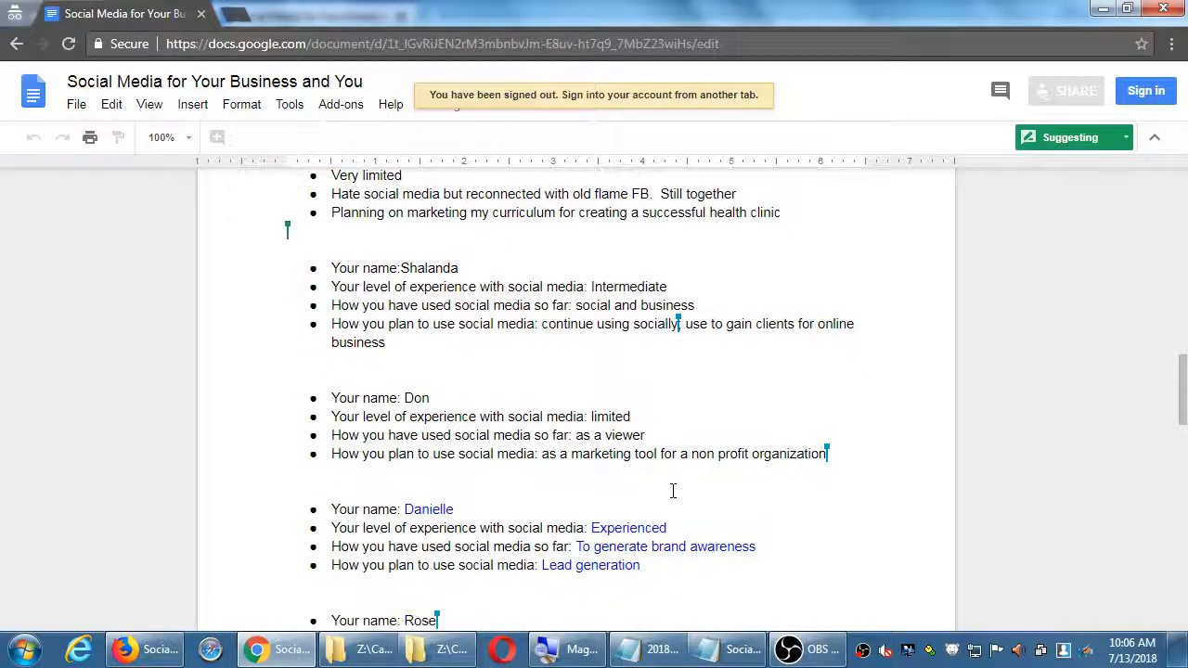
pyautogui.scroll(-3)
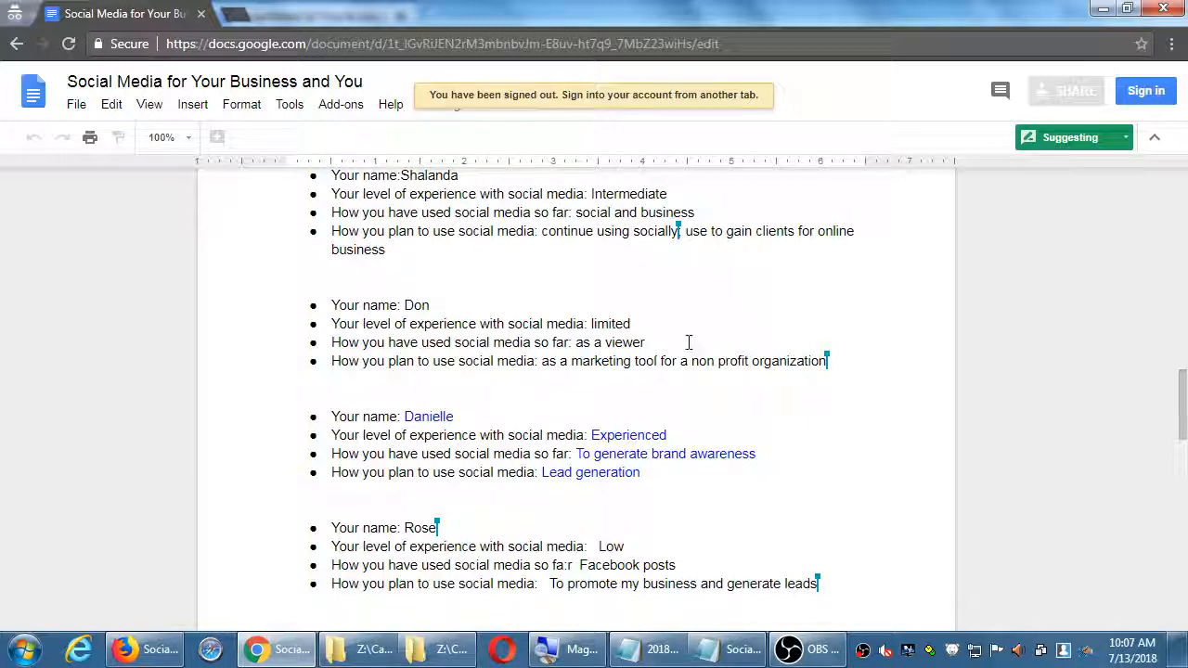
# Step: Continue to Anna's final entry and dismiss the notice about being signed in elsewhere
pyautogui.scroll(-3)
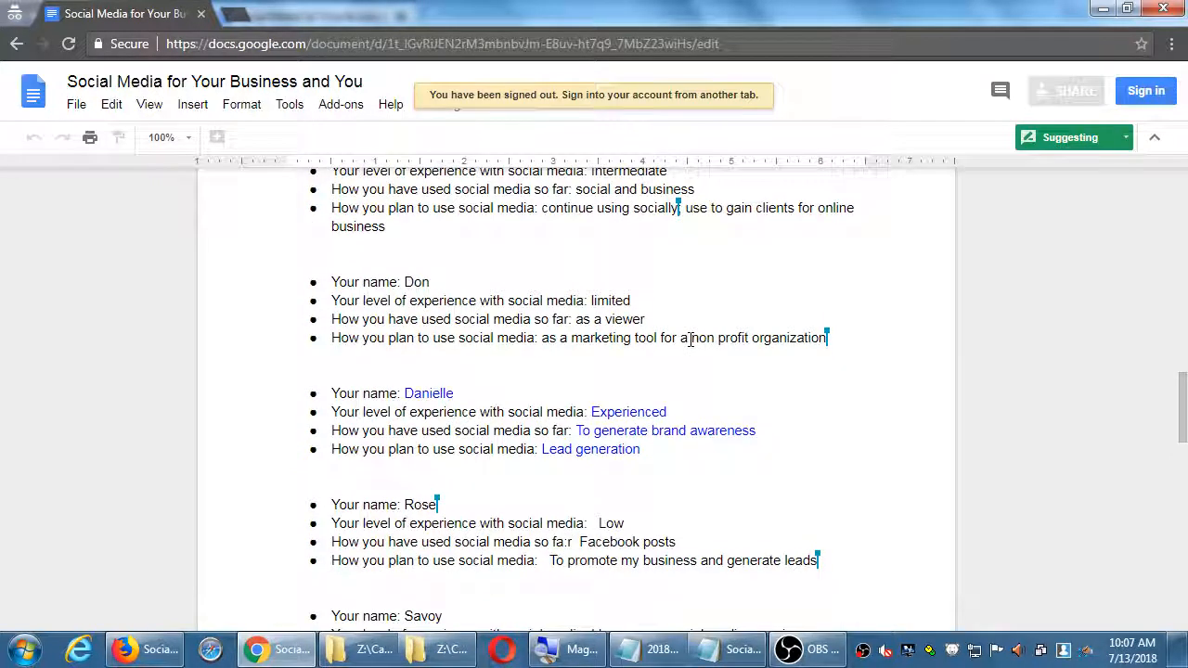
pyautogui.scroll(-3)
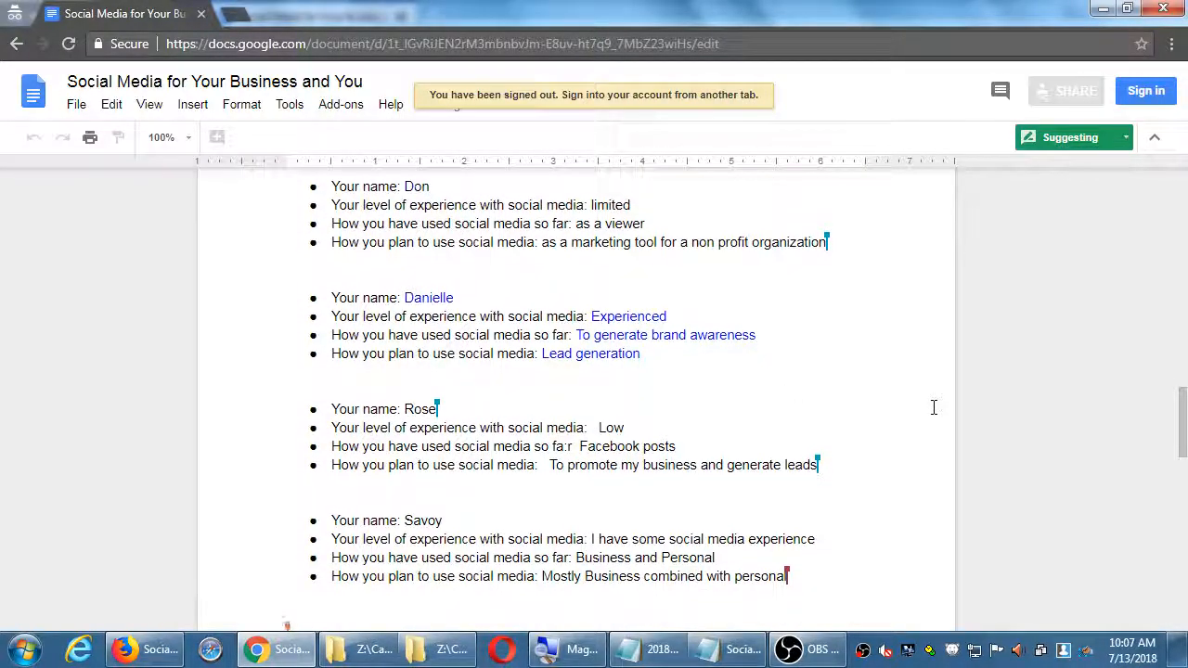
pyautogui.scroll(-3)
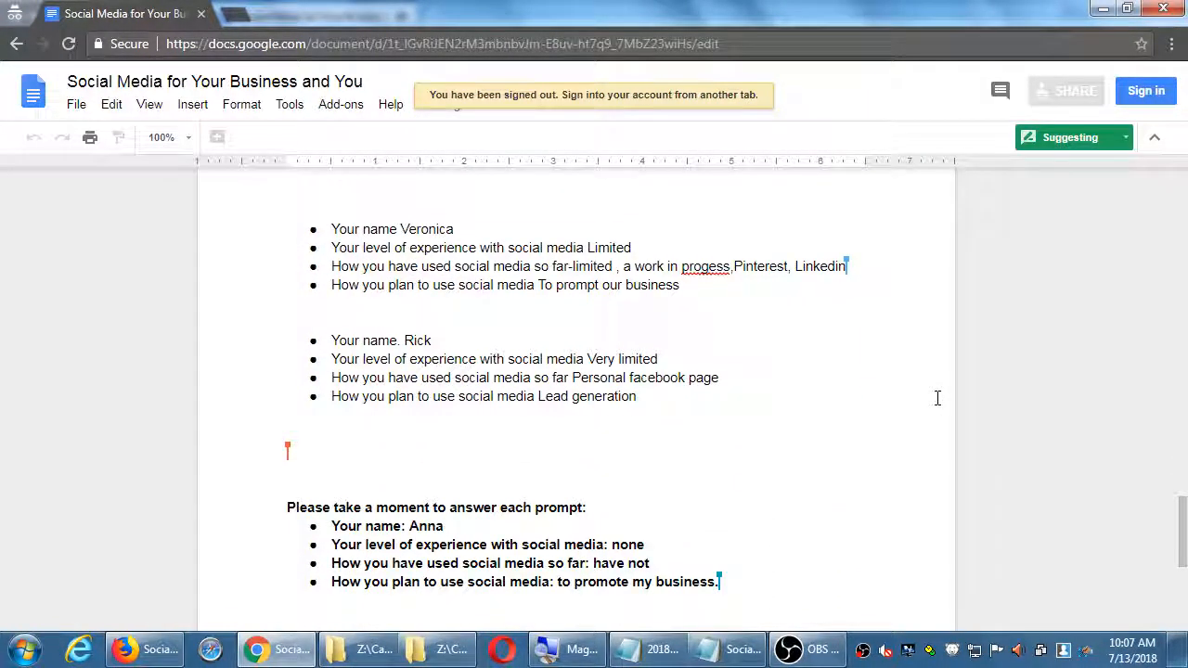
pyautogui.scroll(-3)
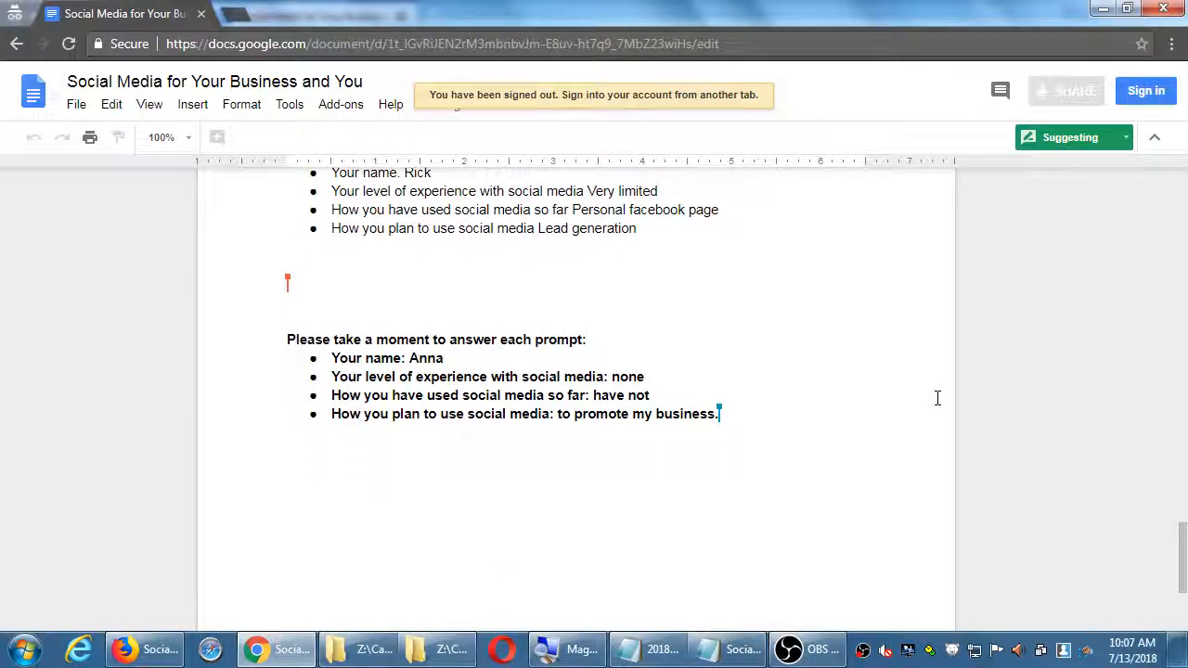
pyautogui.scroll(-3)
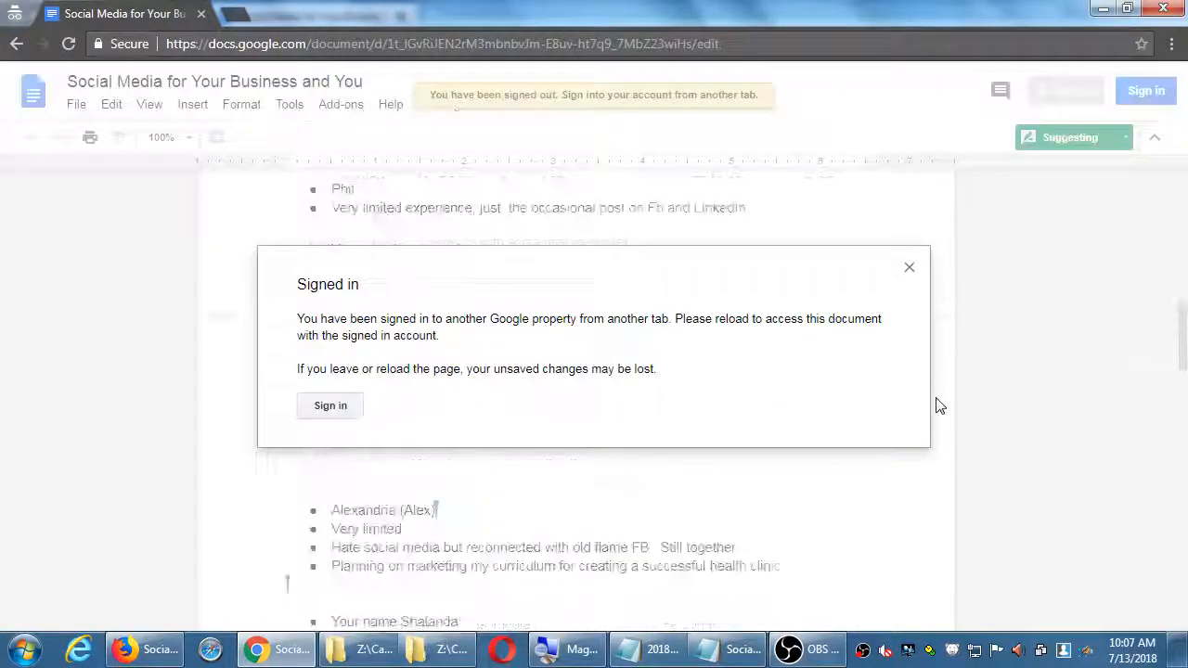
pyautogui.click(909, 267)
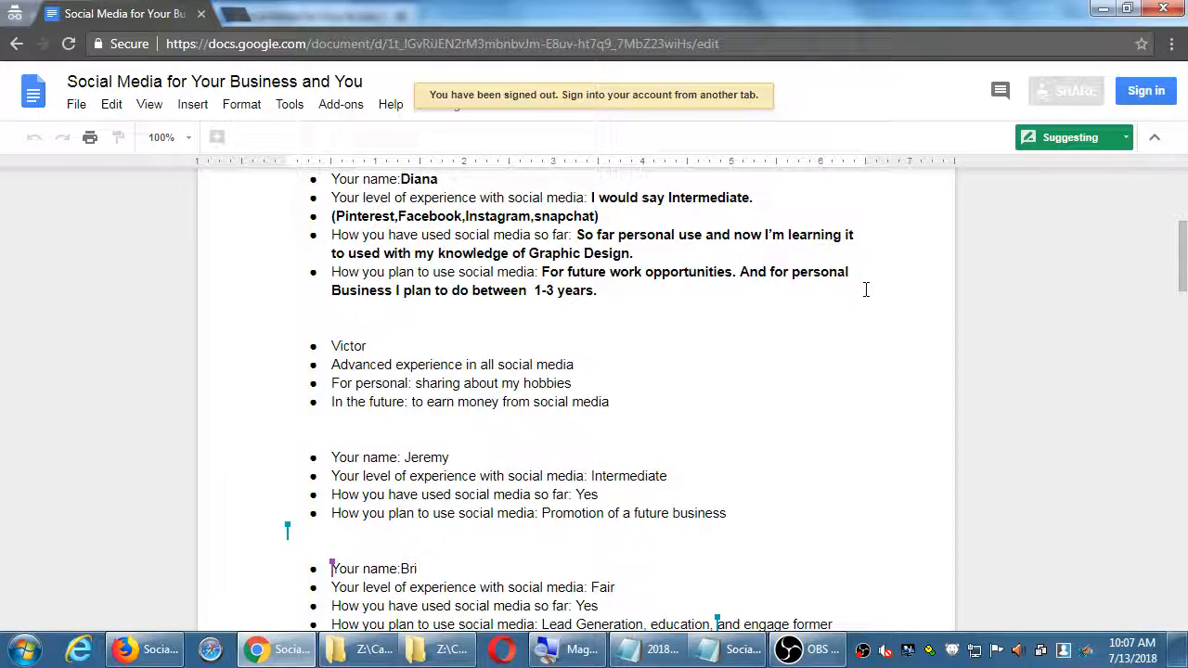
pyautogui.moveTo(765, 286)
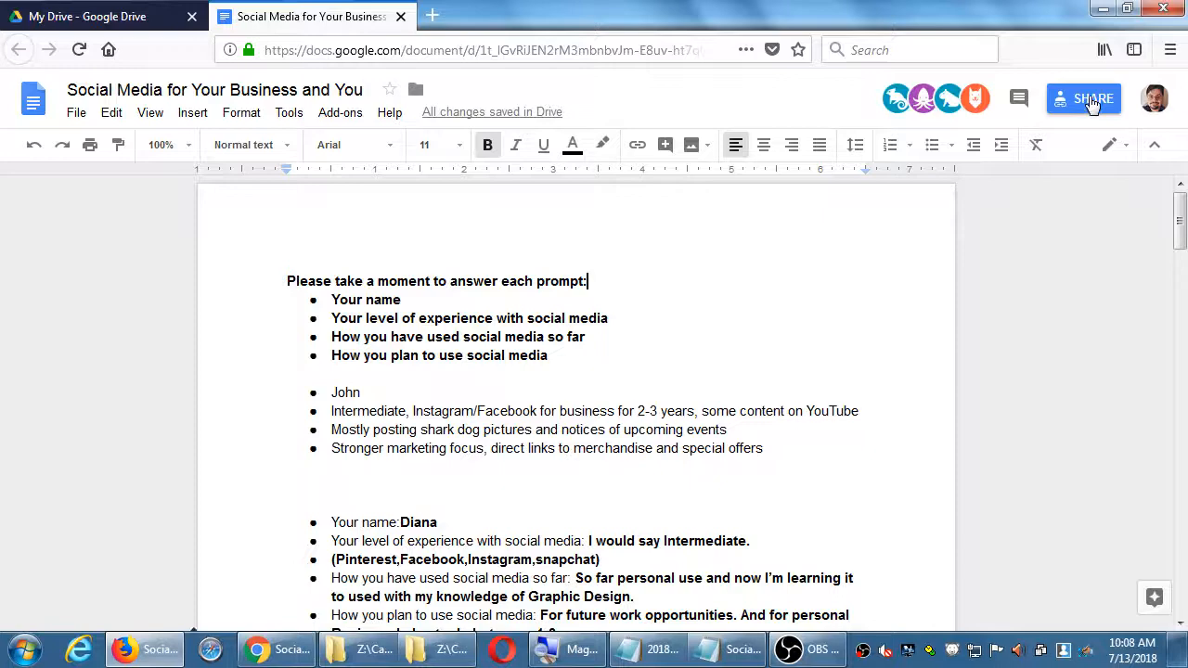
# Step: Set link sharing to 'Anyone with the link can comment' and resolve the anonymous add-space suggestion
pyautogui.click(1084, 98)
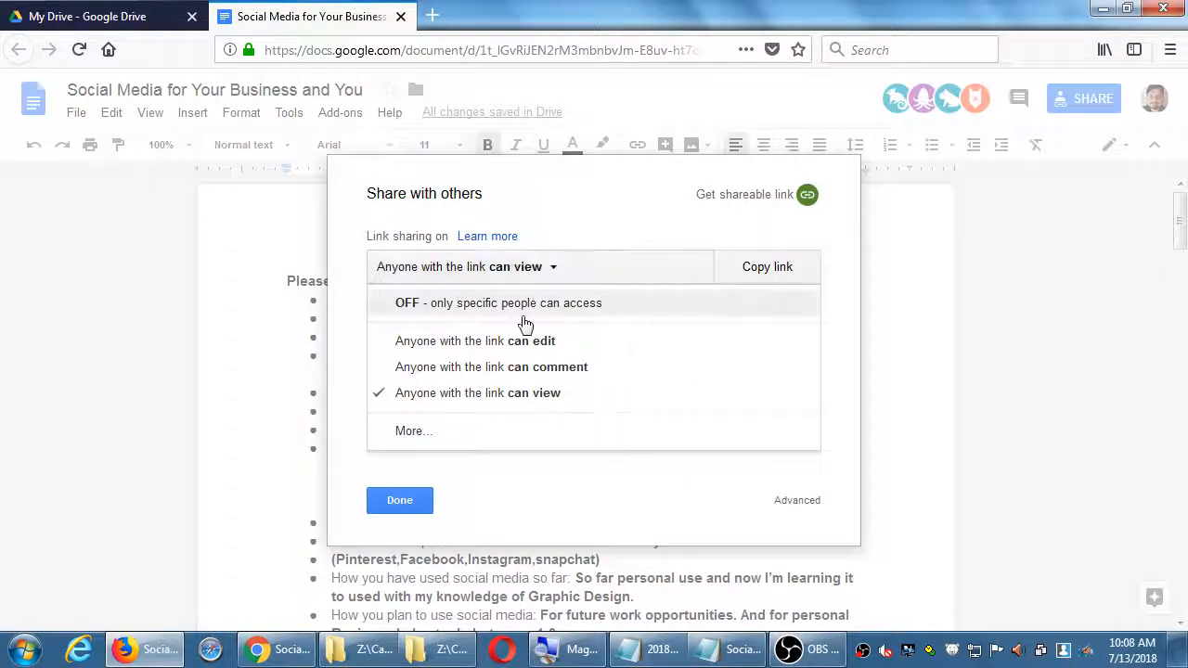
pyautogui.moveTo(571, 374)
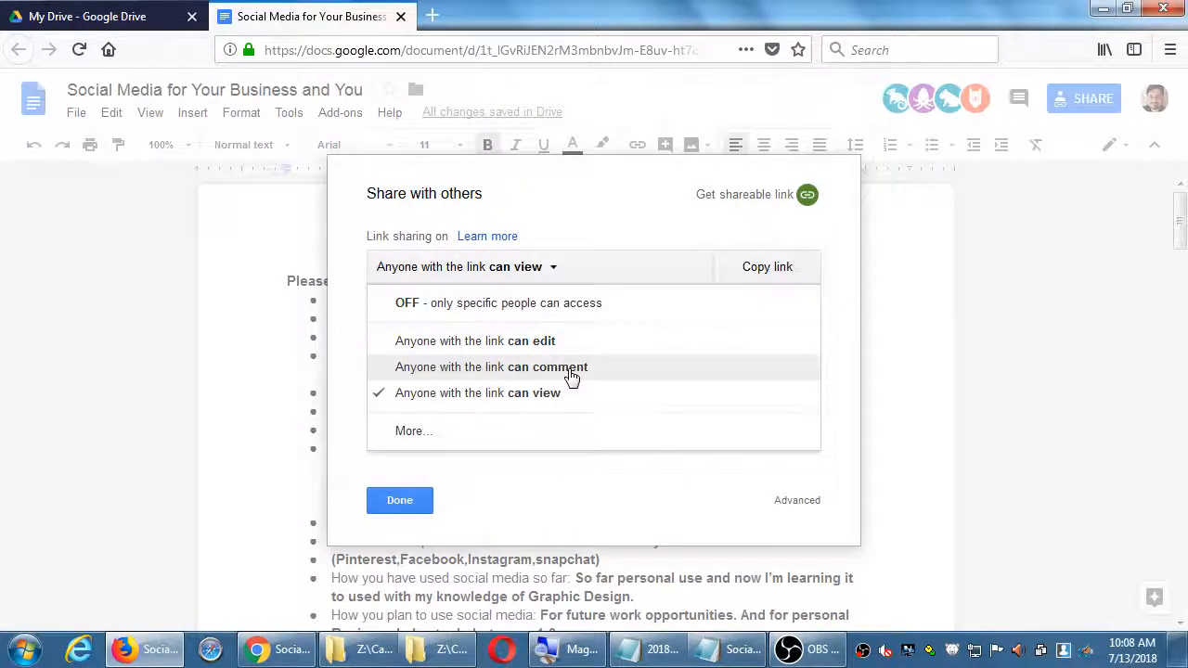
pyautogui.click(399, 501)
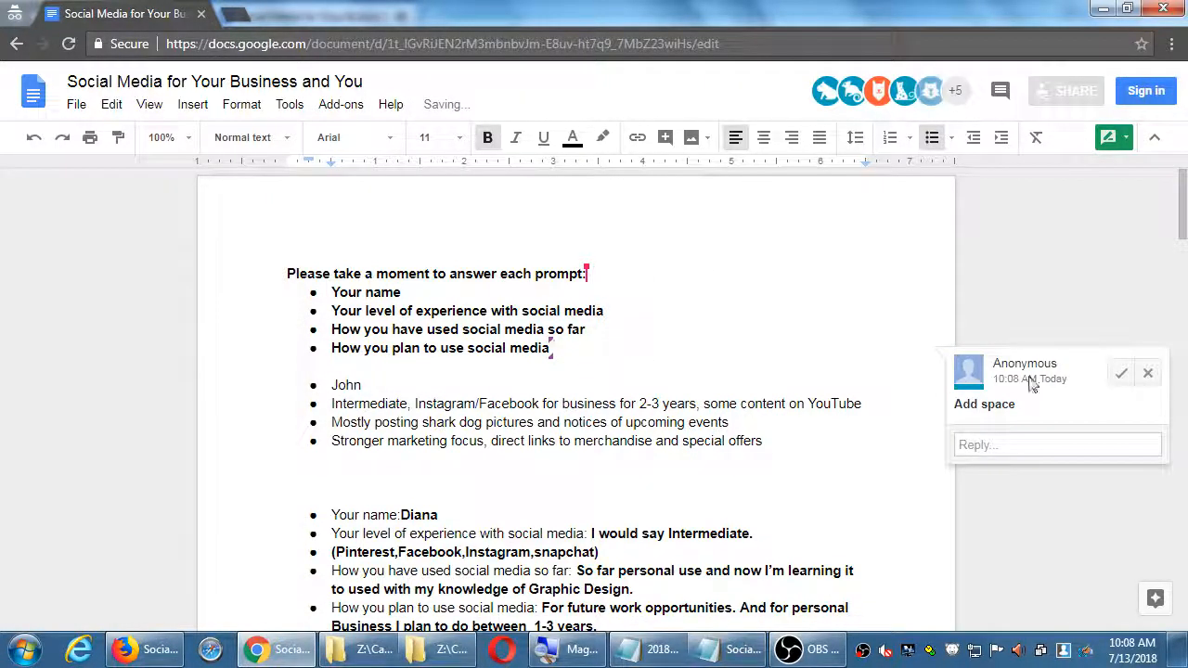
pyautogui.click(1110, 138)
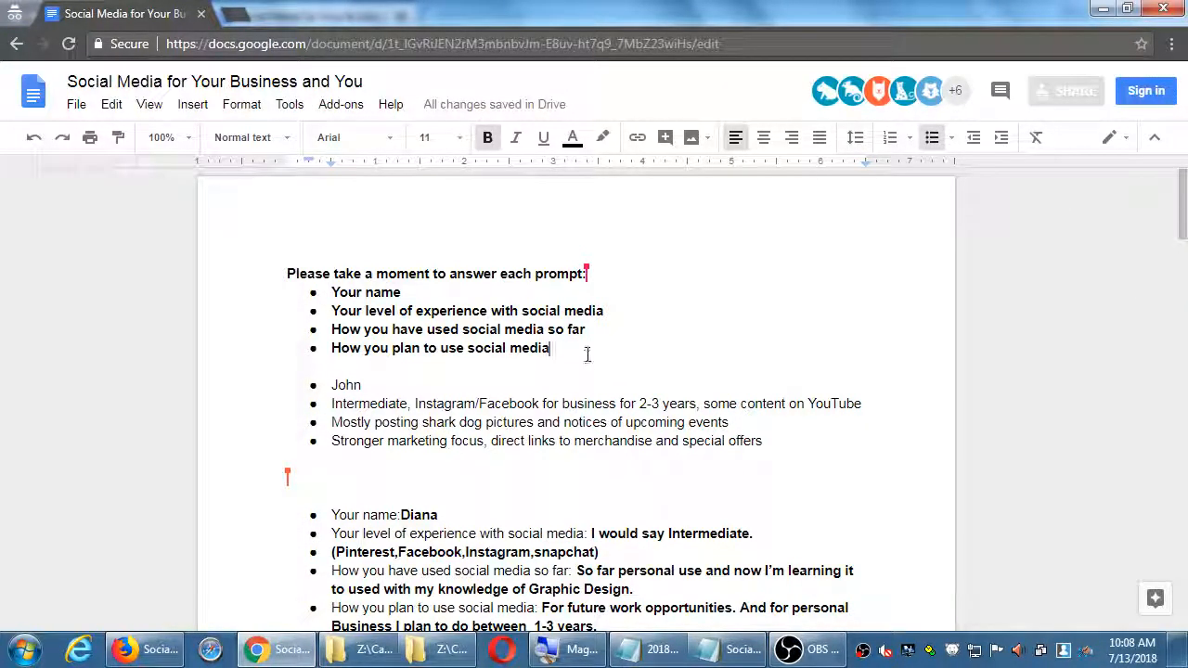
pyautogui.moveTo(1067, 91)
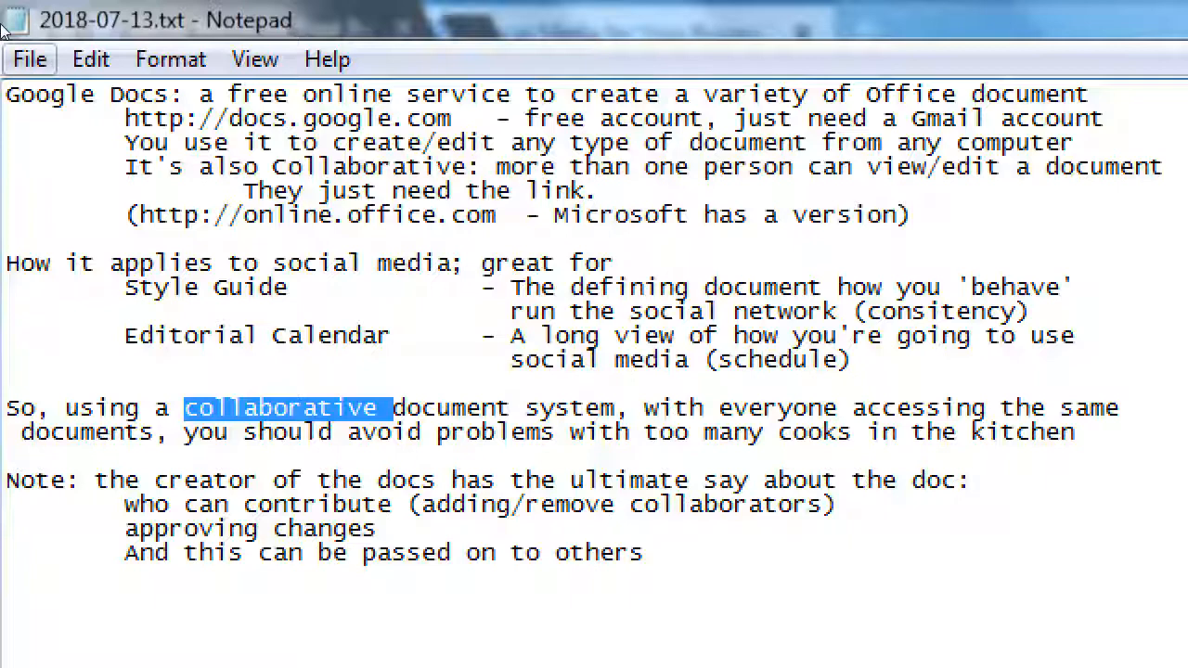
# Step: Note that a Google doc can be shared by more people (not just the creator) via Share or copy/paste URL
pyautogui.write('A')
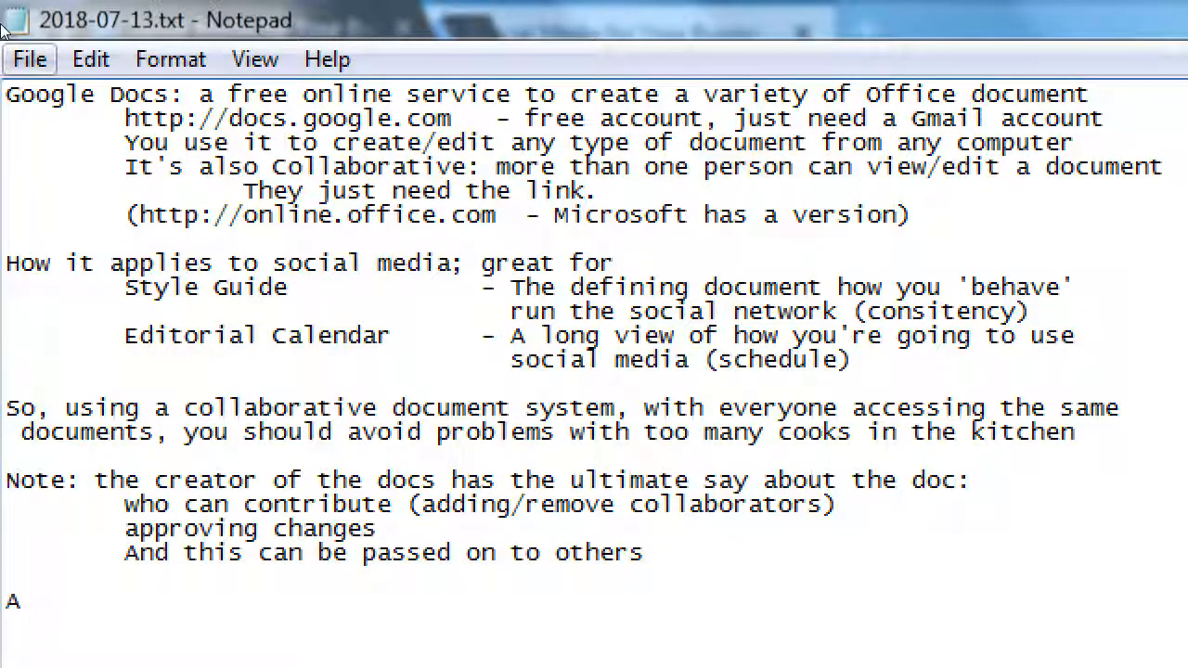
pyautogui.write('Google doc can')
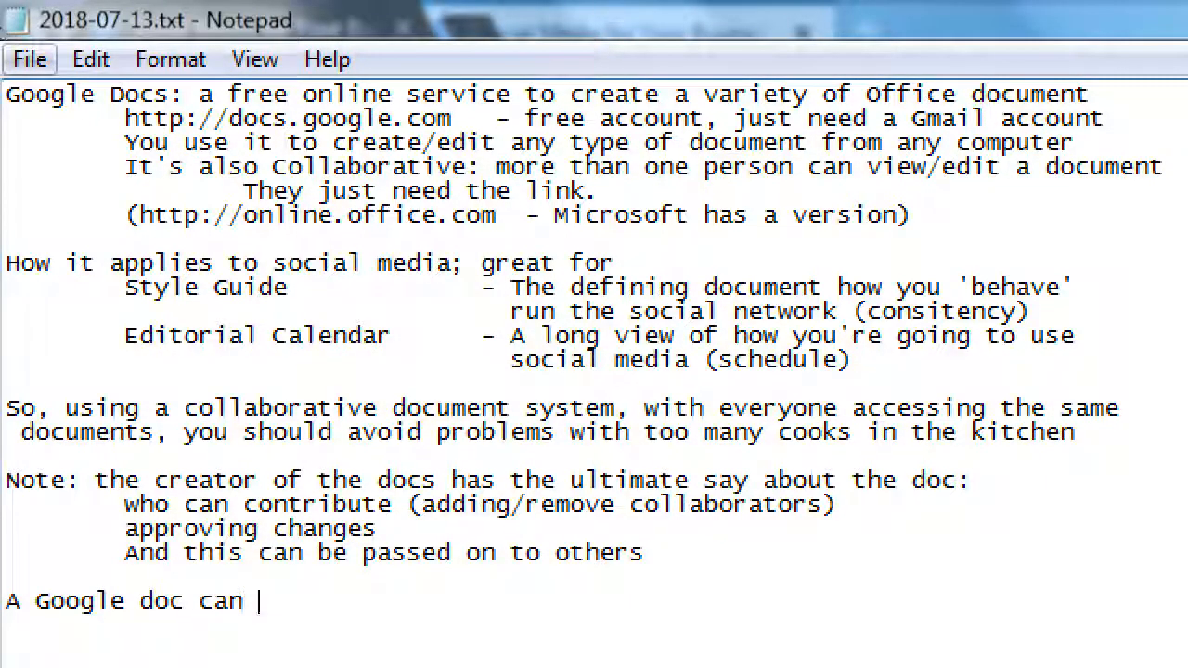
pyautogui.write('alo')
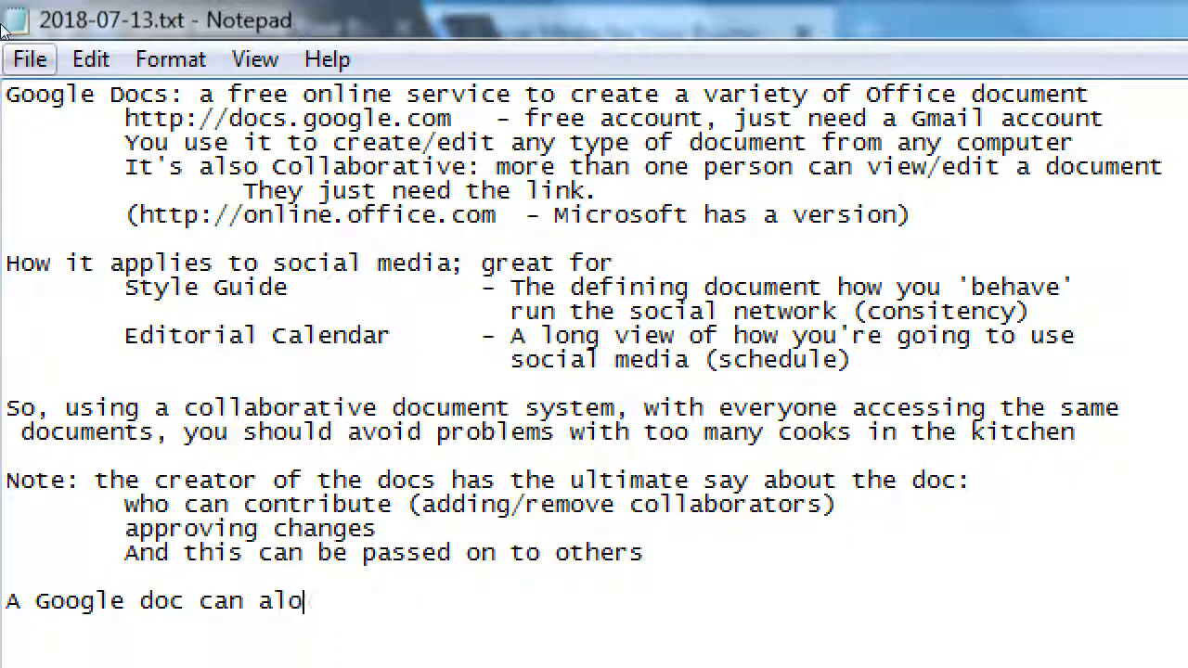
pyautogui.write('so be shared by mor')
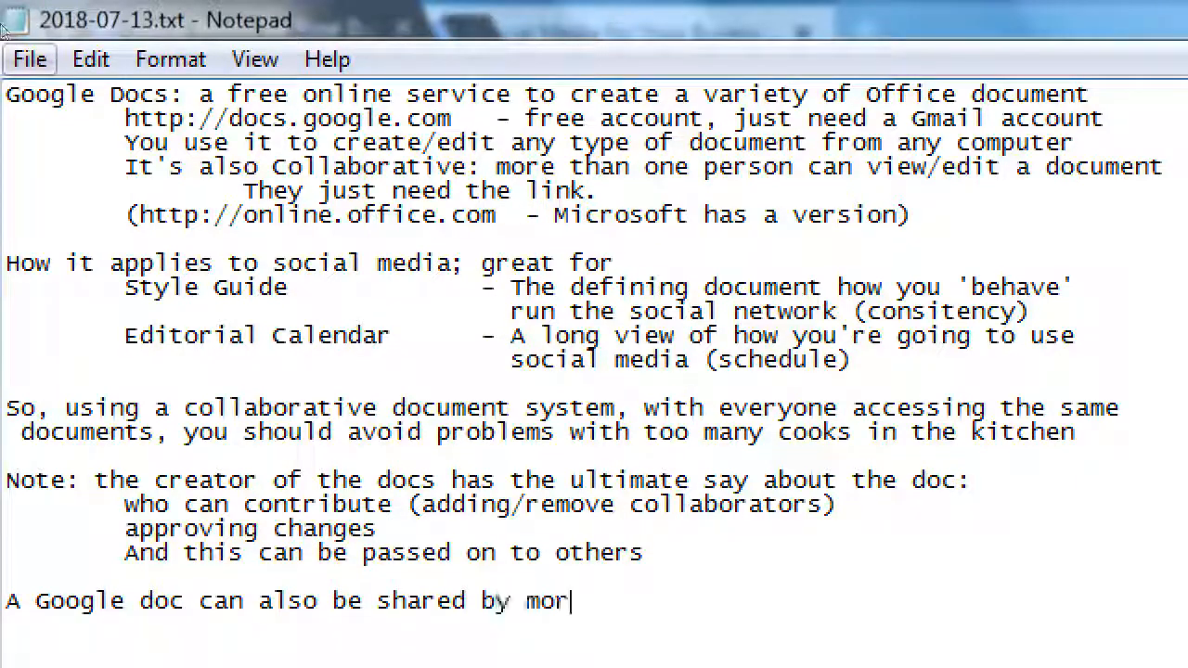
pyautogui.write('e peopl')
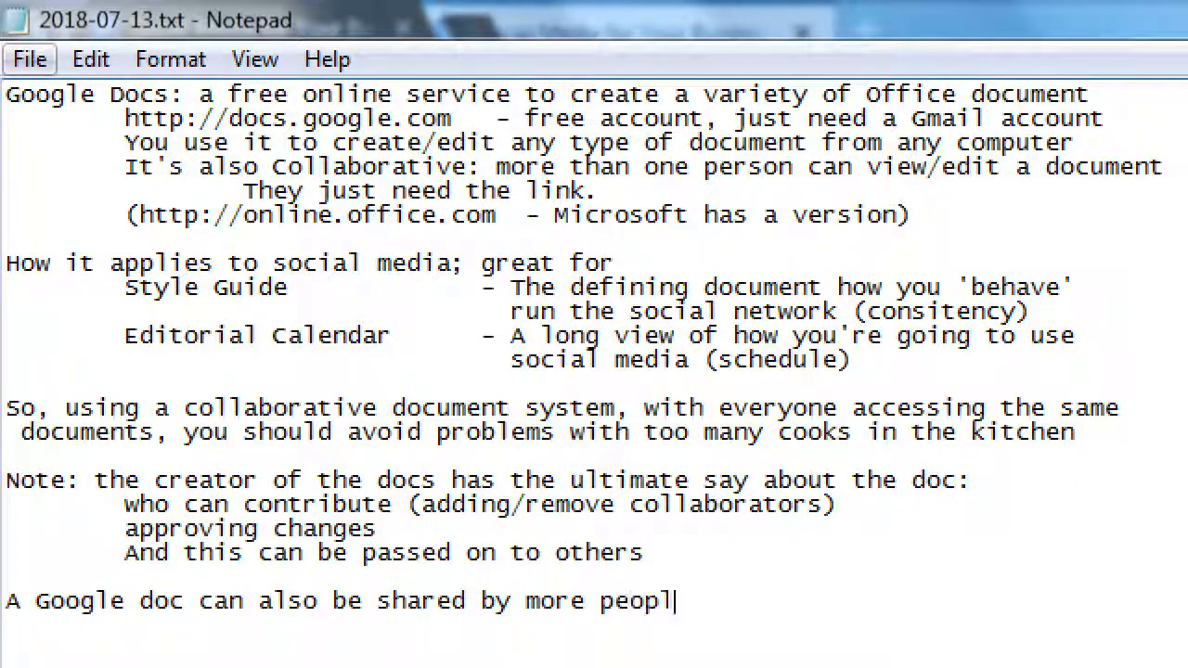
pyautogui.write('e (not just the cre')
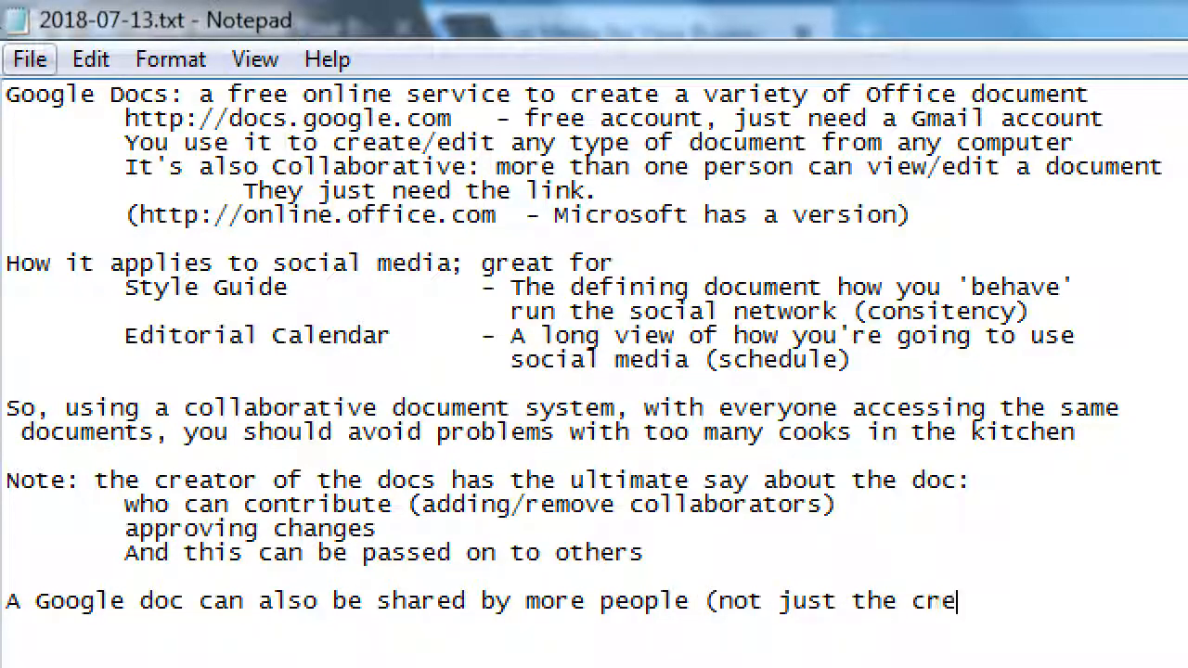
pyautogui.write('ator)')
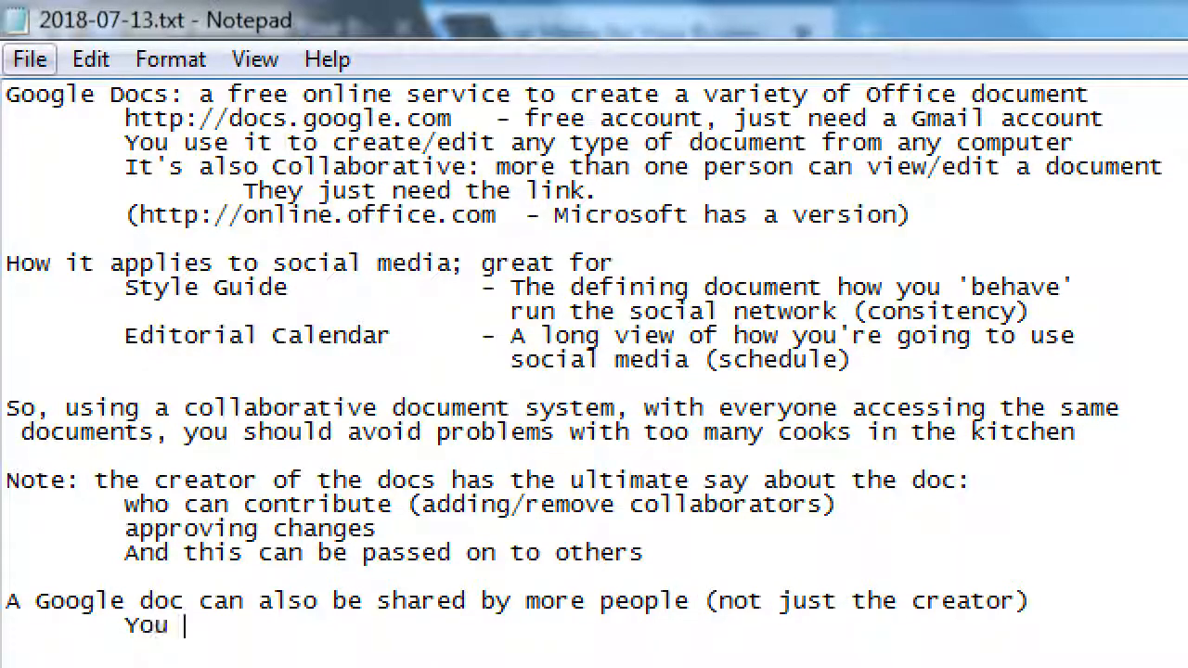
pyautogui.write('can click the Share button (to email it')
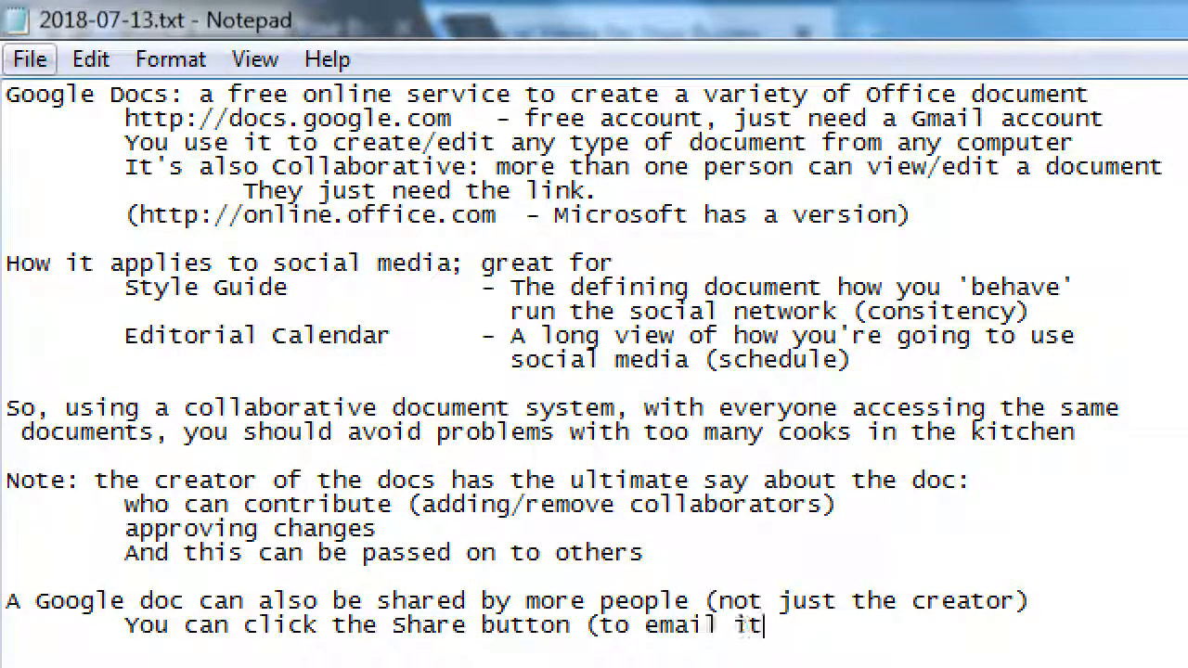
pyautogui.write('or copy')
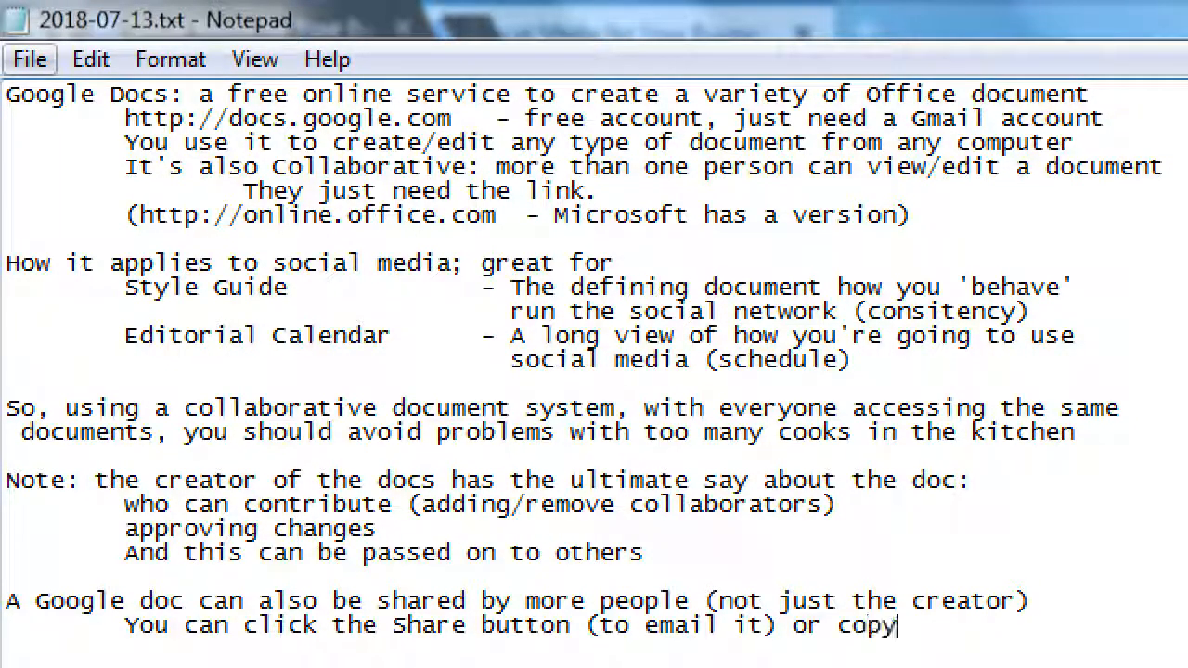
pyautogui.write('/pas')
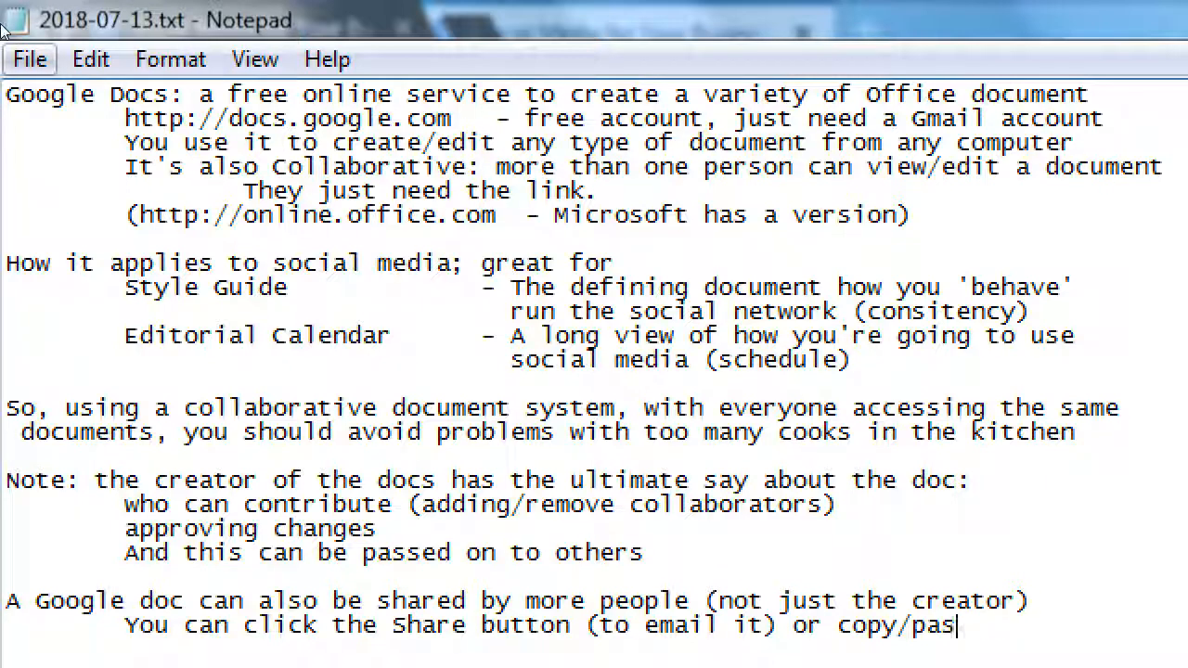
pyautogui.write('te URL')
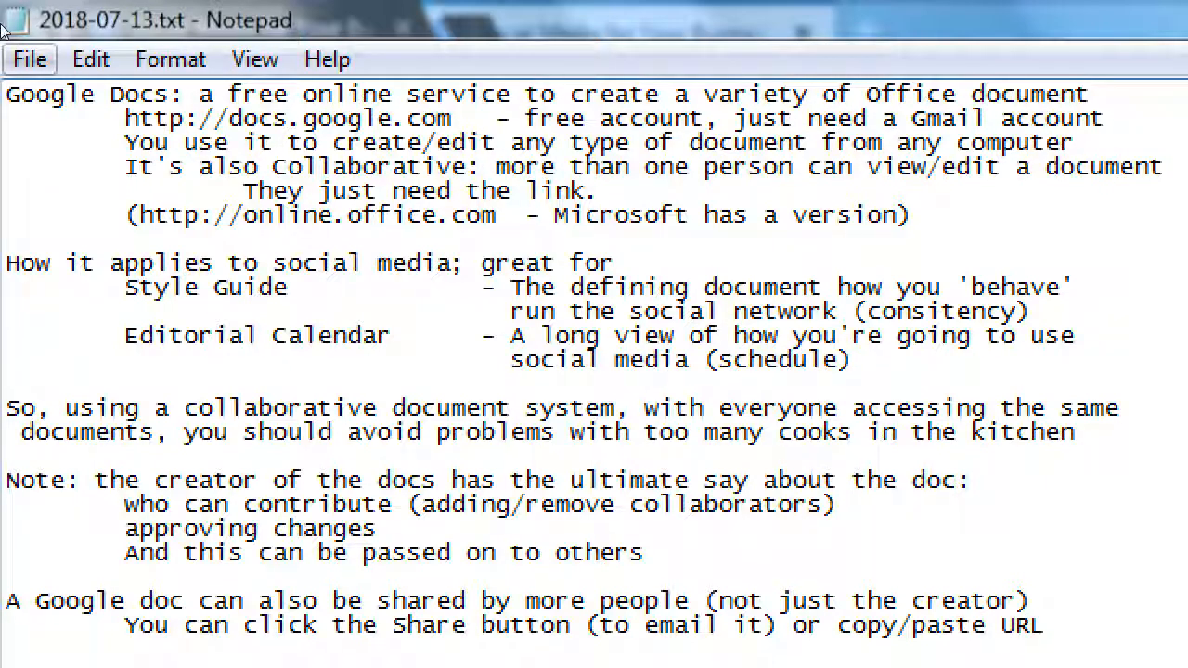
pyautogui.click(1043, 624)
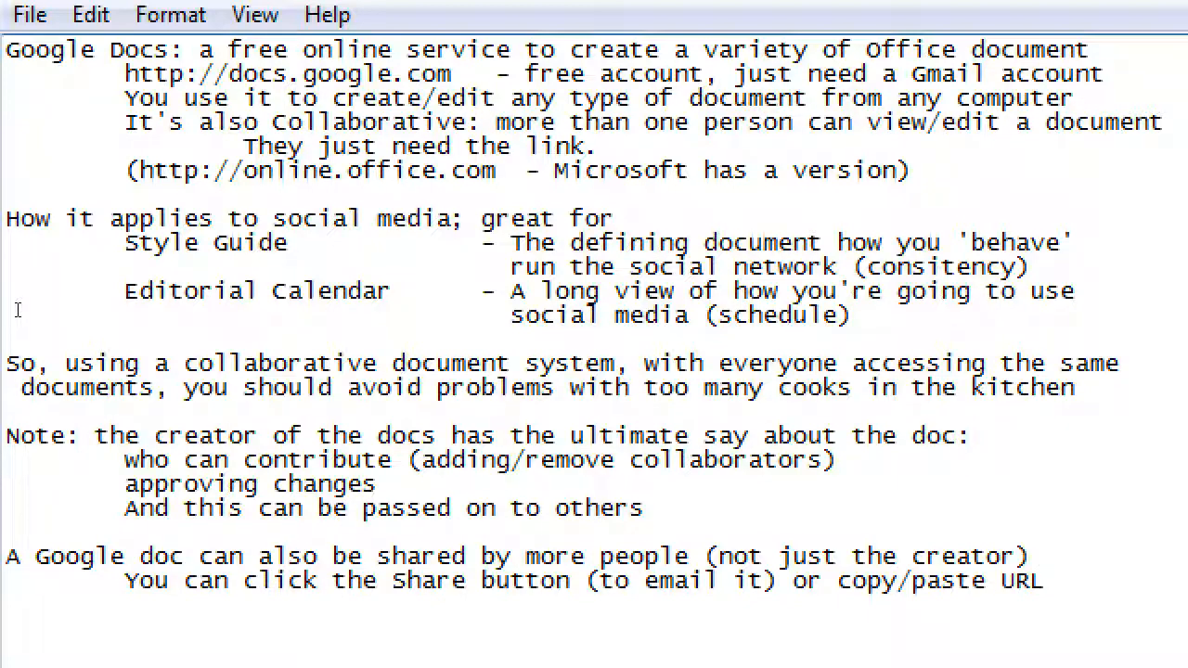
# Step: Select the docs.google.com address in the notes and switch back to the browser's shared doc
pyautogui.click(1047, 579)
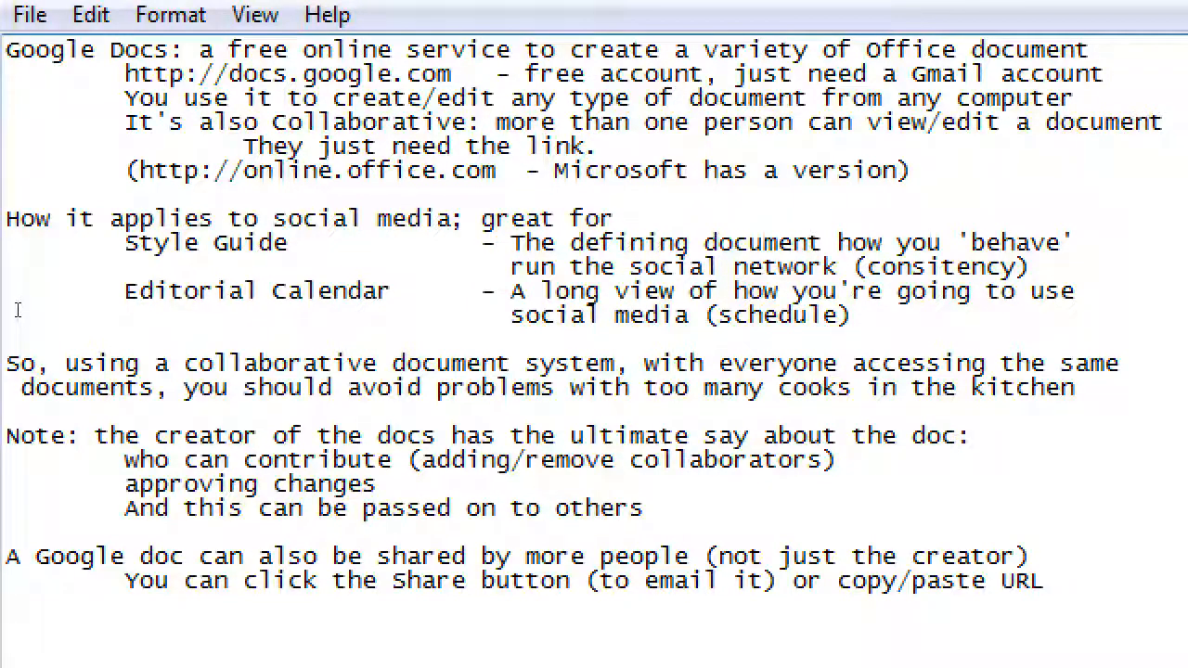
pyautogui.click(1047, 579)
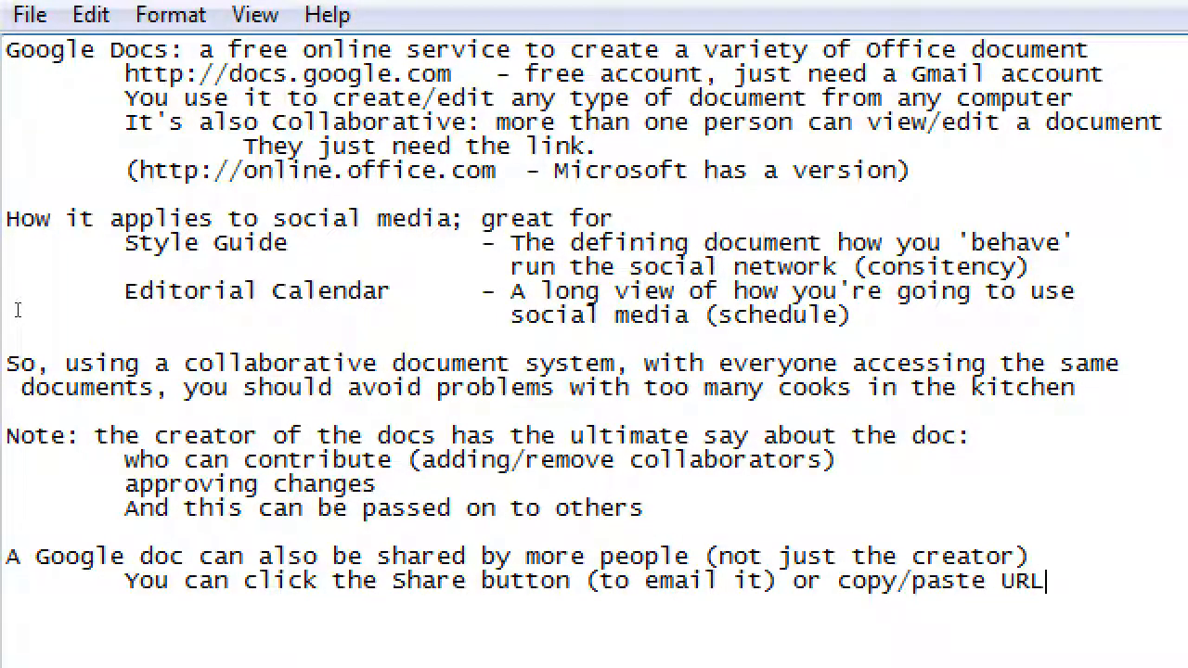
pyautogui.moveTo(123, 75); pyautogui.dragTo(497, 75)
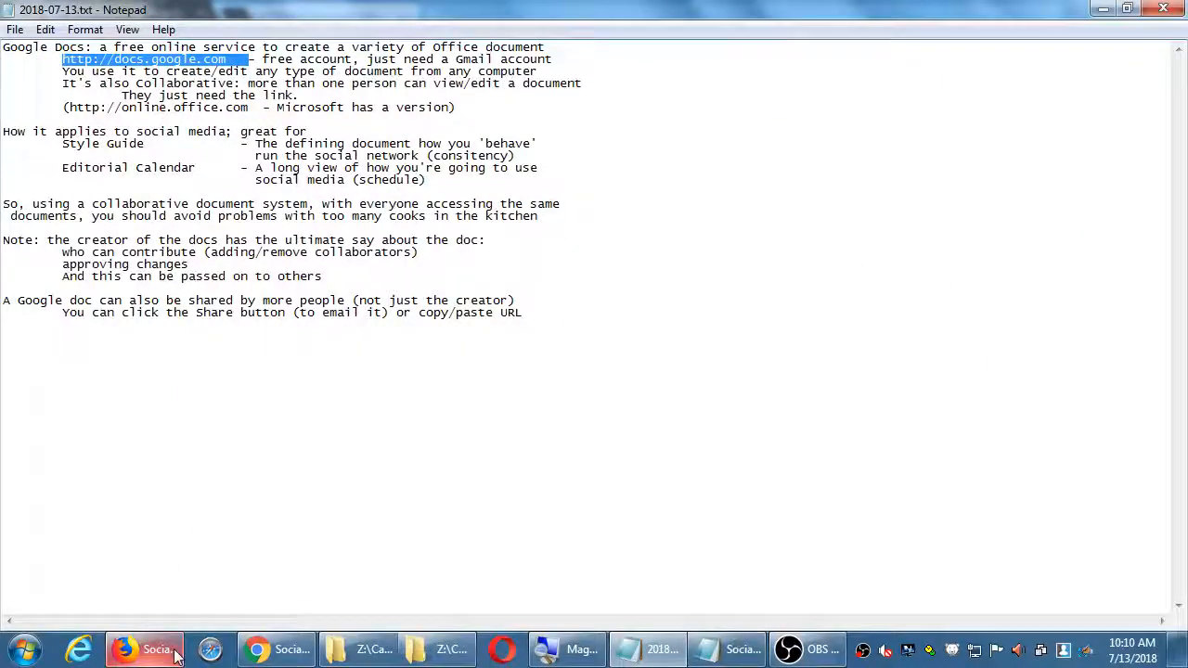
pyautogui.click(123, 649)
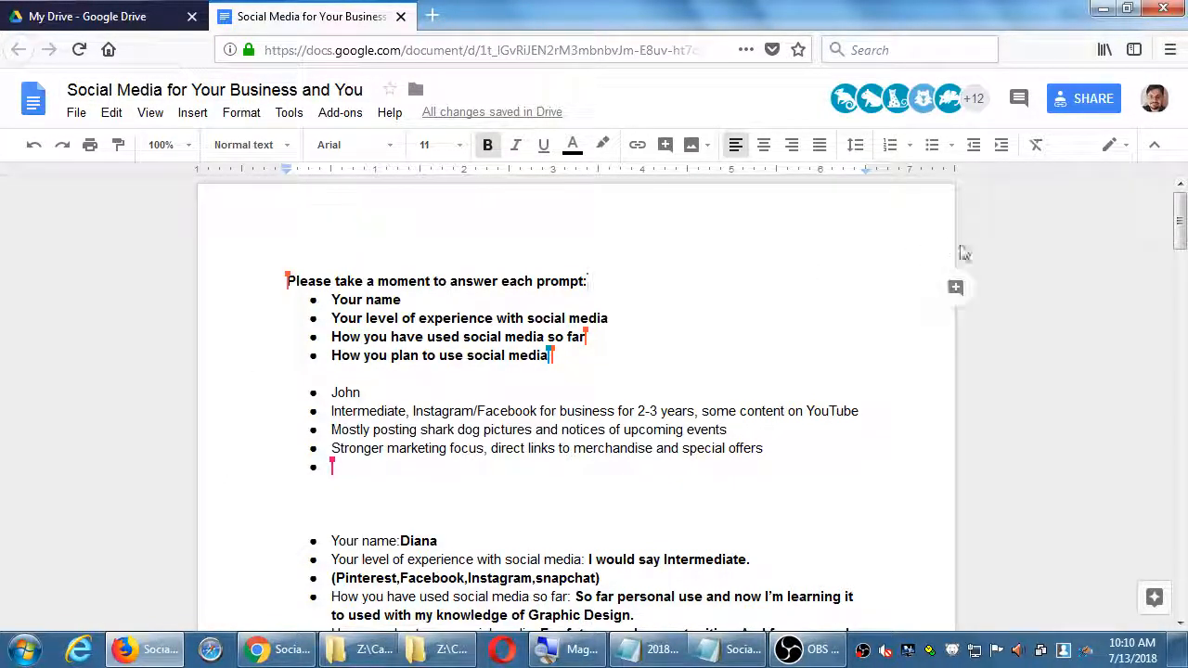
pyautogui.moveTo(1010, 237)
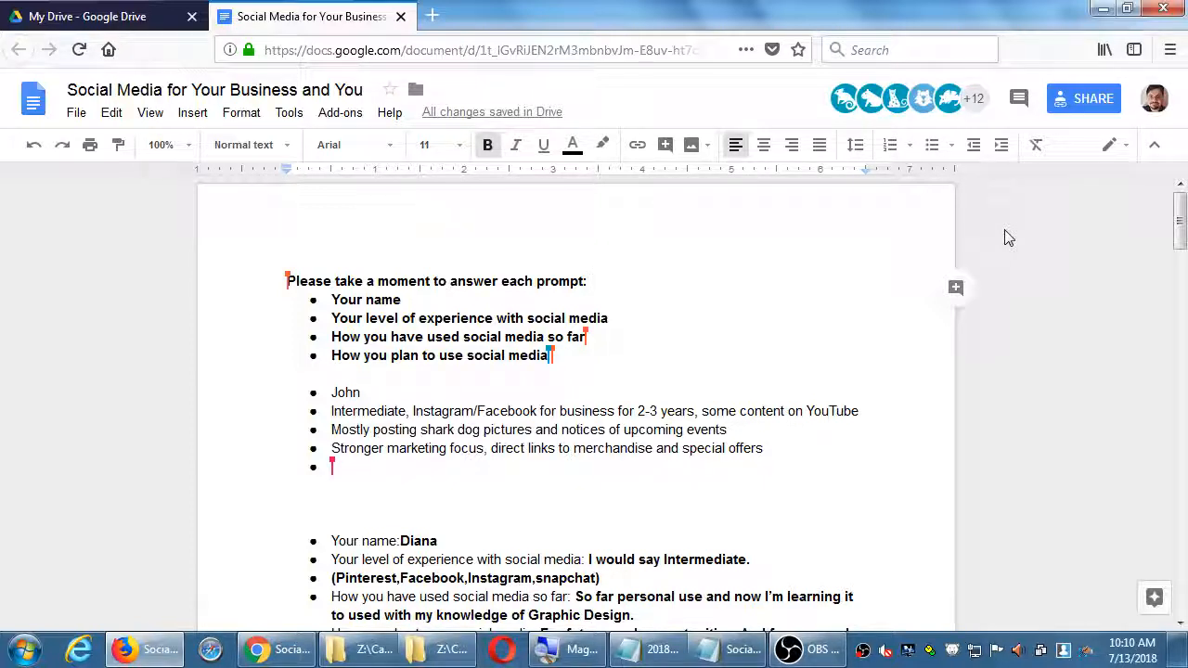
pyautogui.moveTo(1084, 98)
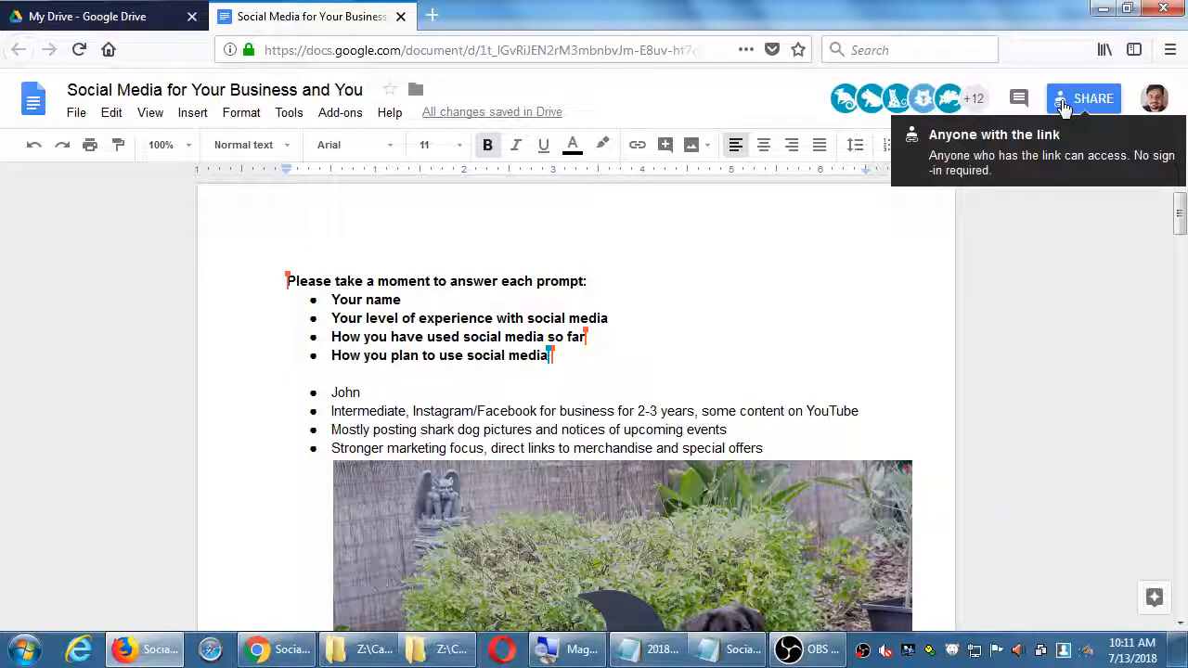
pyautogui.click(1084, 98)
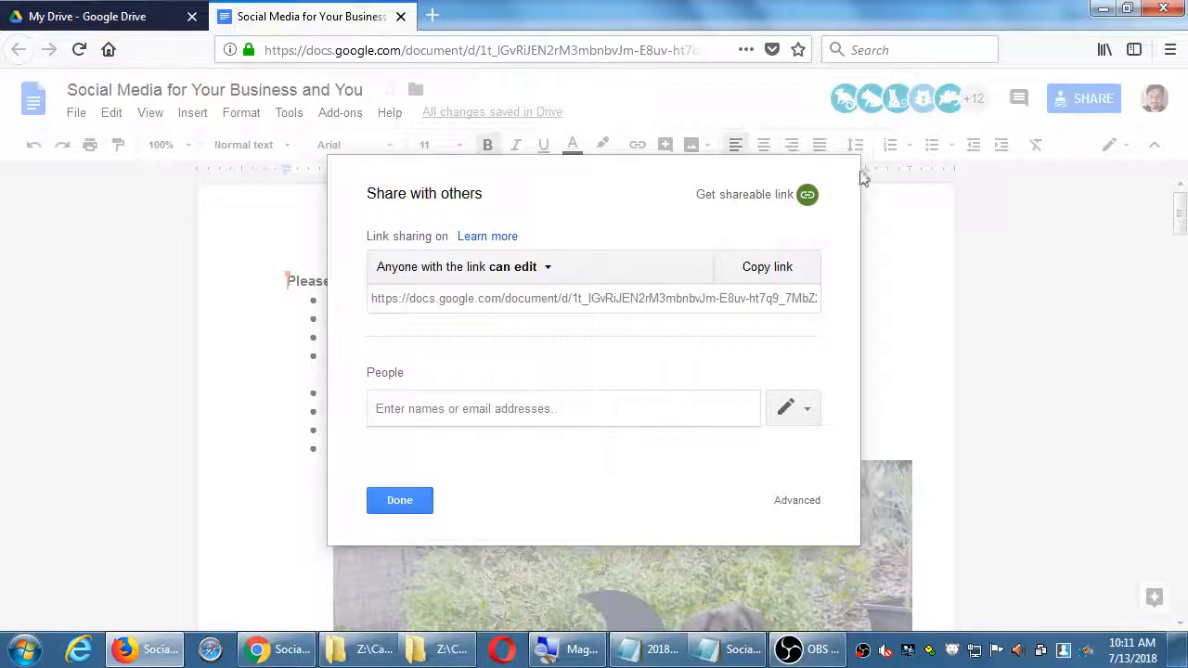
pyautogui.click(460, 267)
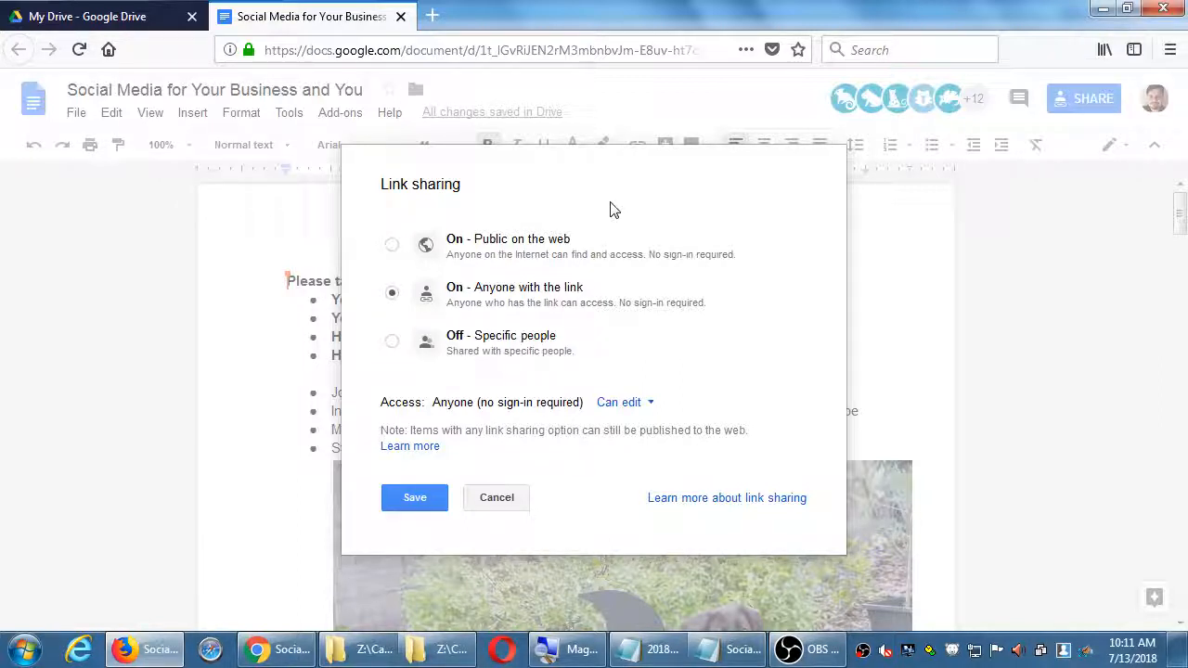
pyautogui.click(623, 401)
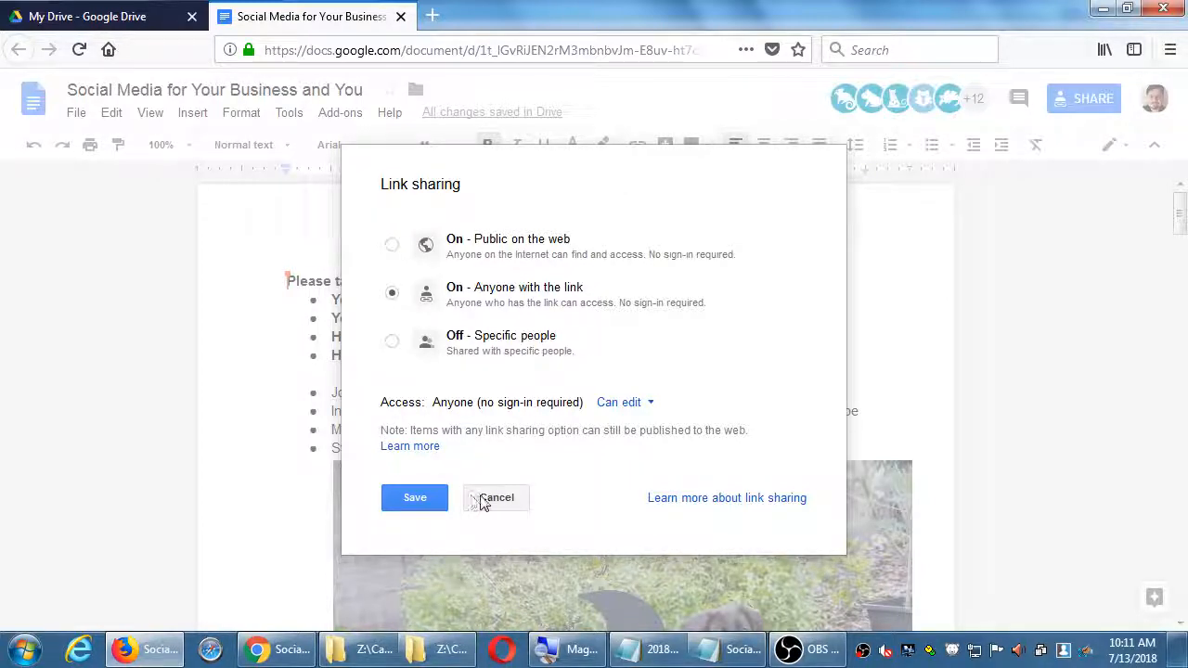
pyautogui.click(414, 497)
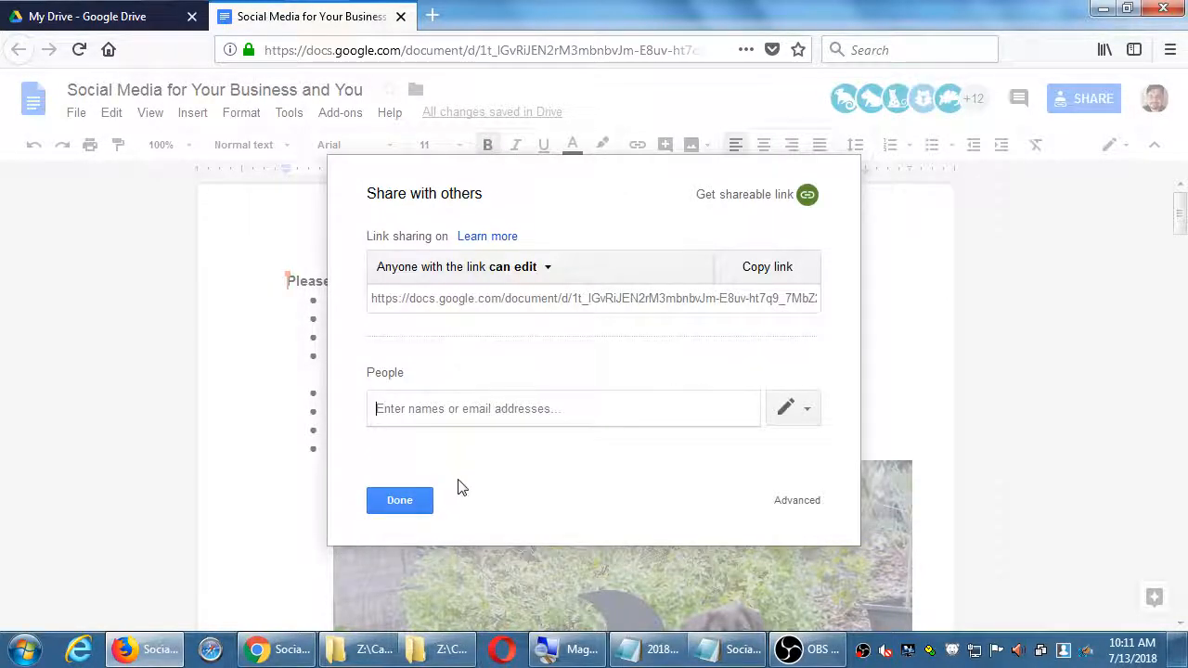
pyautogui.click(399, 500)
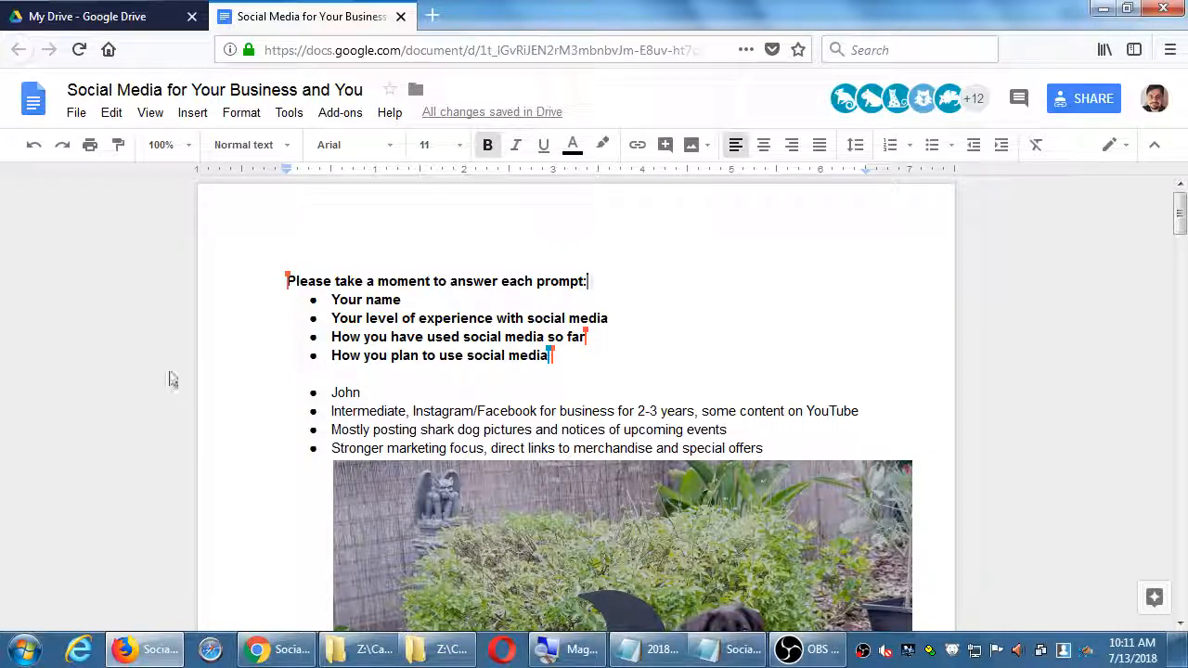
pyautogui.click(76, 113)
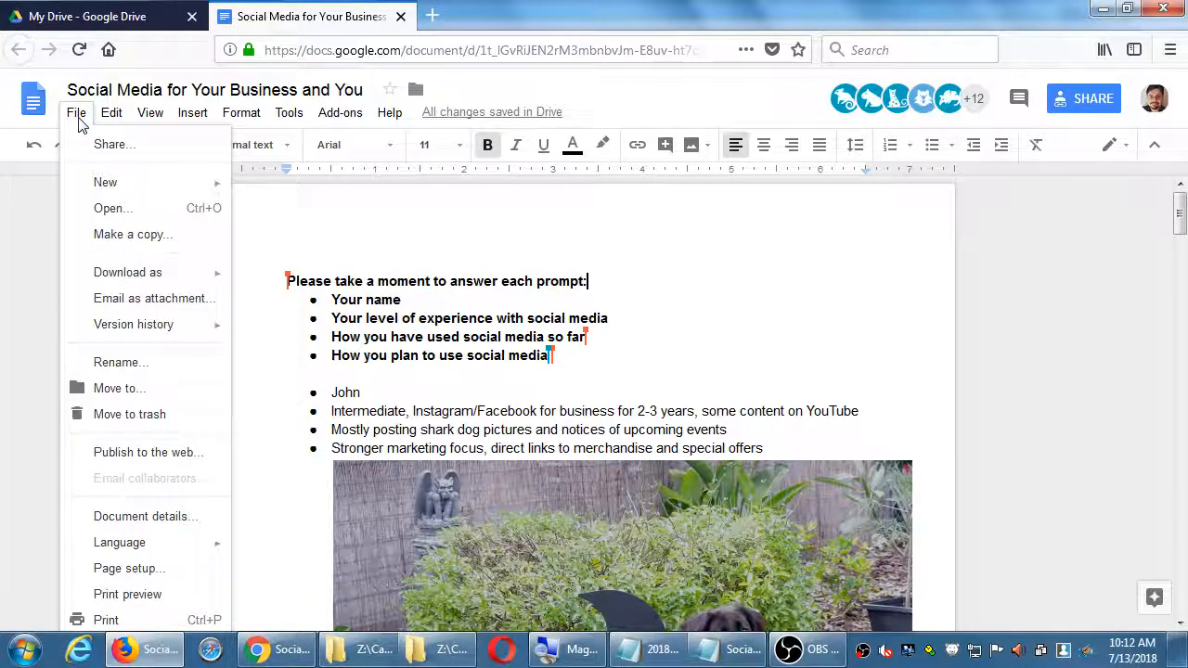
pyautogui.click(1069, 260)
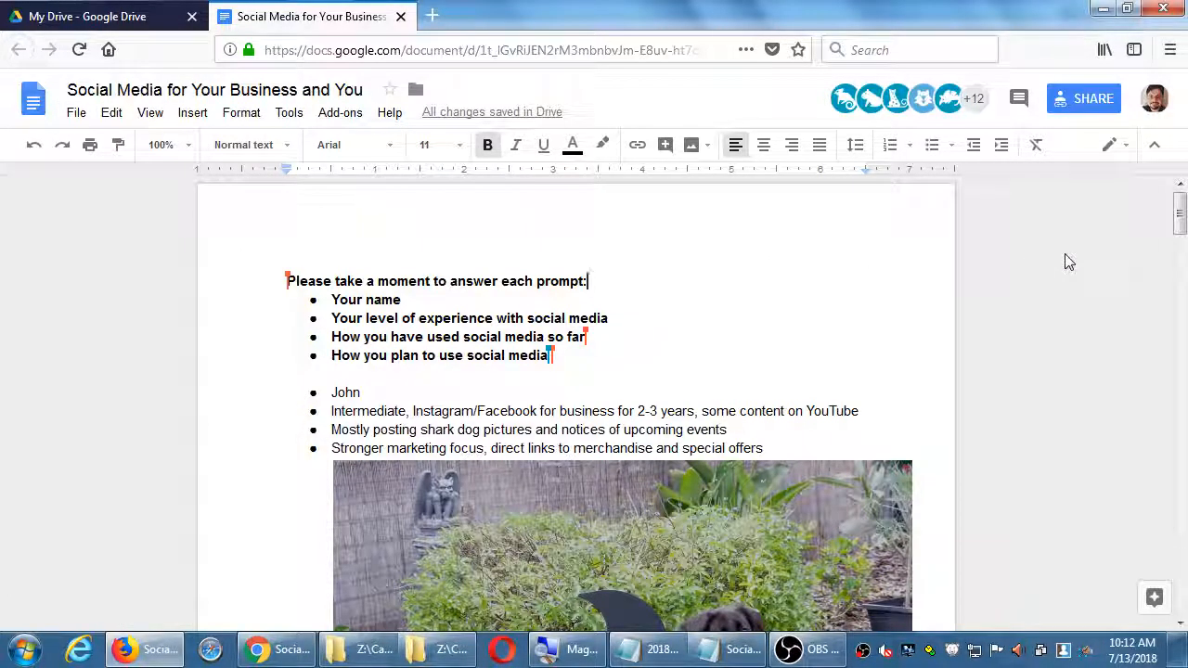
pyautogui.click(76, 113)
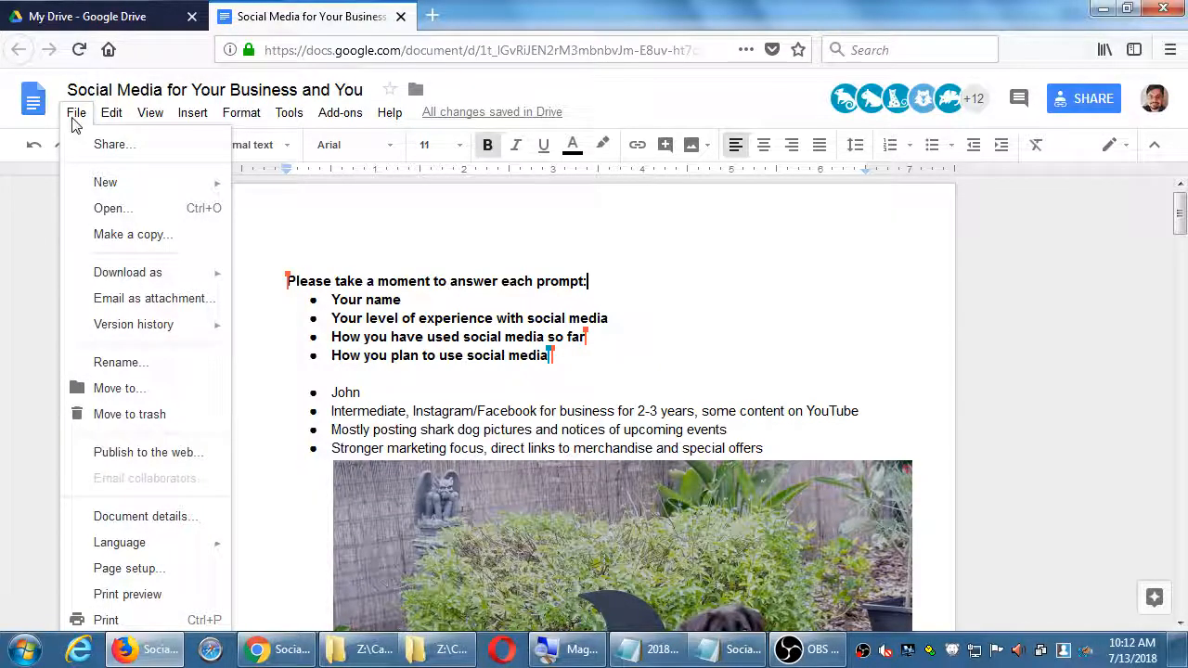
pyautogui.click(145, 515)
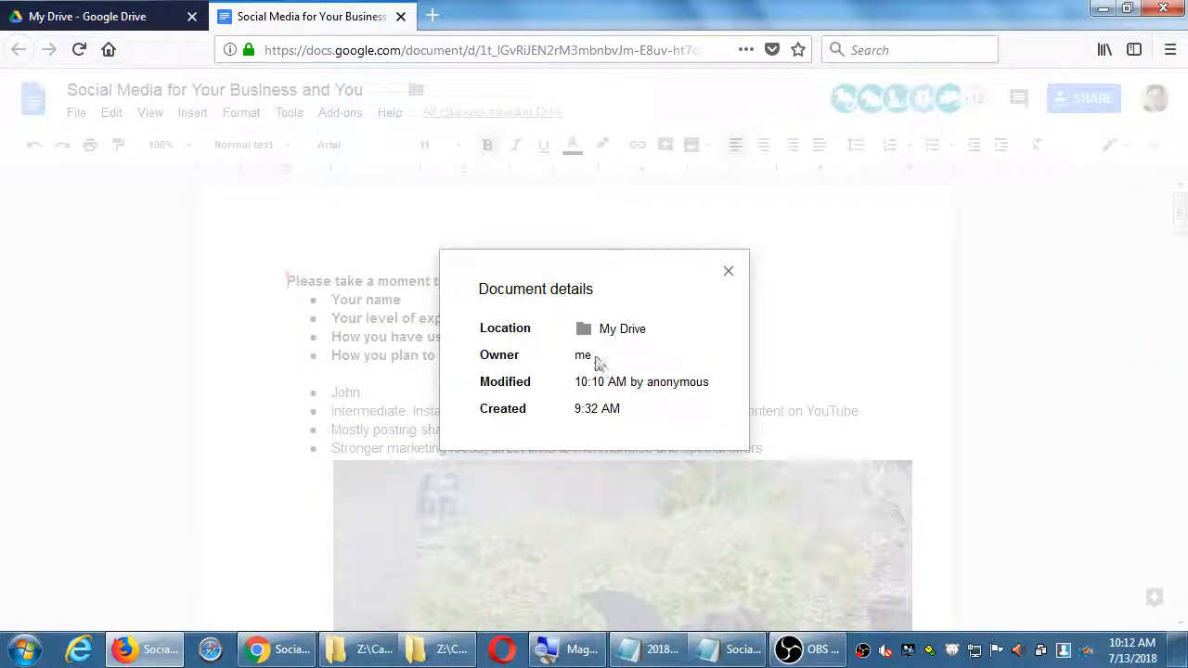
pyautogui.click(728, 271)
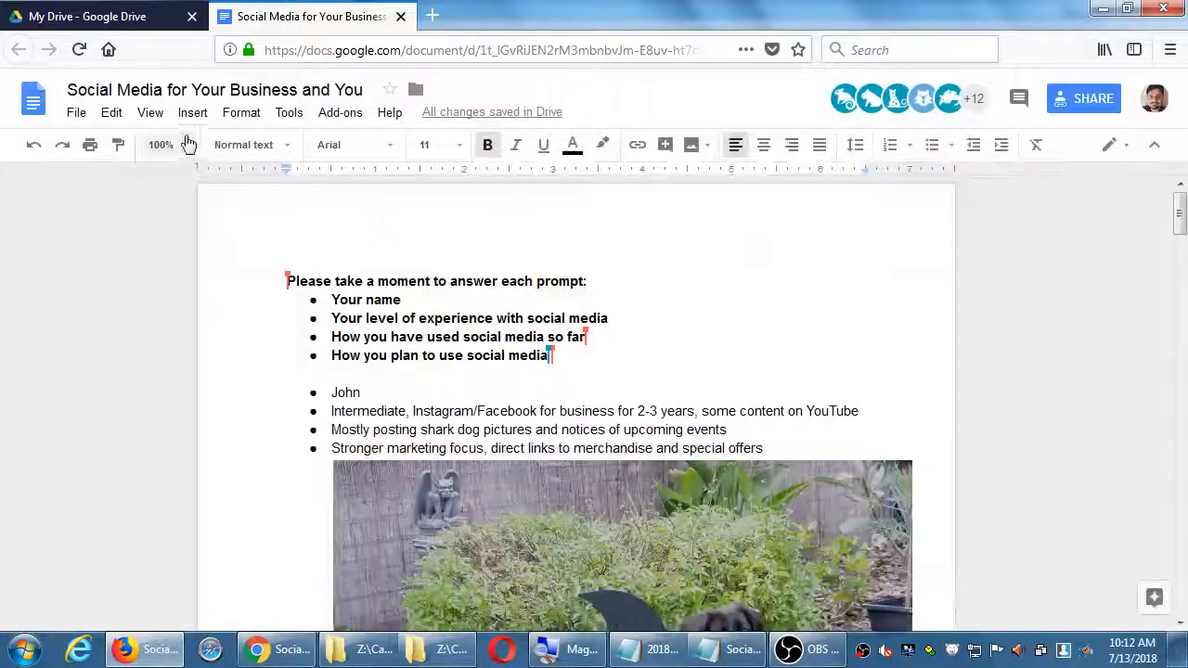
pyautogui.click(151, 114)
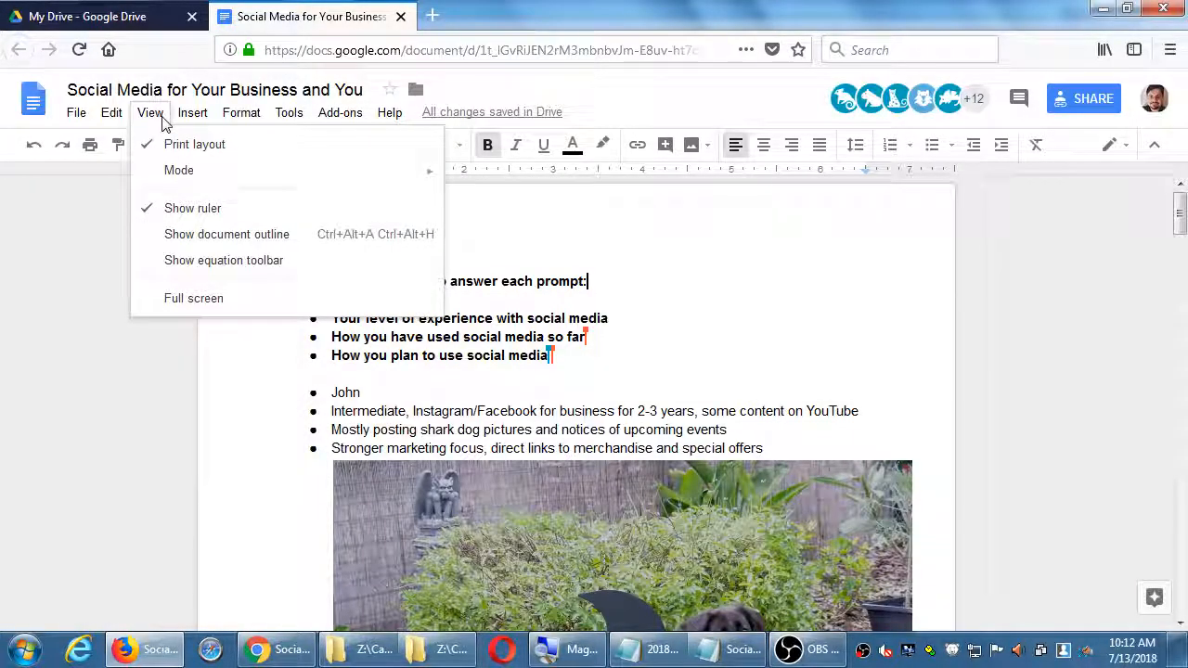
pyautogui.click(289, 113)
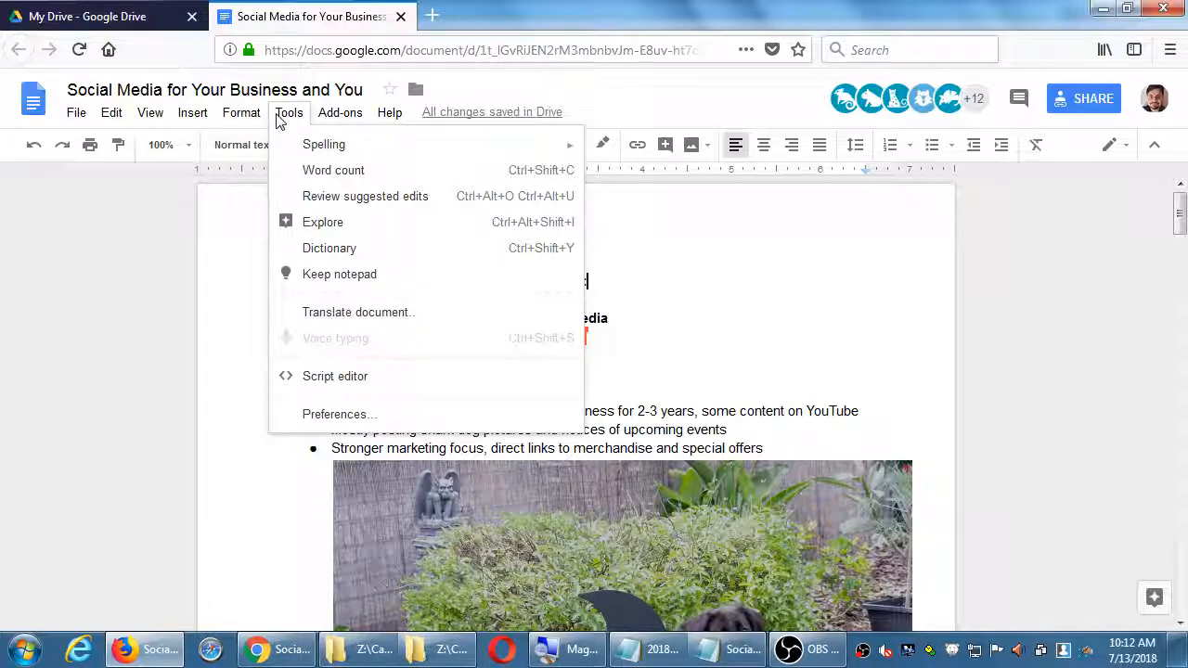
pyautogui.click(241, 113)
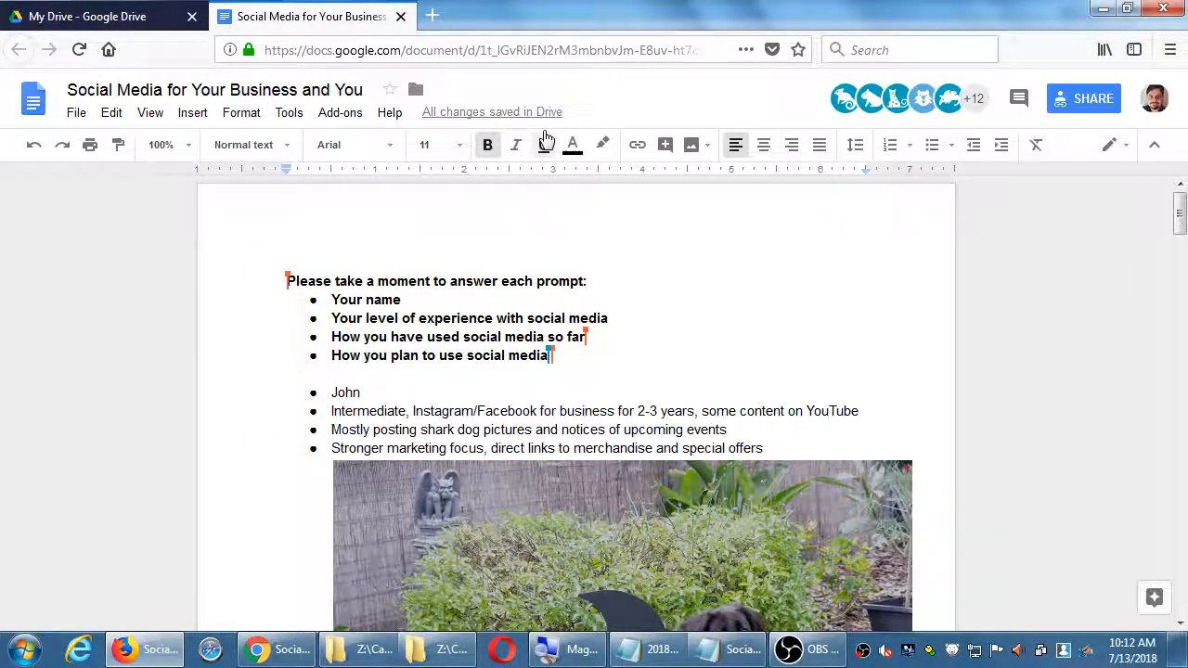
pyautogui.click(390, 113)
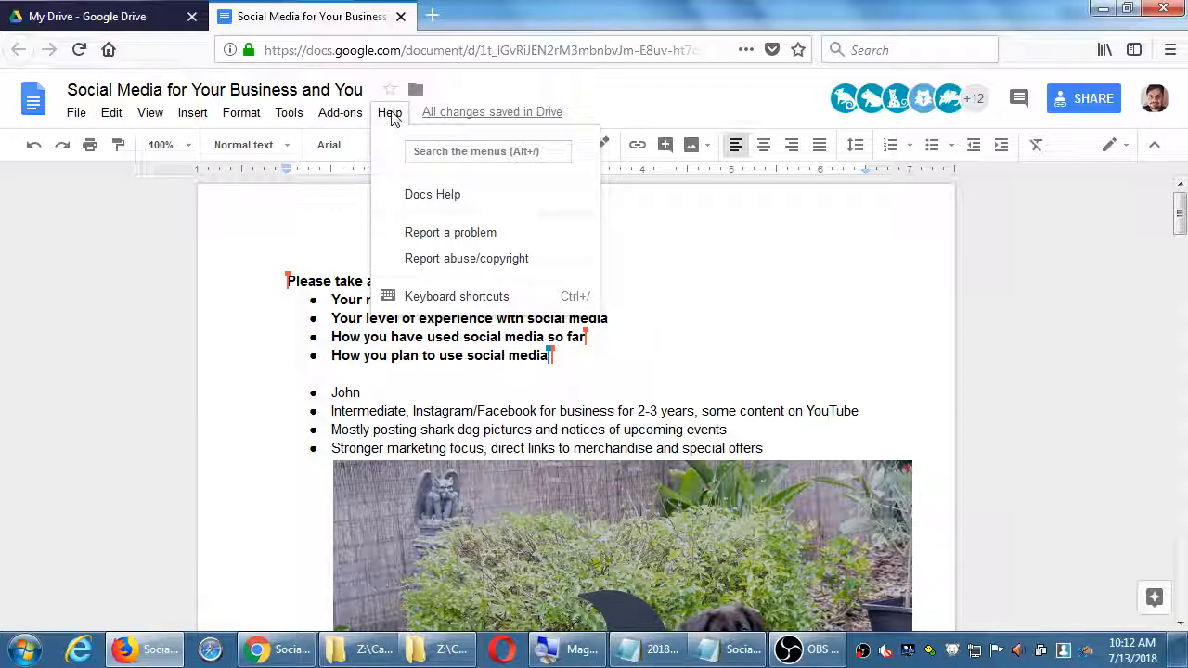
pyautogui.click(289, 114)
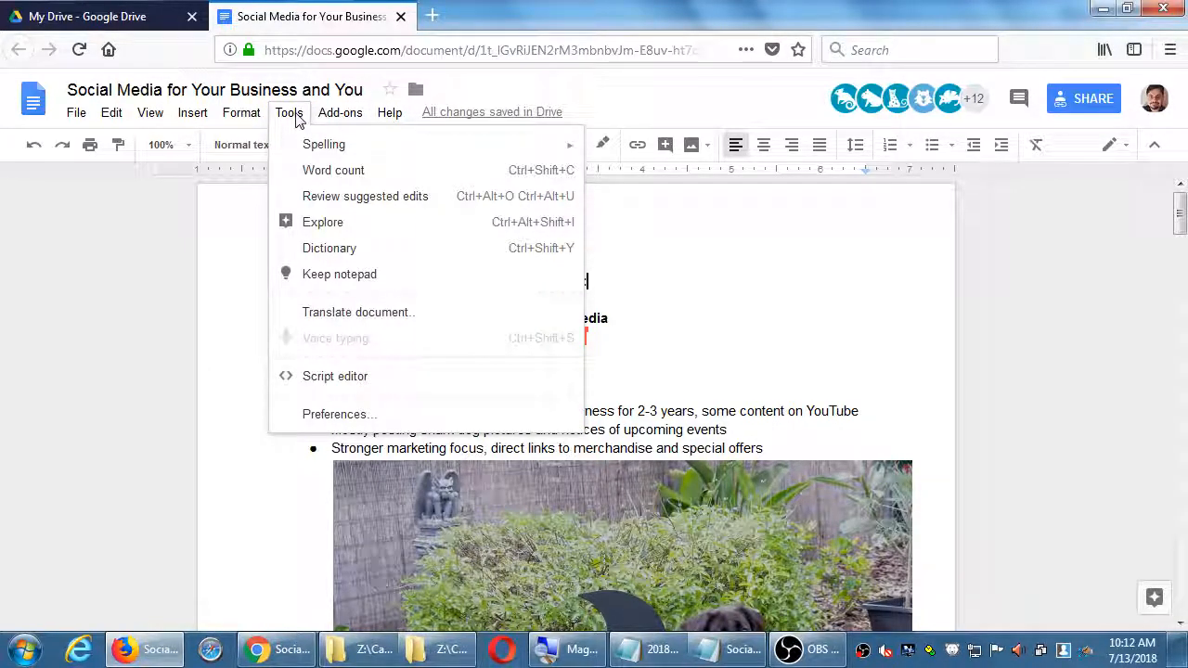
pyautogui.click(241, 113)
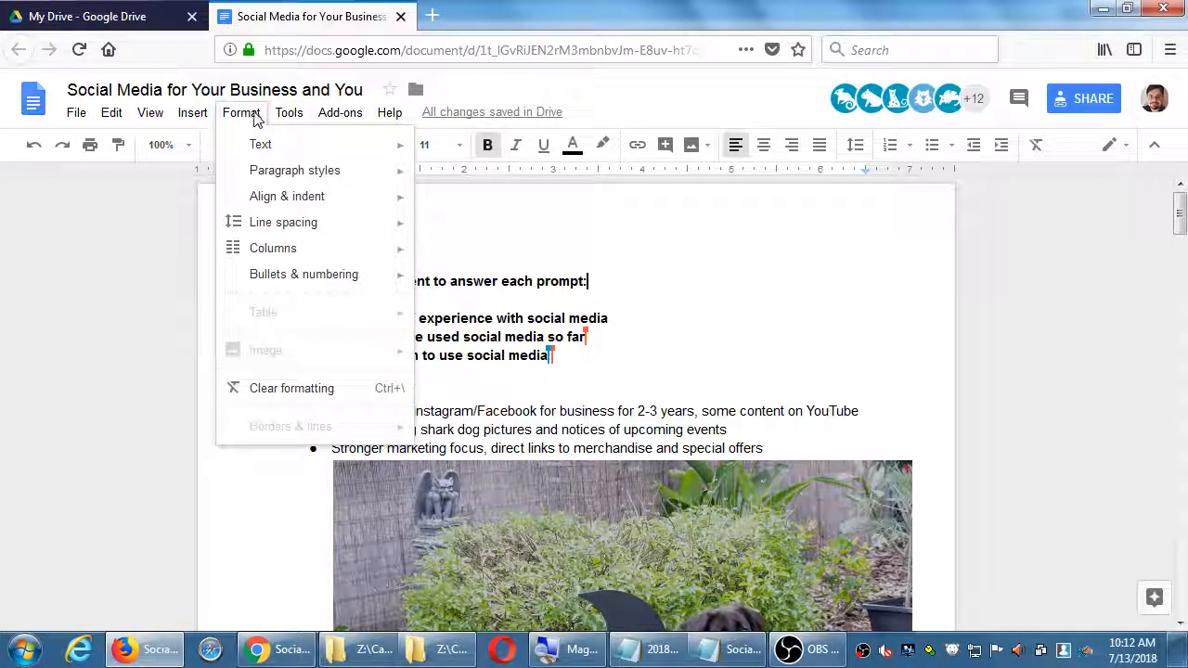
pyautogui.click(193, 113)
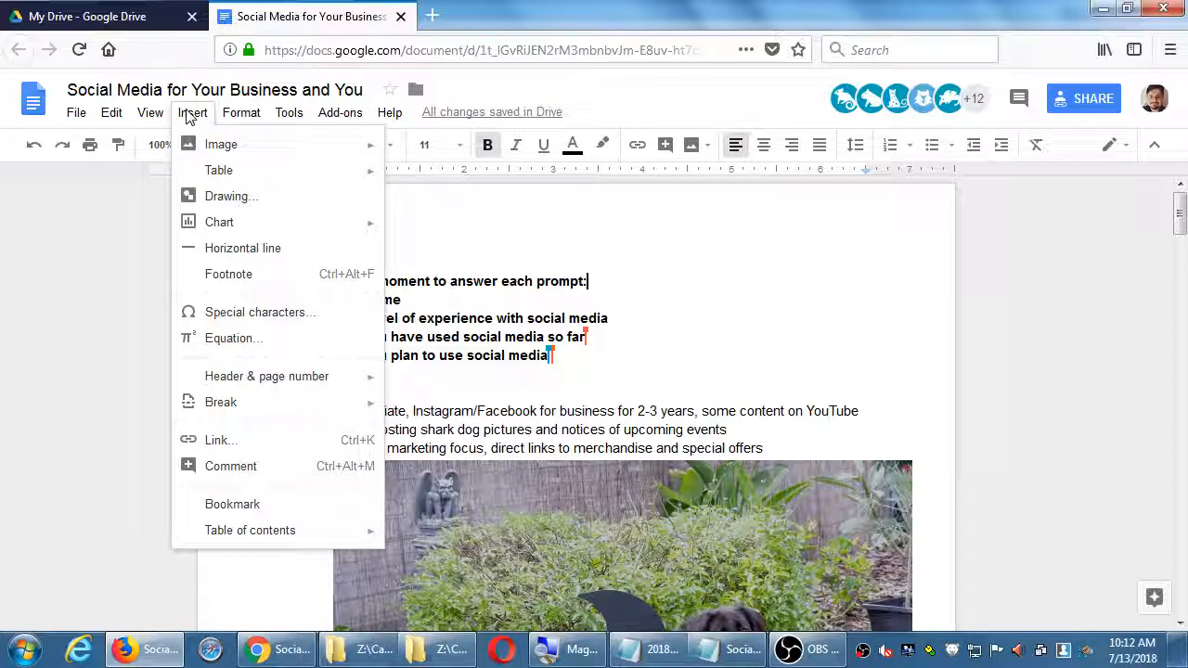
pyautogui.click(150, 113)
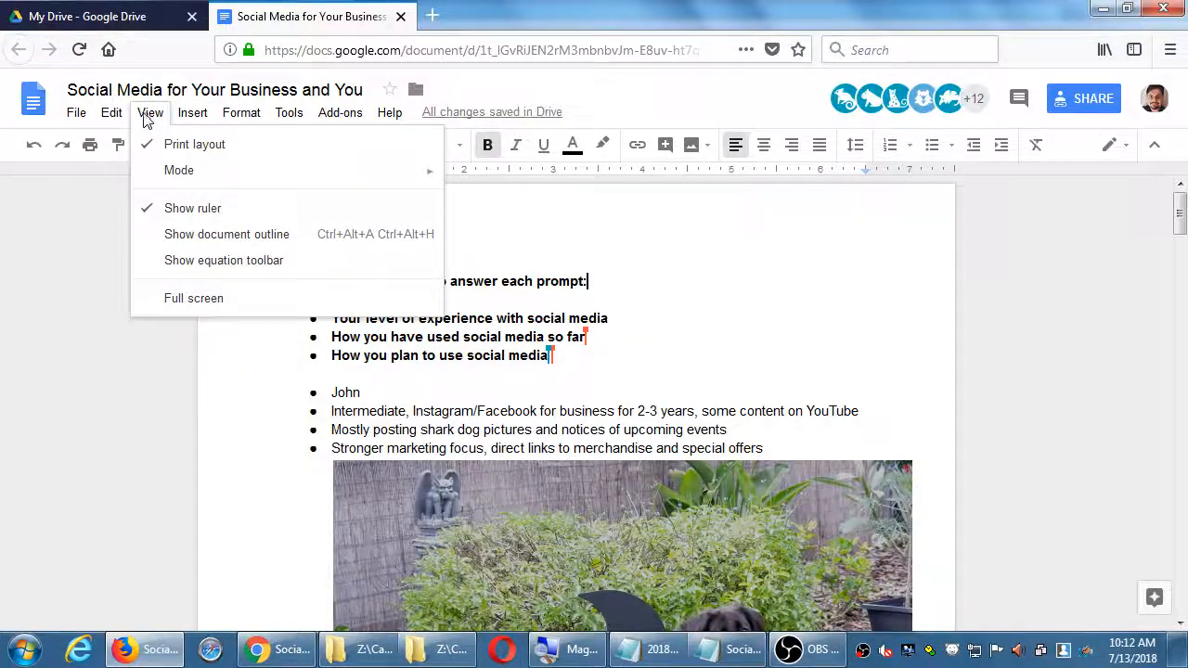
pyautogui.click(111, 113)
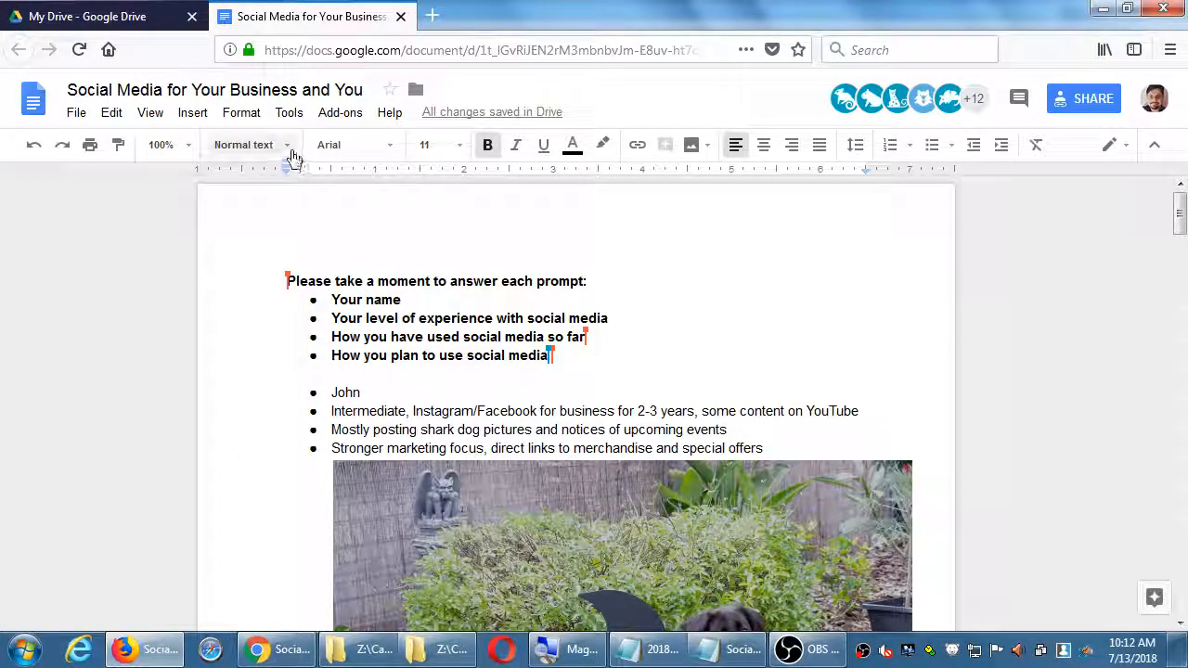
pyautogui.click(290, 113)
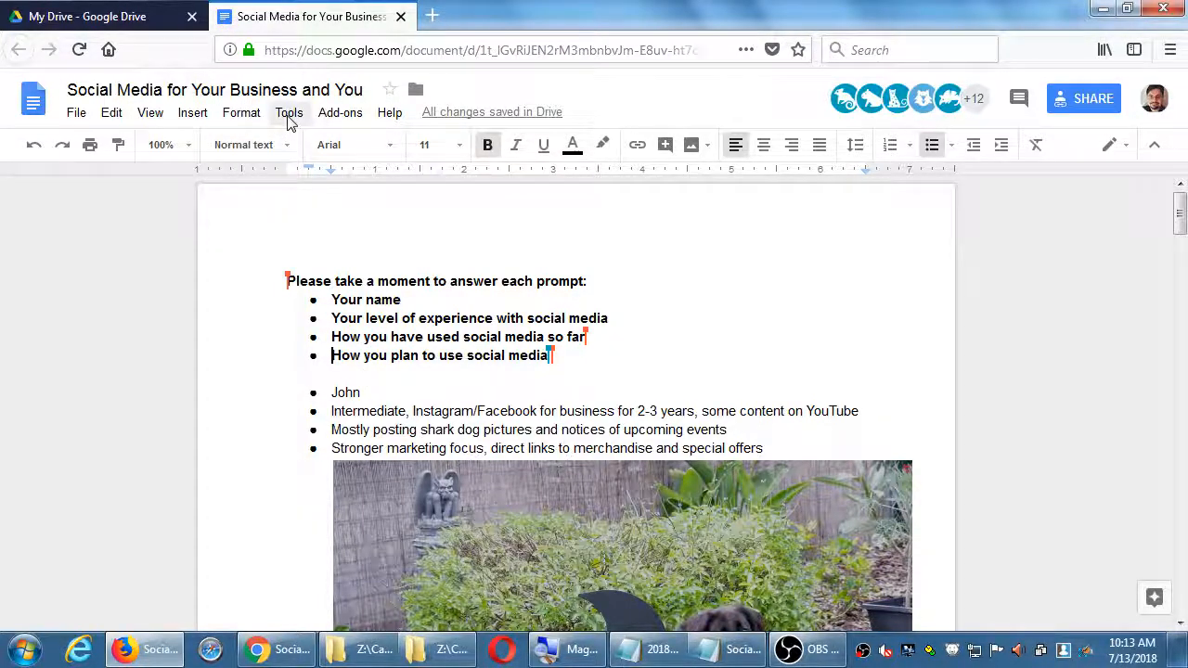
pyautogui.click(290, 113)
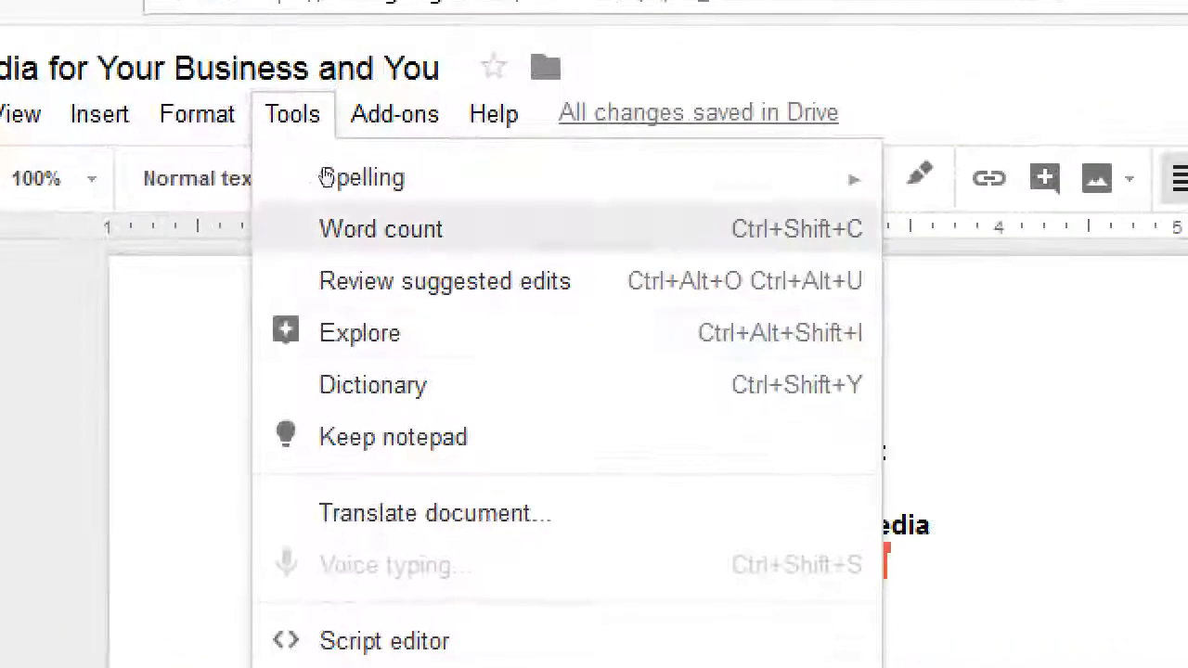
pyautogui.moveTo(360, 334)
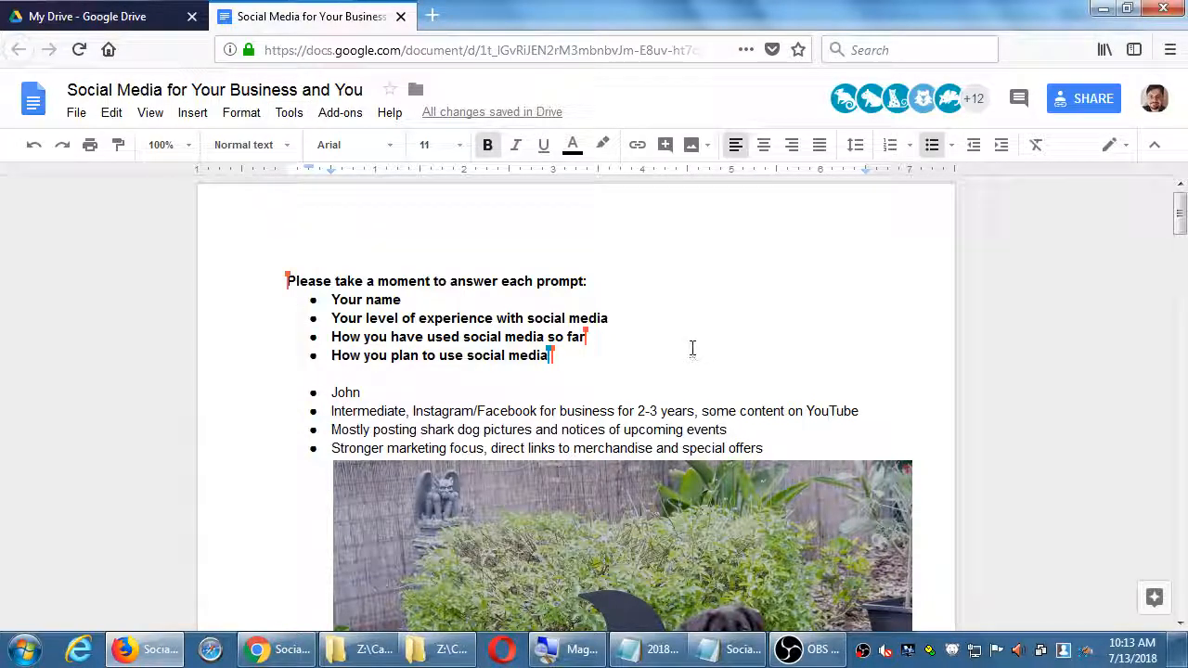
pyautogui.scroll(-3)
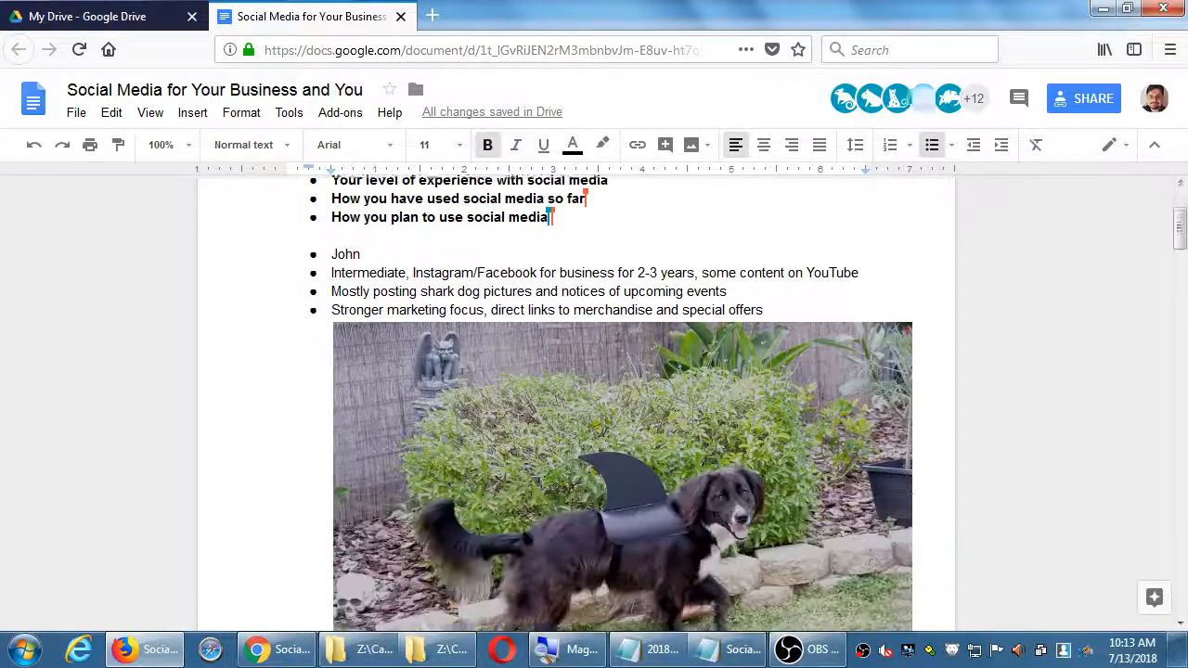
pyautogui.scroll(-3)
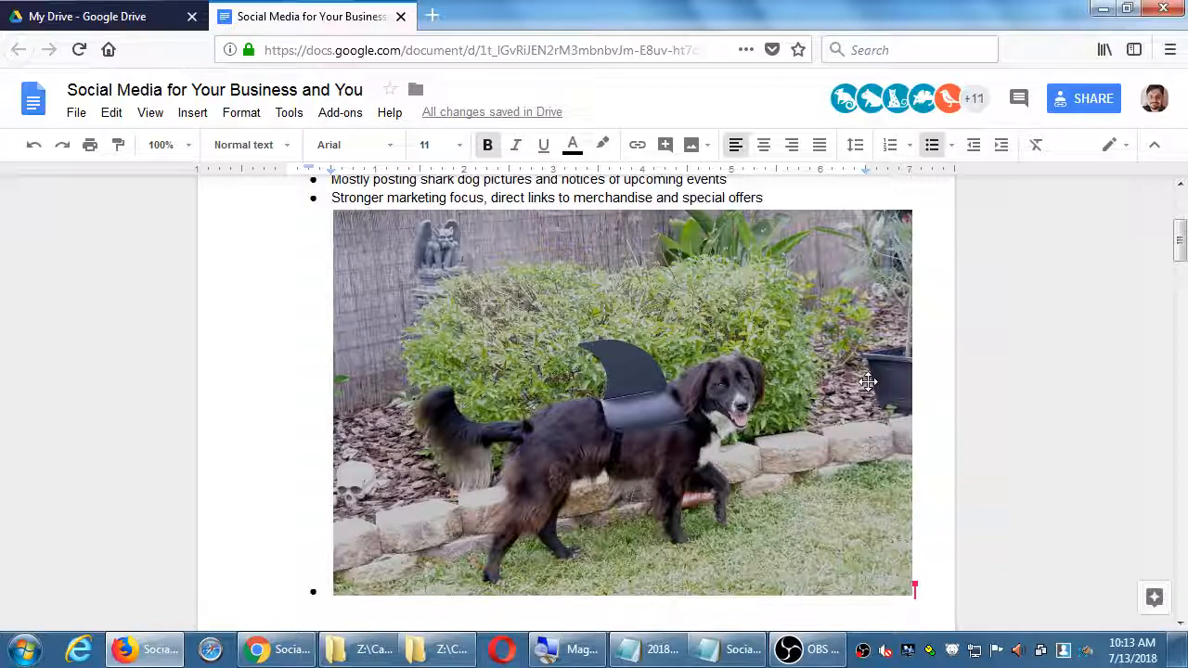
pyautogui.scroll(-3)
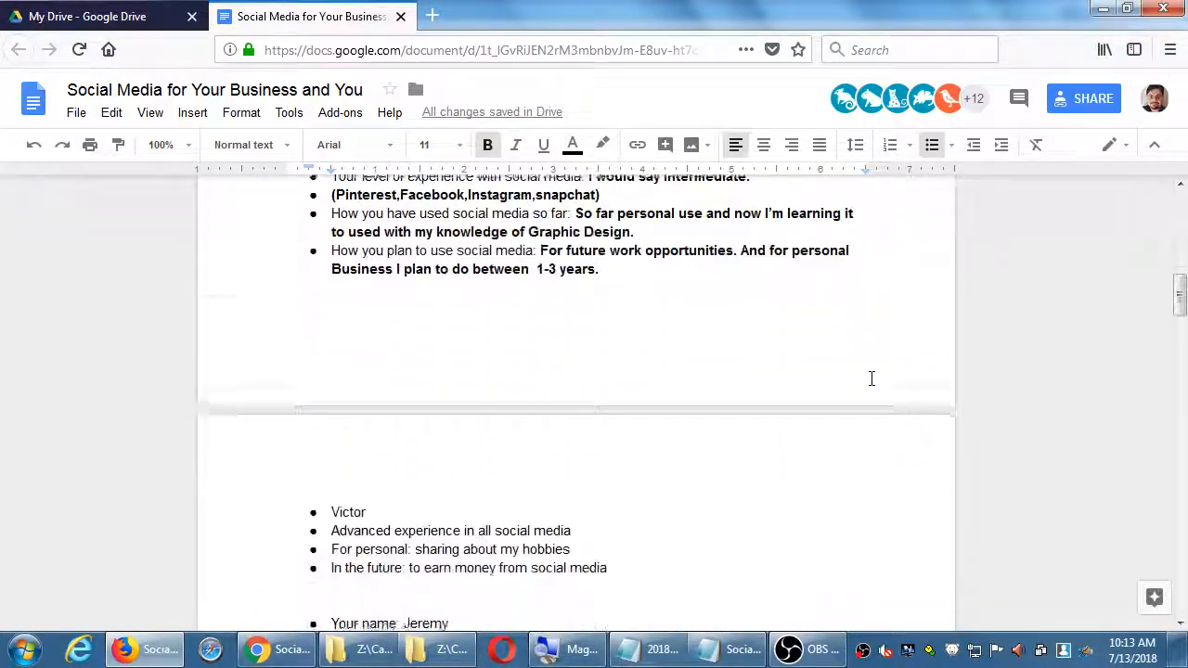
pyautogui.scroll(-3)
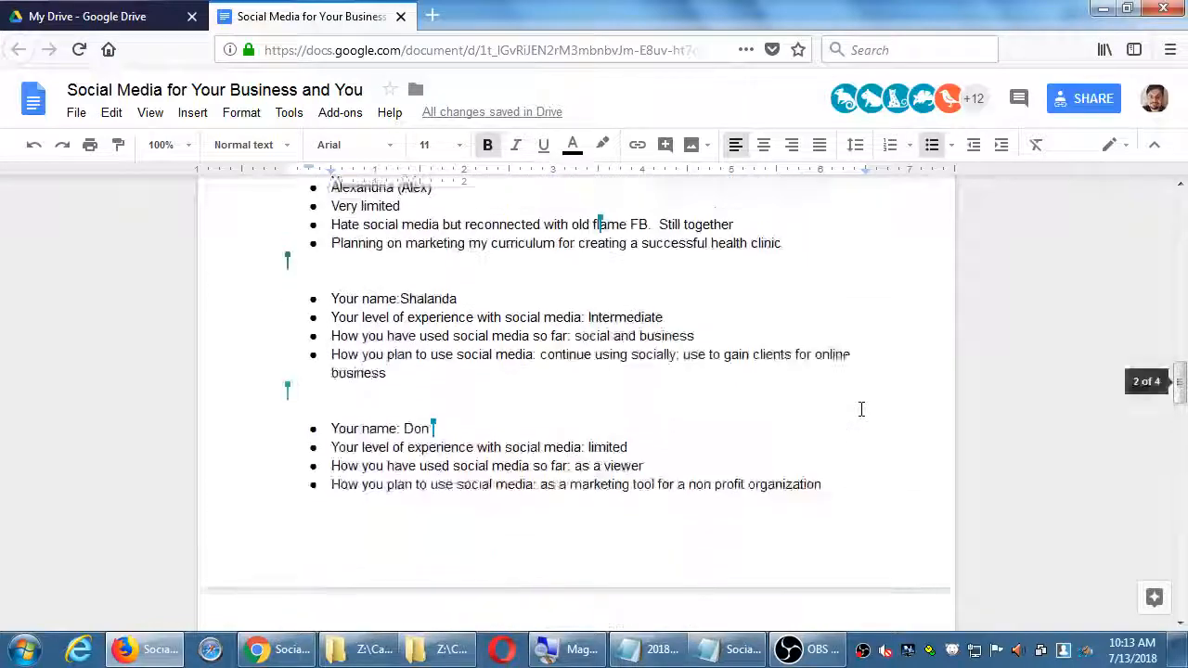
pyautogui.scroll(-3)
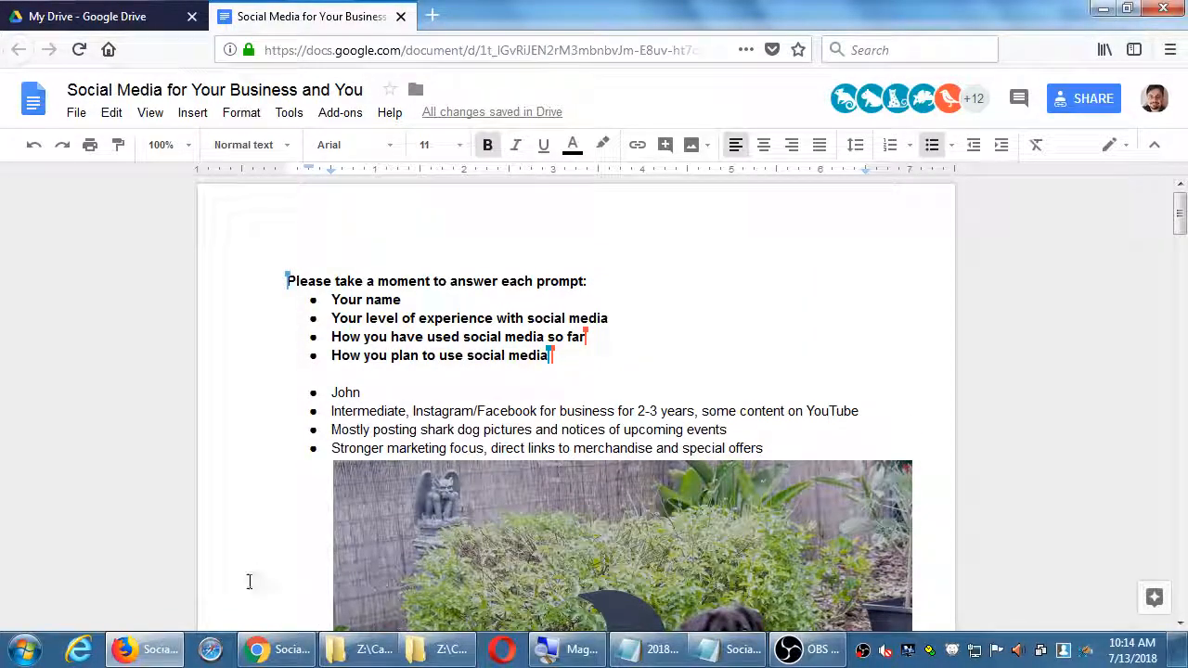
pyautogui.moveTo(78, 50)
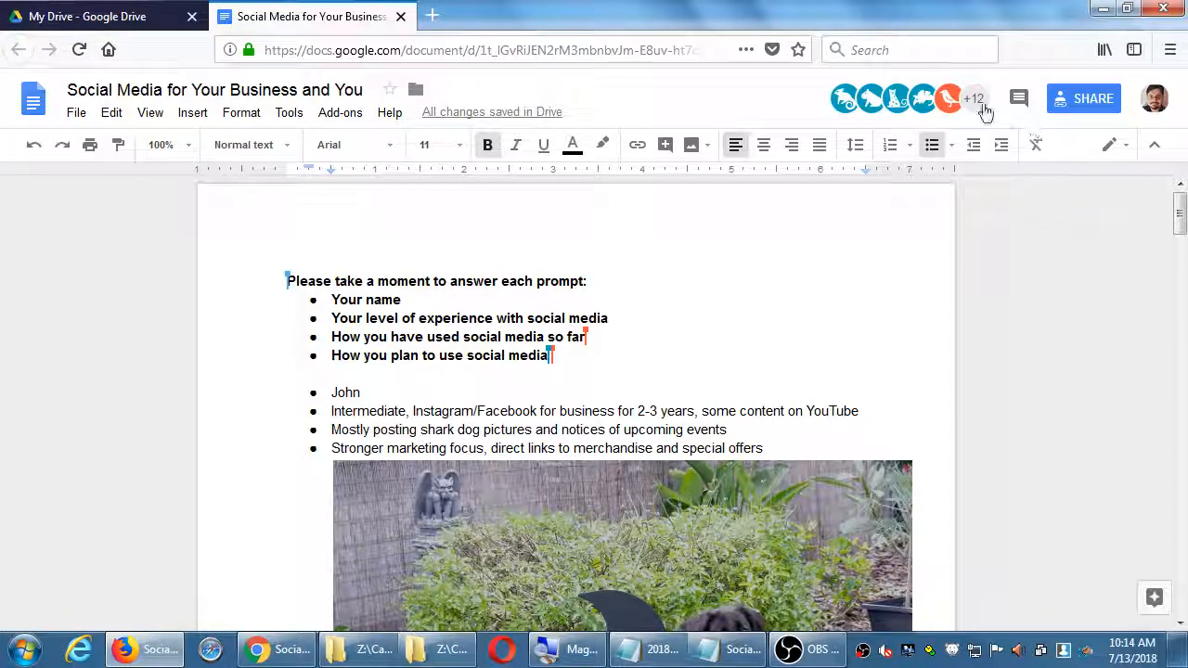
pyautogui.click(972, 99)
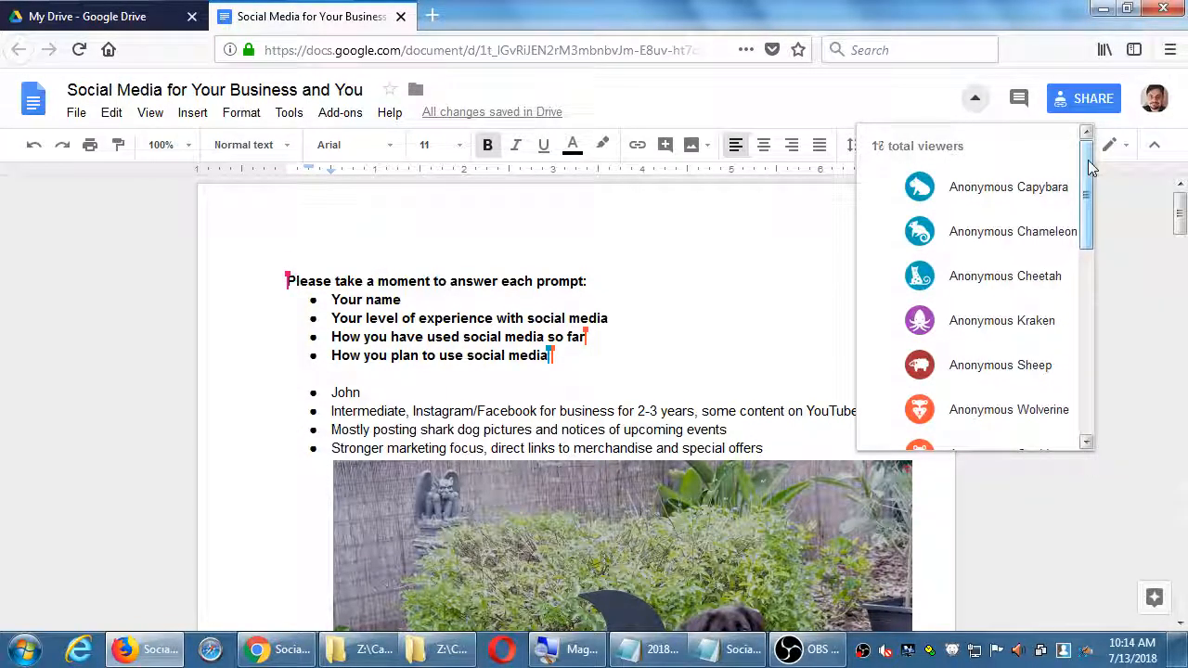
pyautogui.scroll(-3)
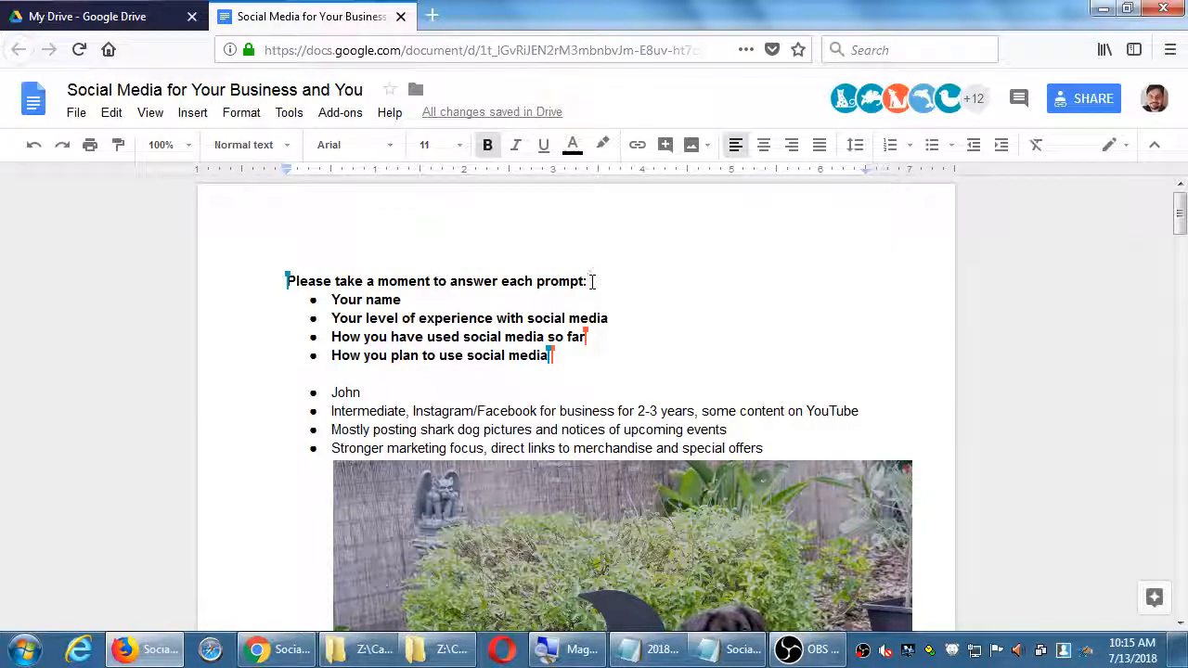
pyautogui.moveTo(972, 99)
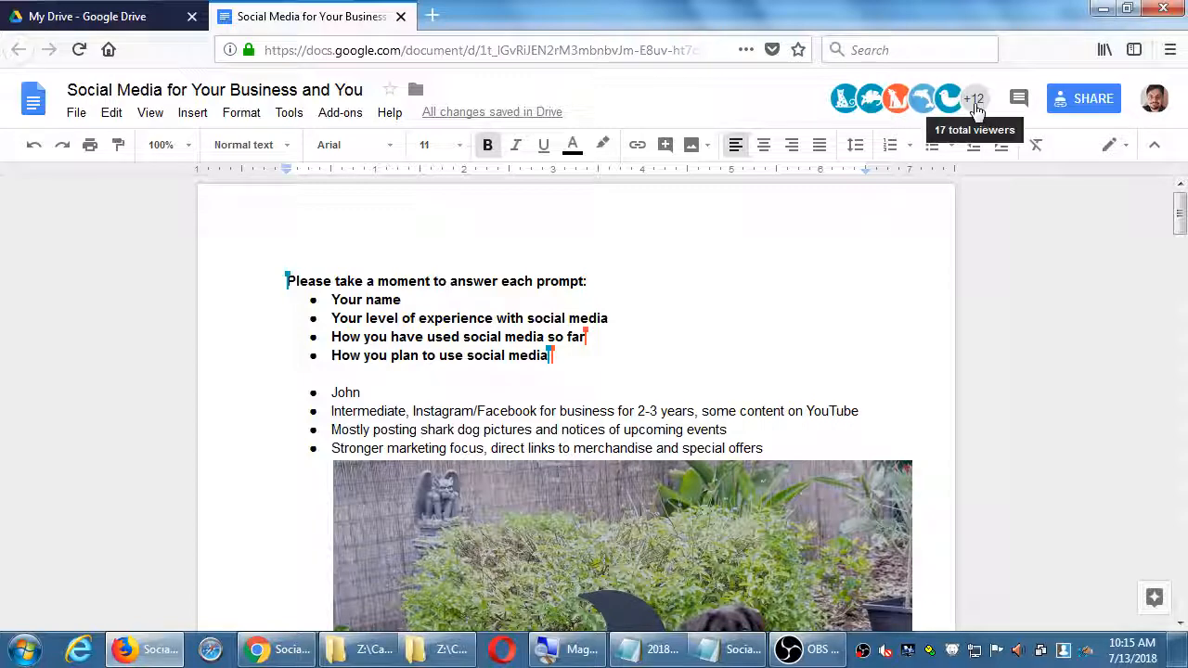
pyautogui.click(975, 99)
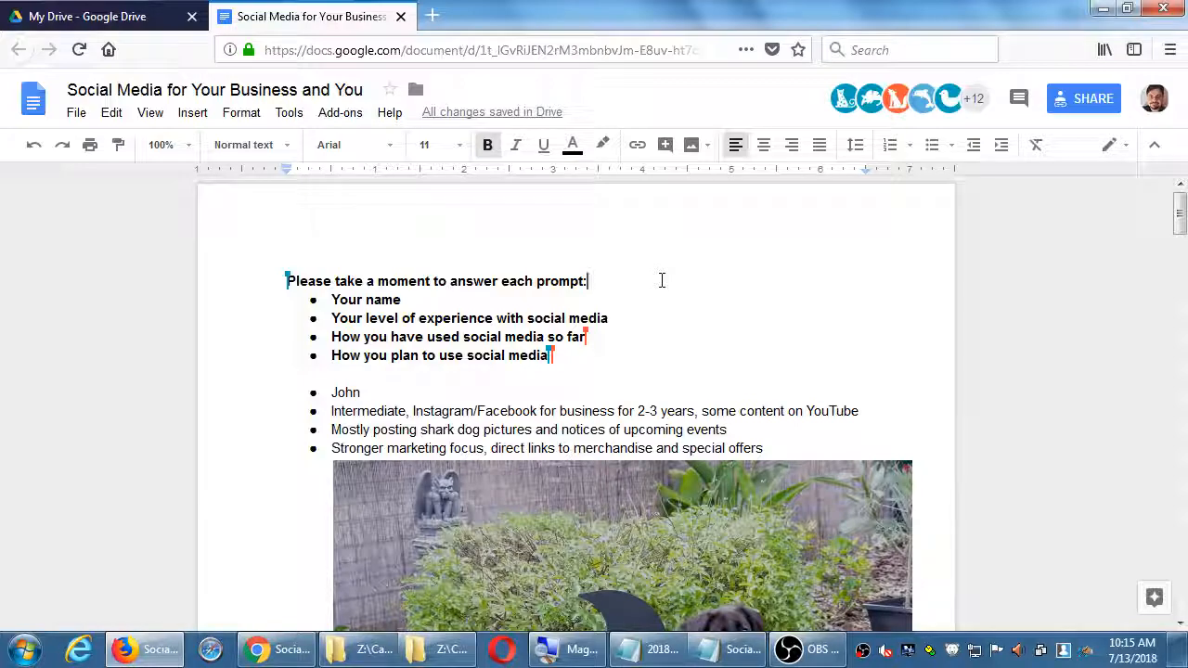
pyautogui.press('alt+tab')
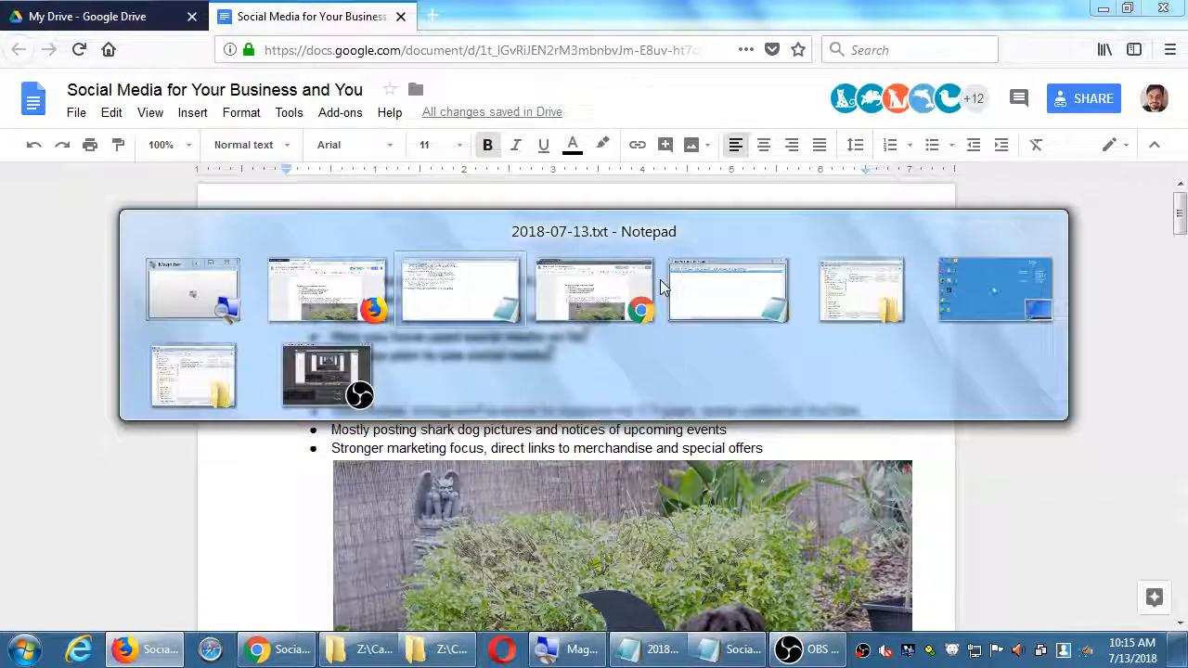
pyautogui.click(461, 289)
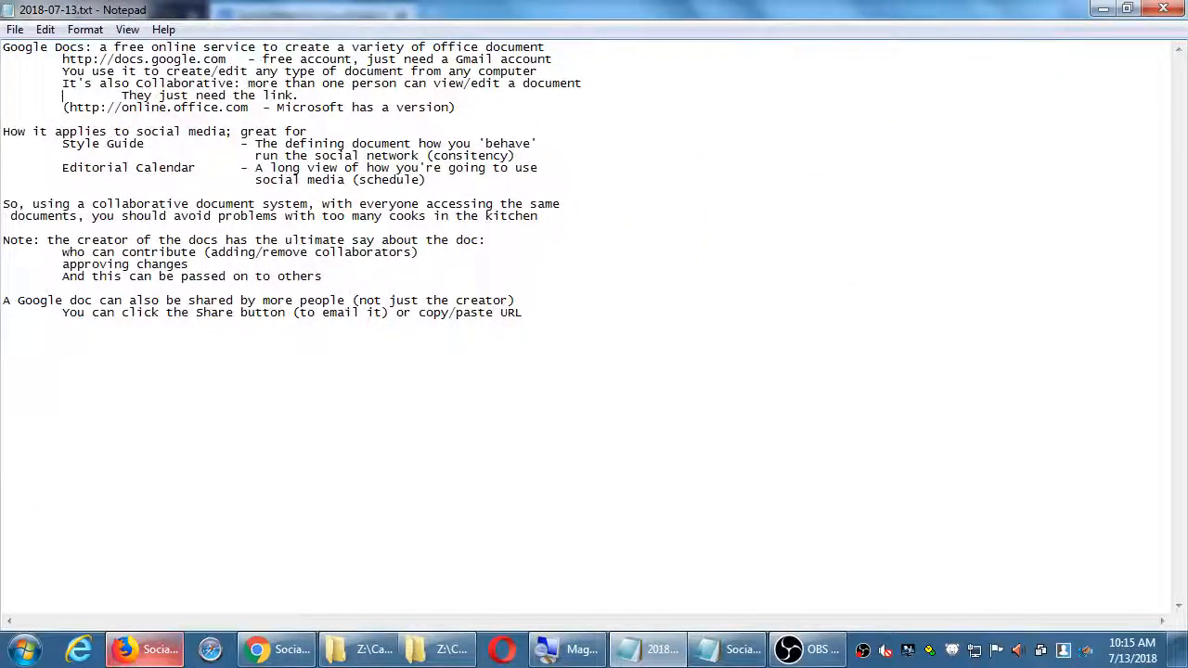
pyautogui.click(289, 649)
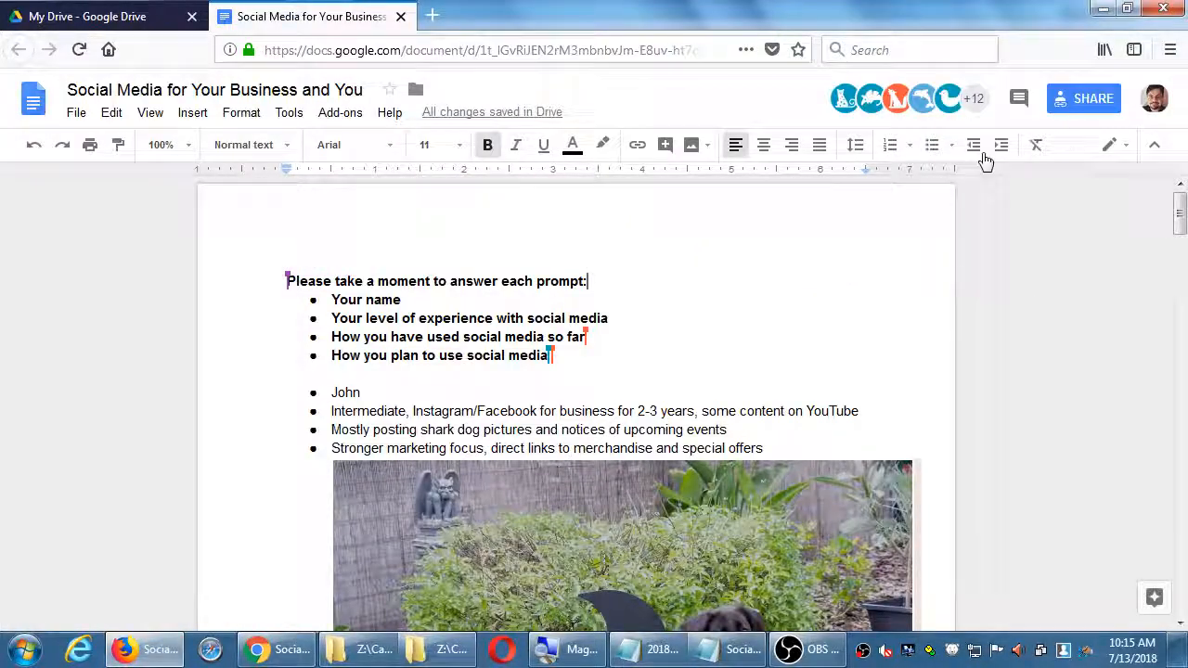
# Step: Sign the instructor's account out of Google Docs and return to the Notepad lecture notes
pyautogui.click(1154, 98)
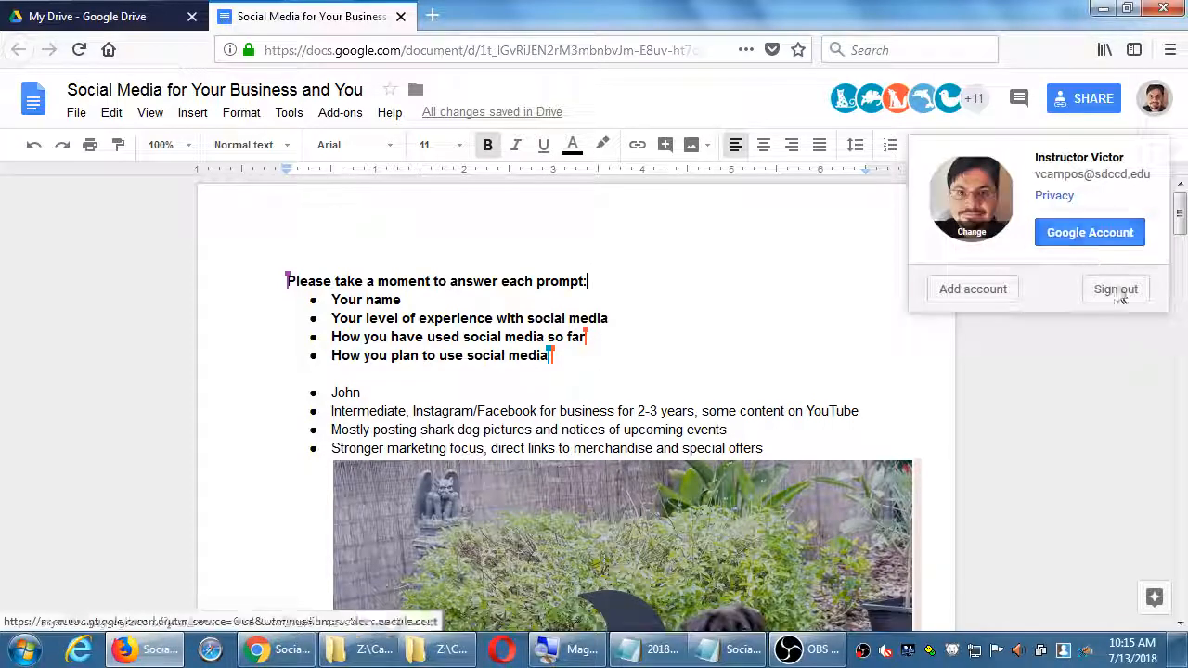
pyautogui.click(1115, 290)
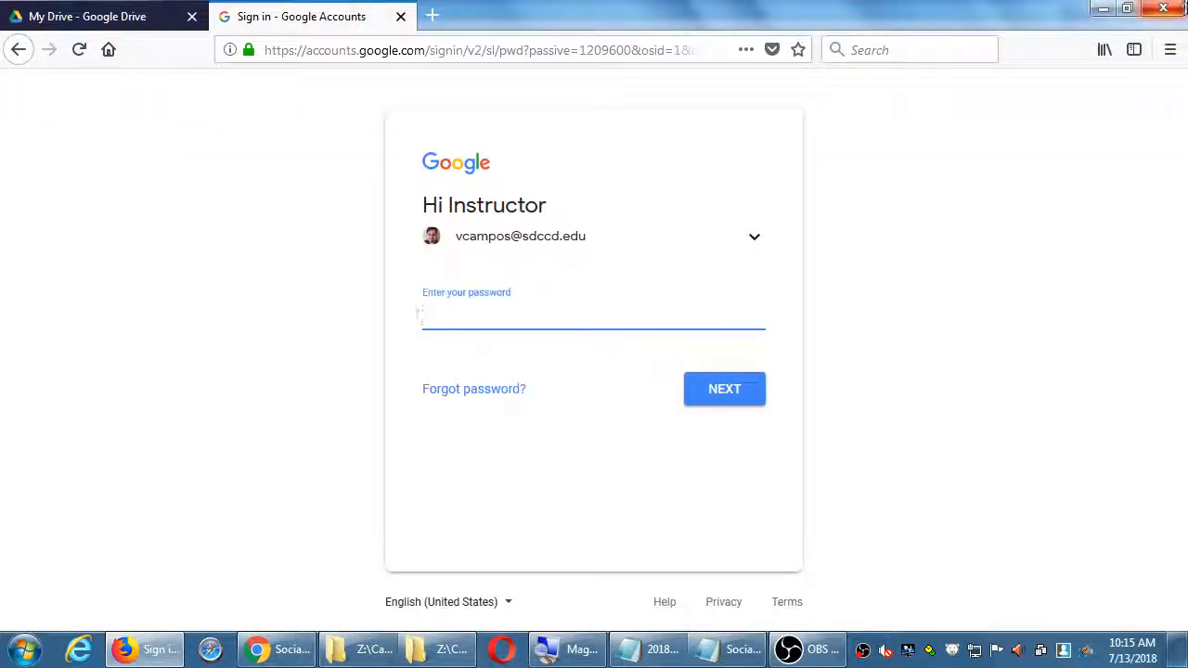
pyautogui.click(1162, 8)
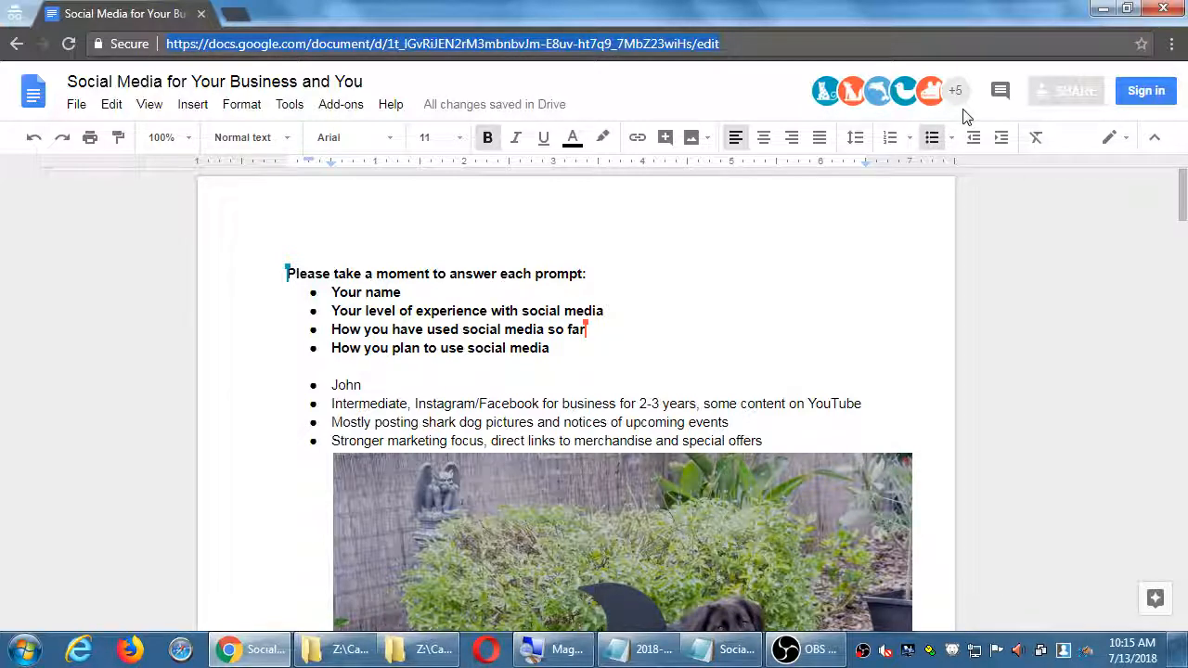
pyautogui.moveTo(927, 91)
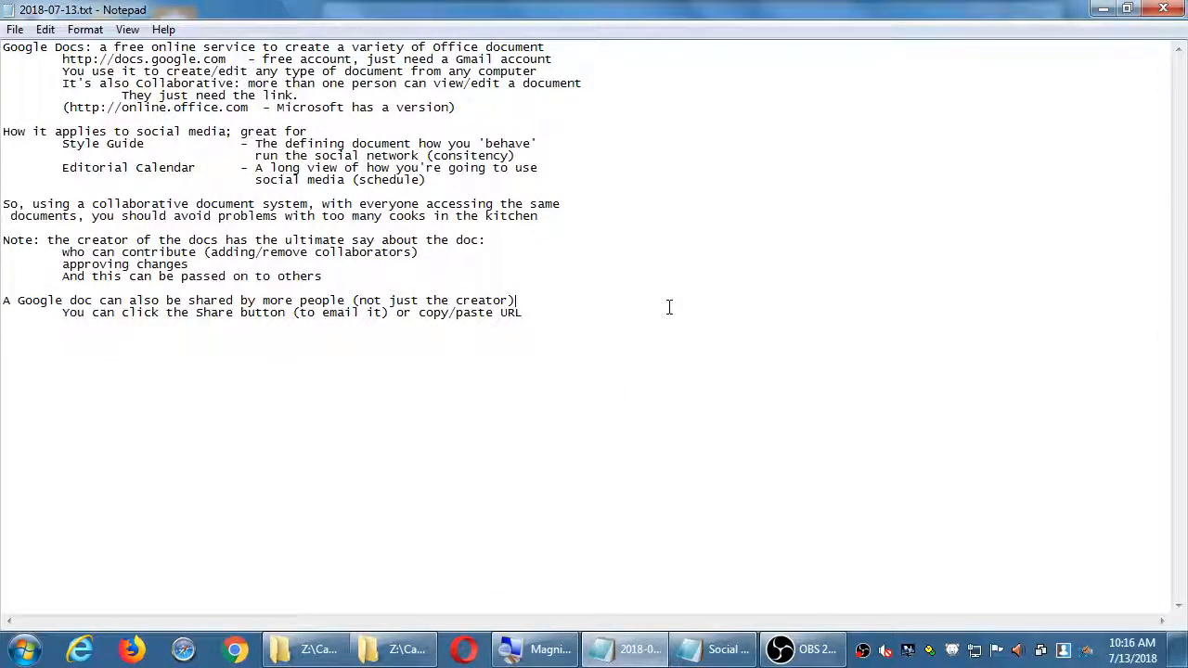
pyautogui.moveTo(783, 158)
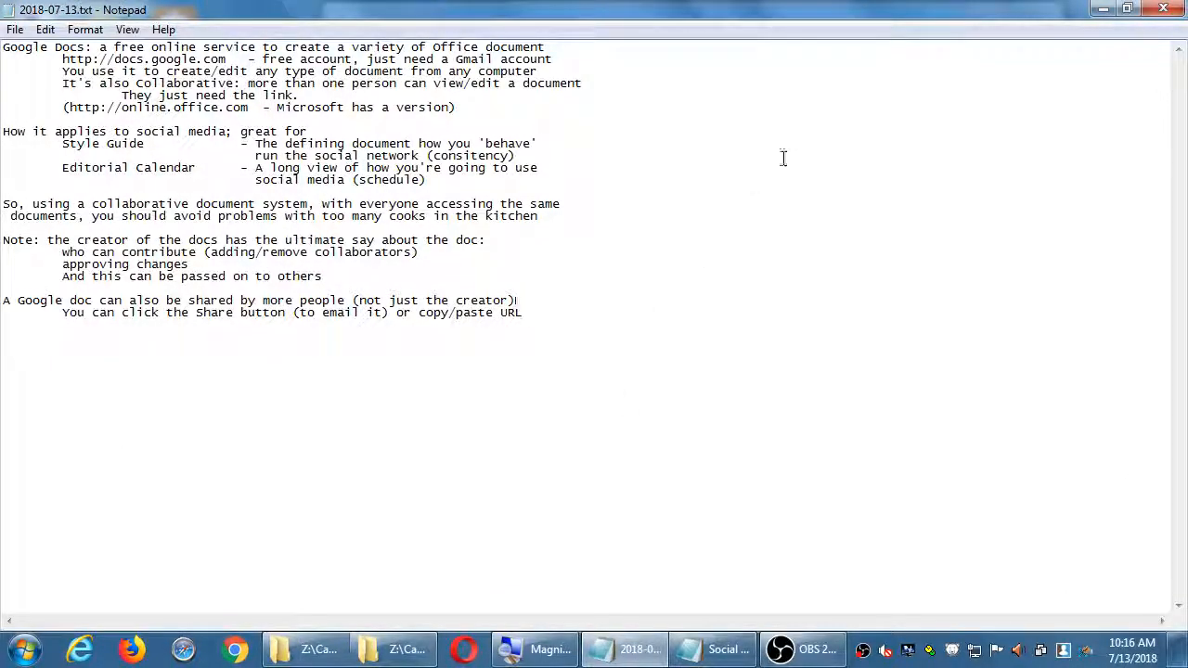